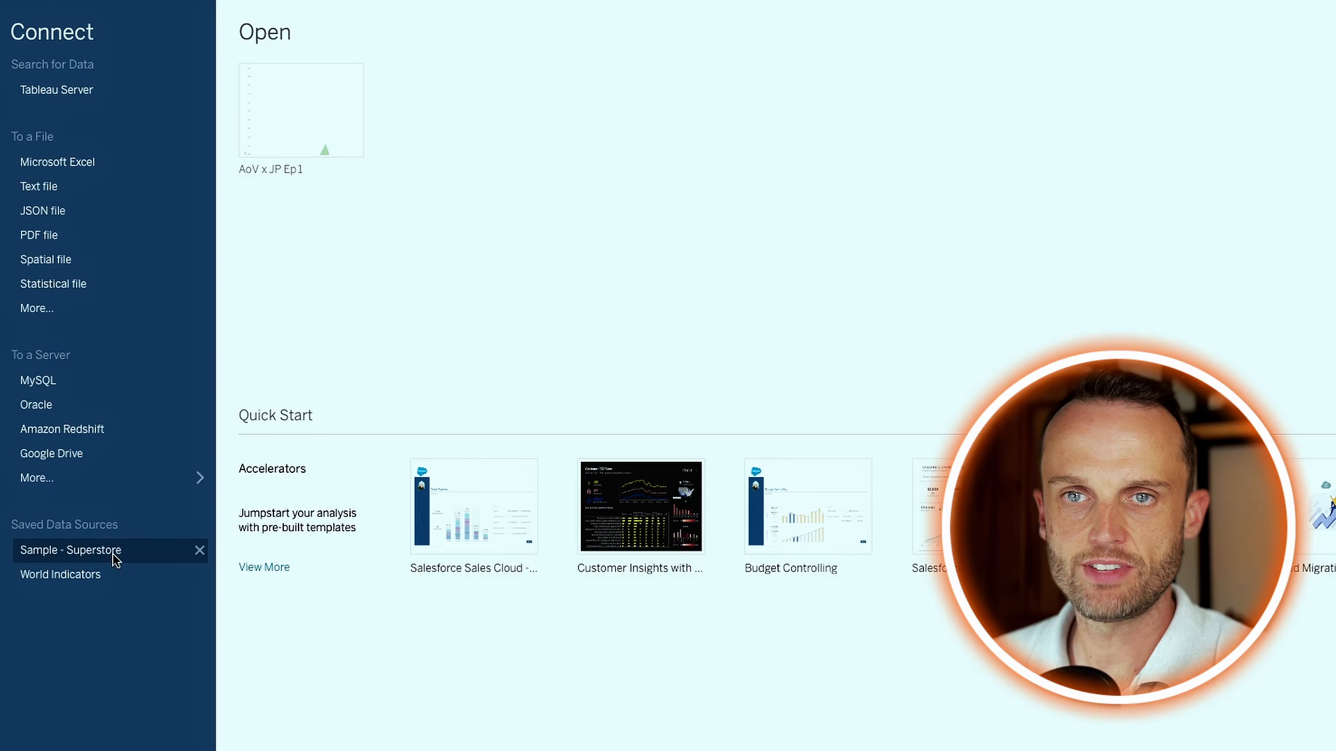
- Connect to the saved Sample - Superstore data source and land on a blank Sheet 1
{"action": "left_click", "coordinate": [71, 550]}
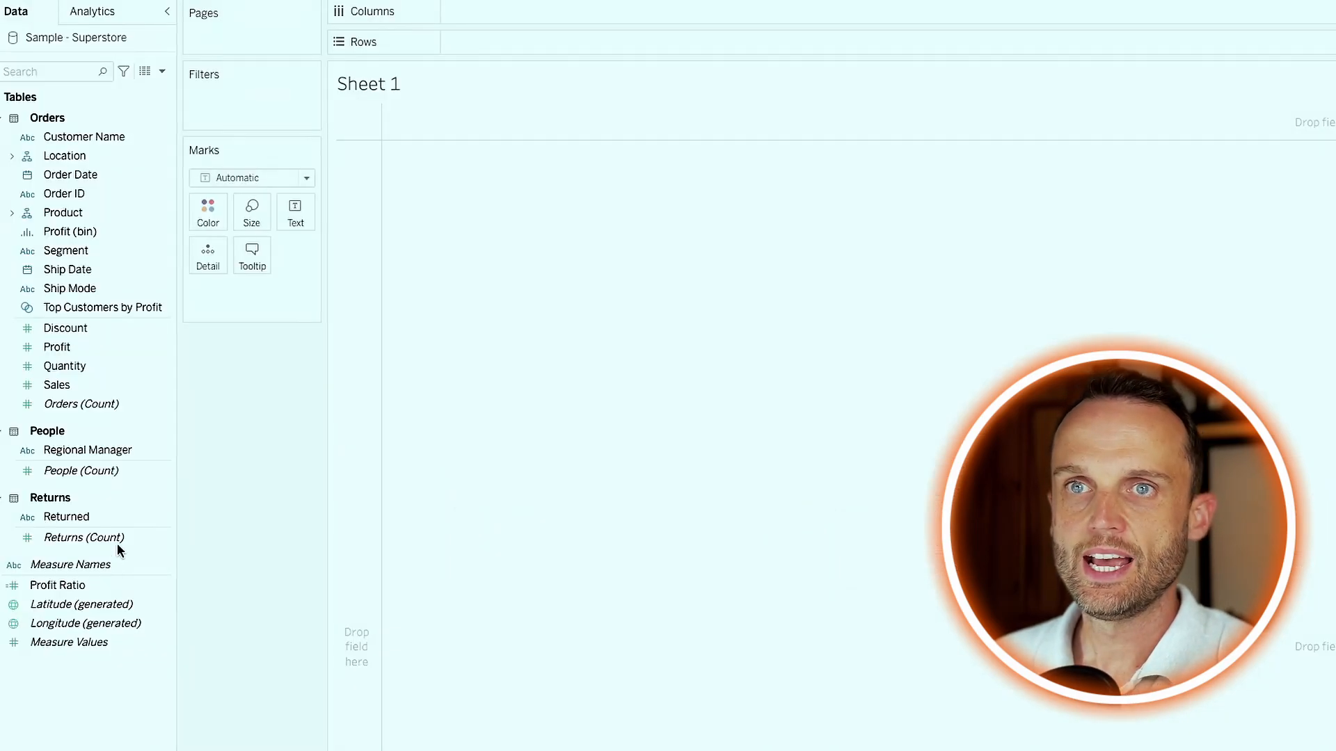
{"action": "left_click", "coordinate": [83, 136]}
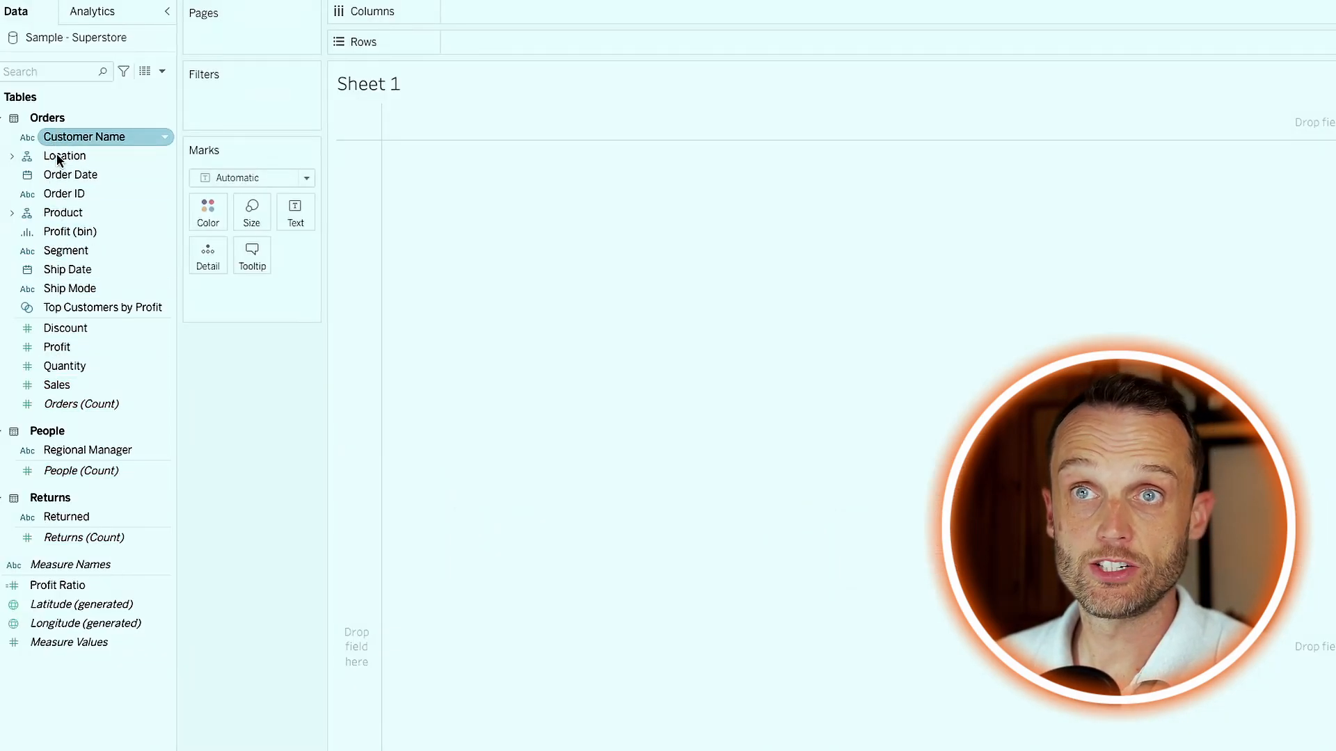
{"action": "left_click", "coordinate": [57, 586]}
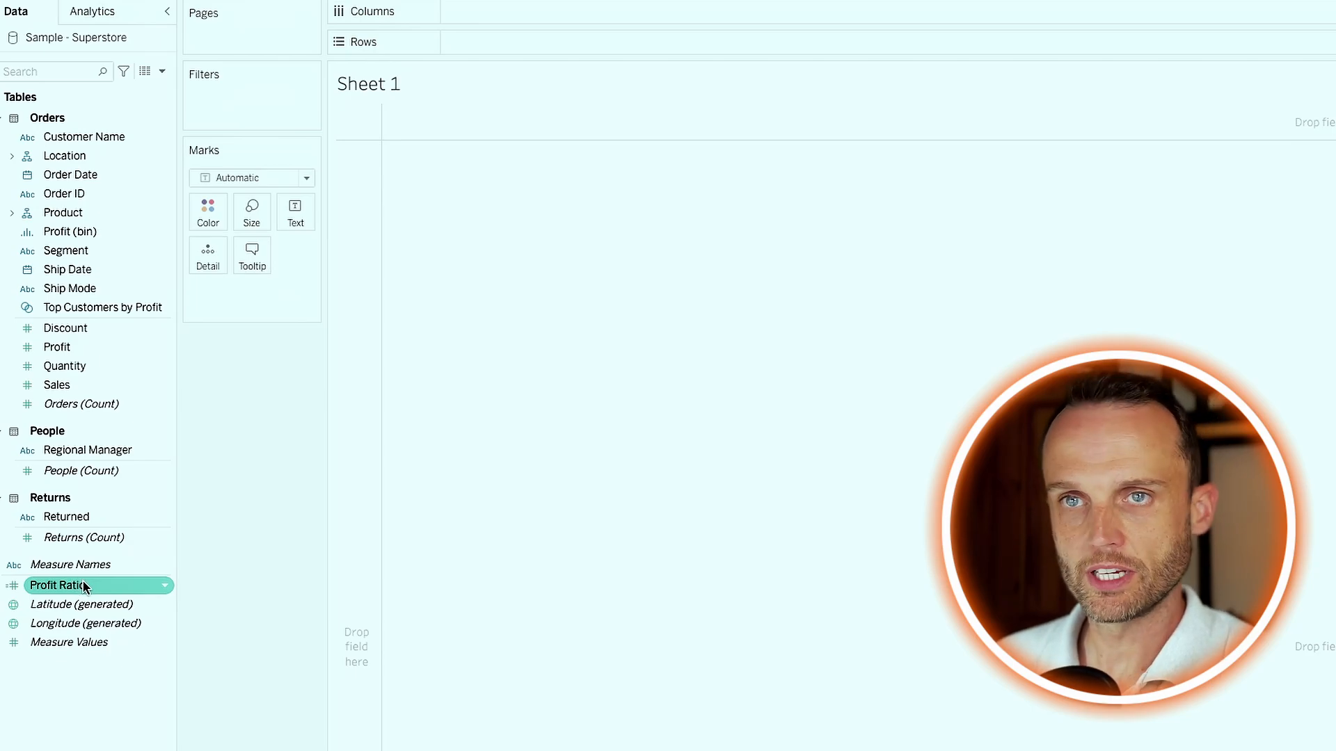
{"action": "mouse_move", "coordinate": [129, 489]}
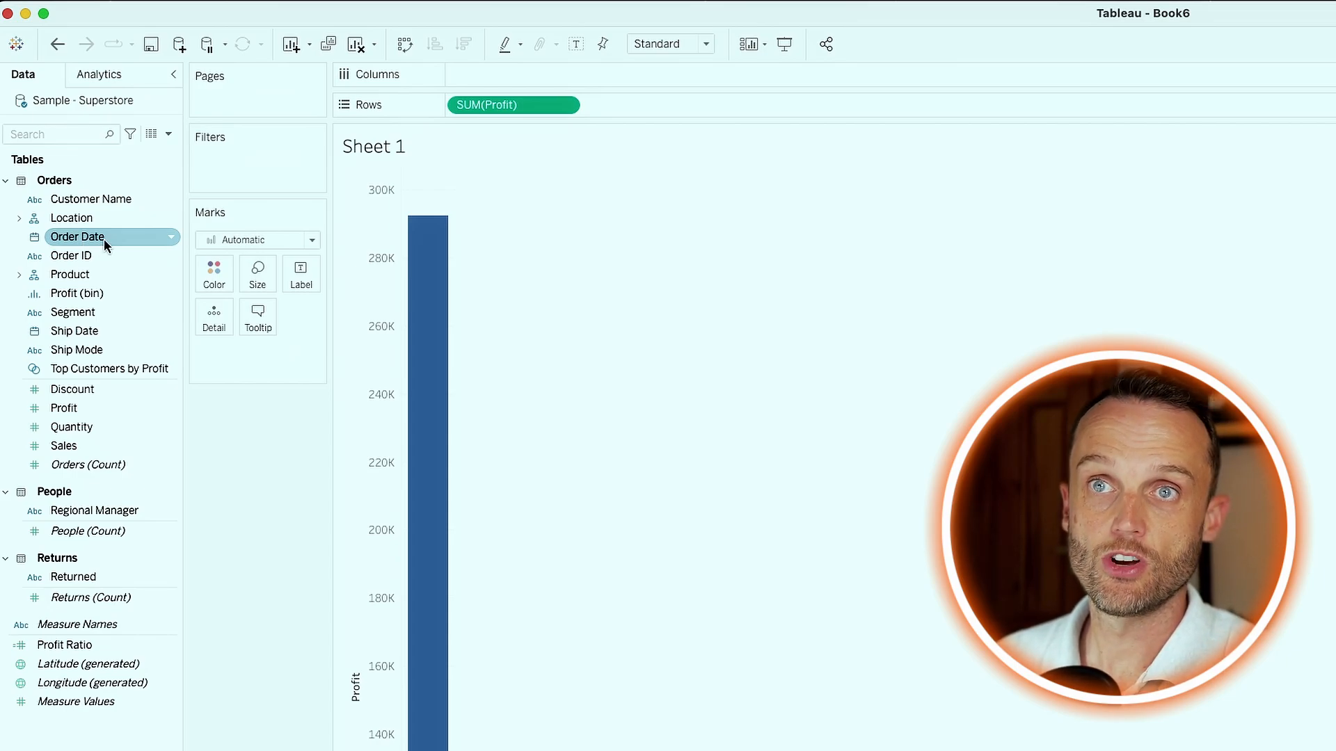
- Chart total Profit as a line across Order Date years
{"action": "left_click_drag", "start_coordinate": [77, 236], "coordinate": [511, 74]}
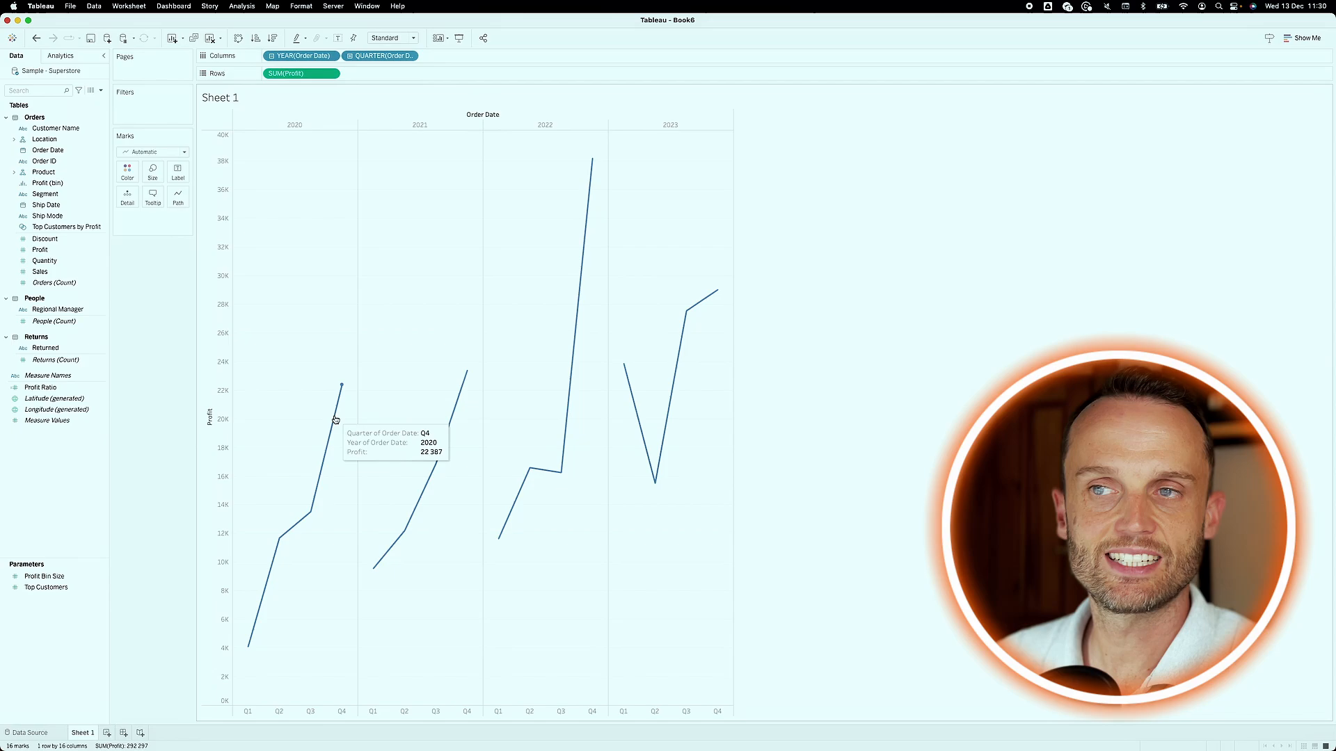
{"action": "mouse_move", "coordinate": [313, 184]}
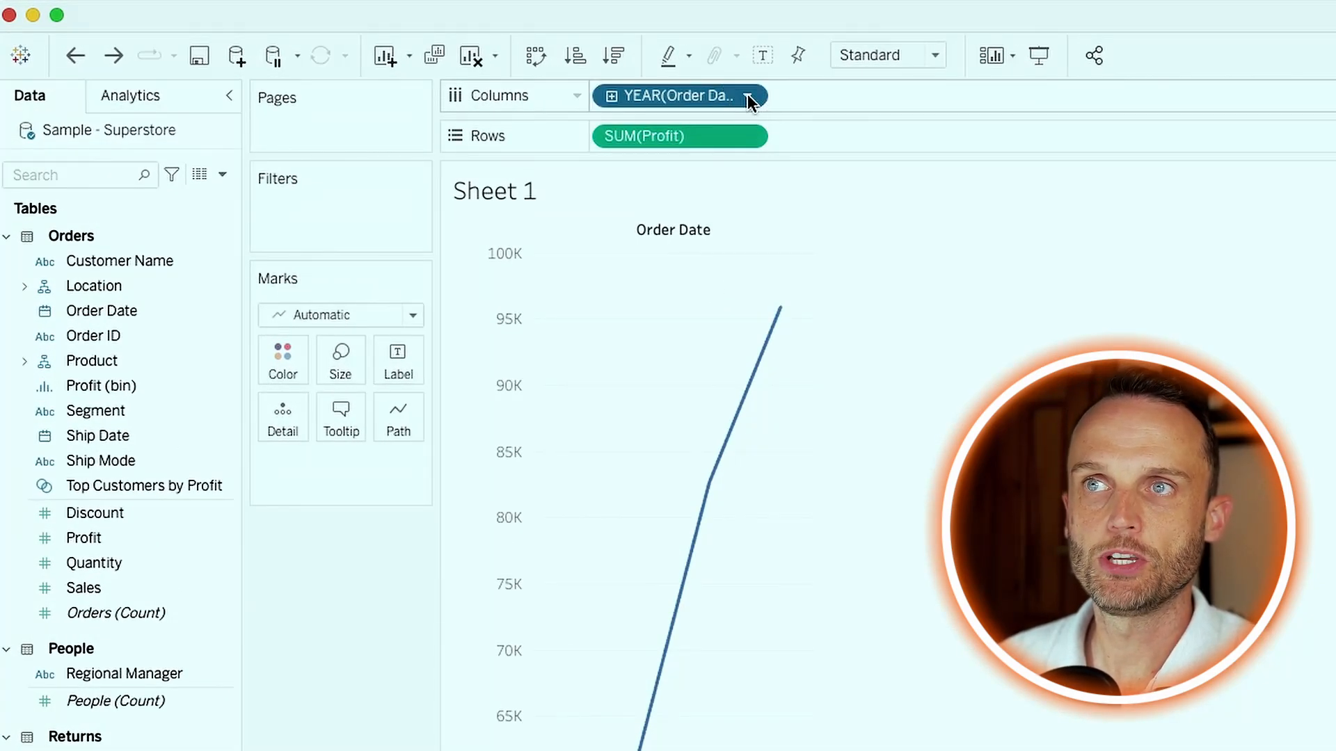
{"action": "left_click", "coordinate": [746, 96]}
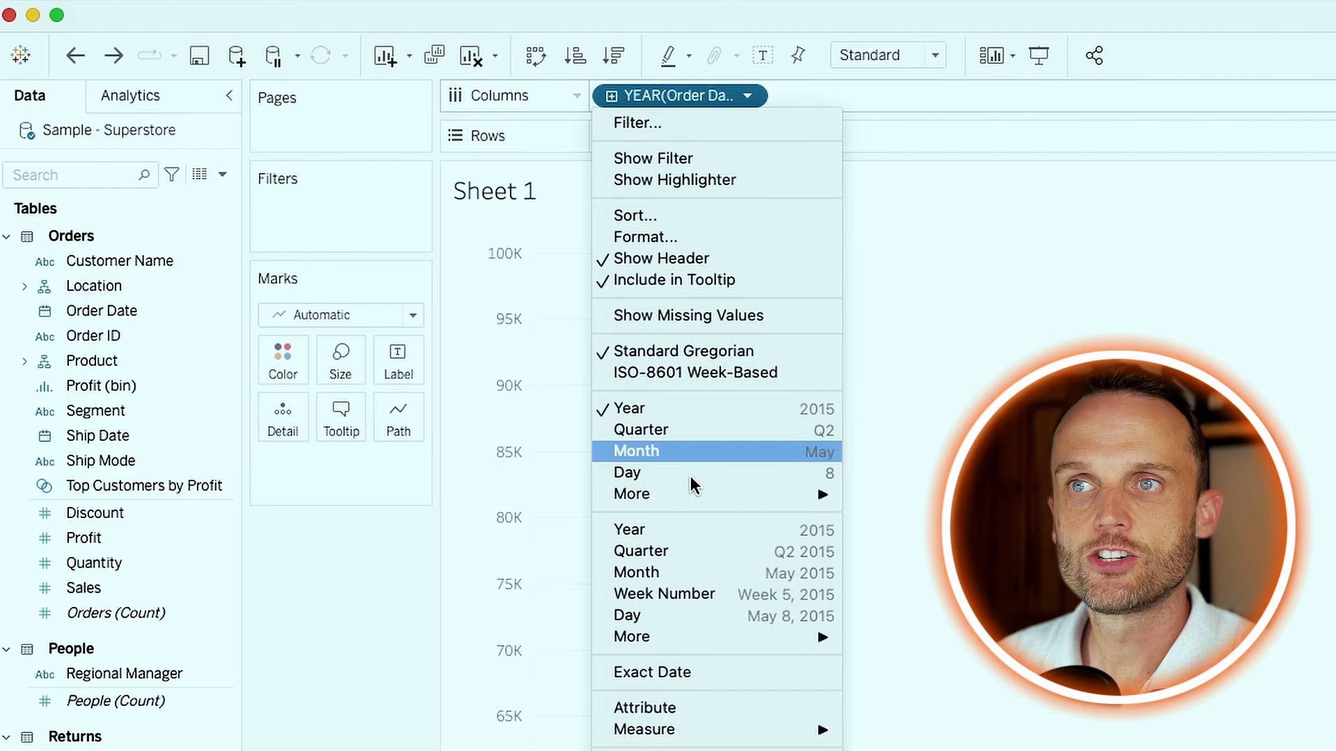
{"action": "mouse_move", "coordinate": [754, 430]}
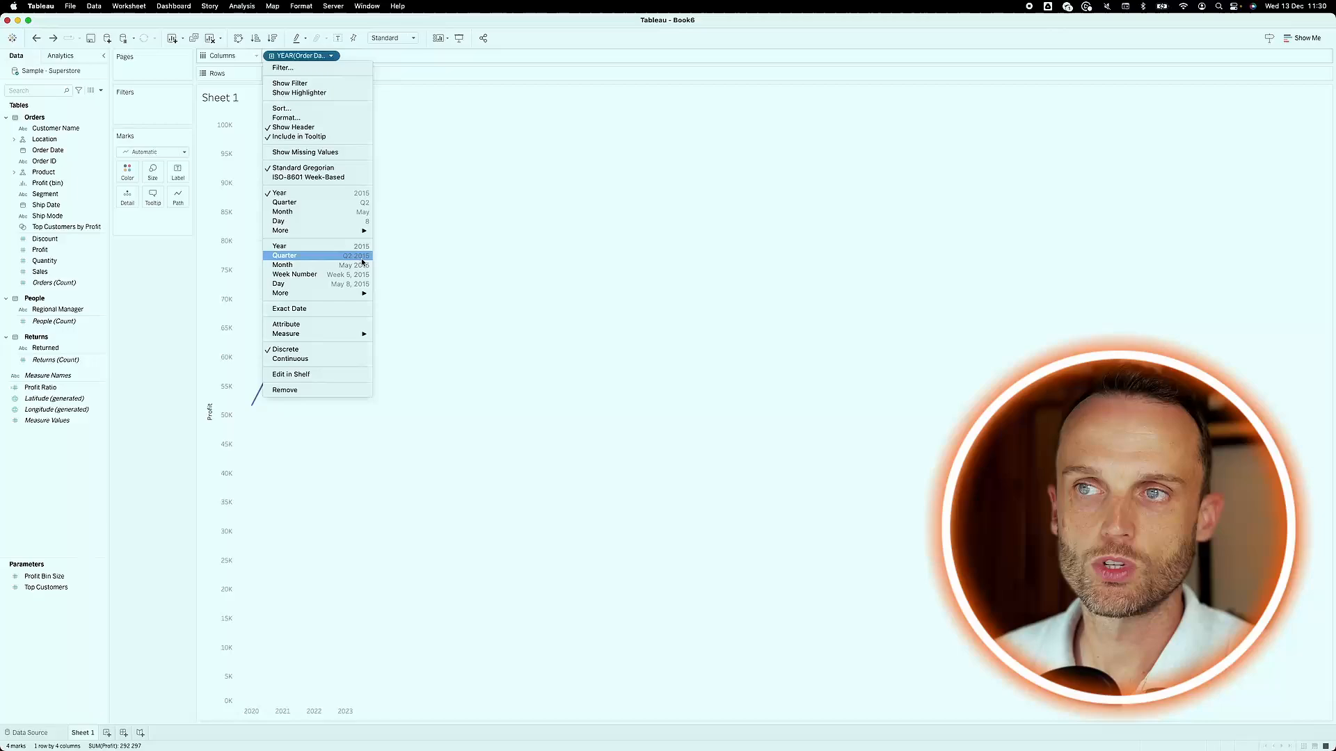
- Show Profit by continuous quarter of Order Date as a filled area chart
{"action": "left_click", "coordinate": [284, 256]}
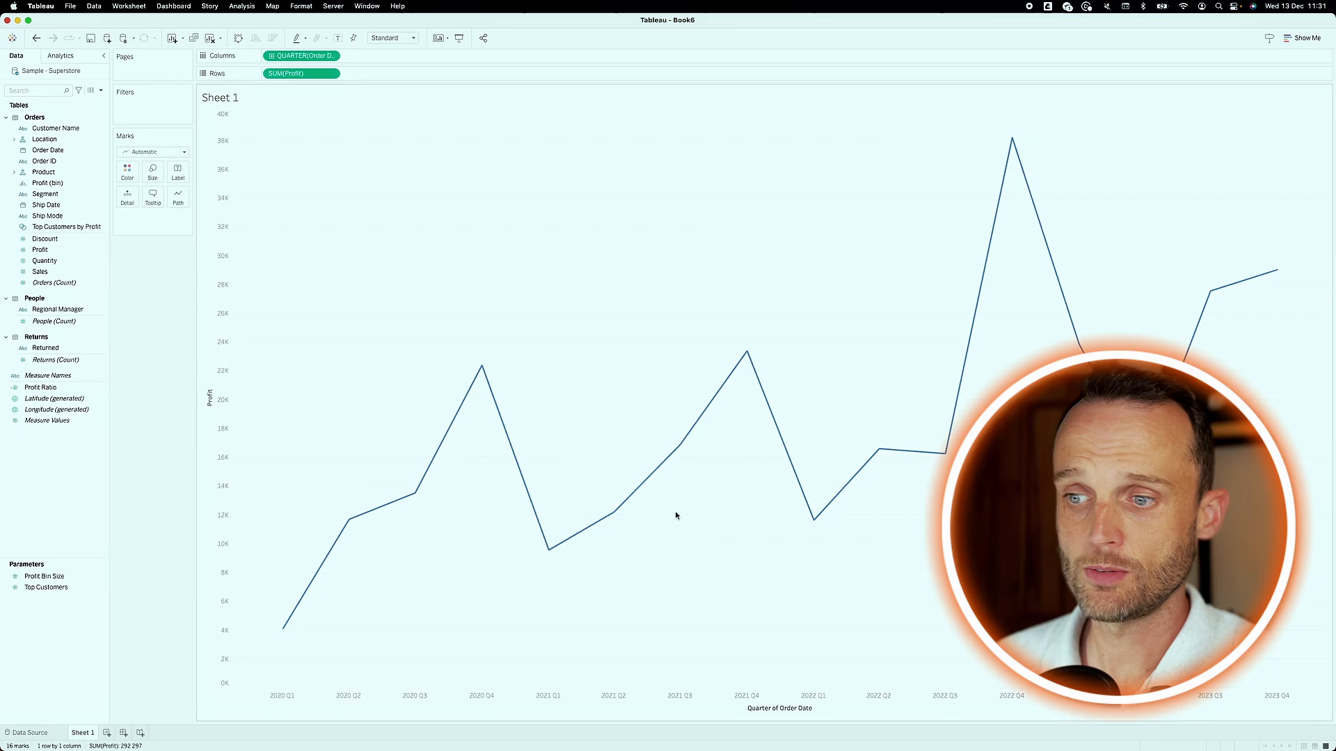
{"action": "mouse_move", "coordinate": [997, 232]}
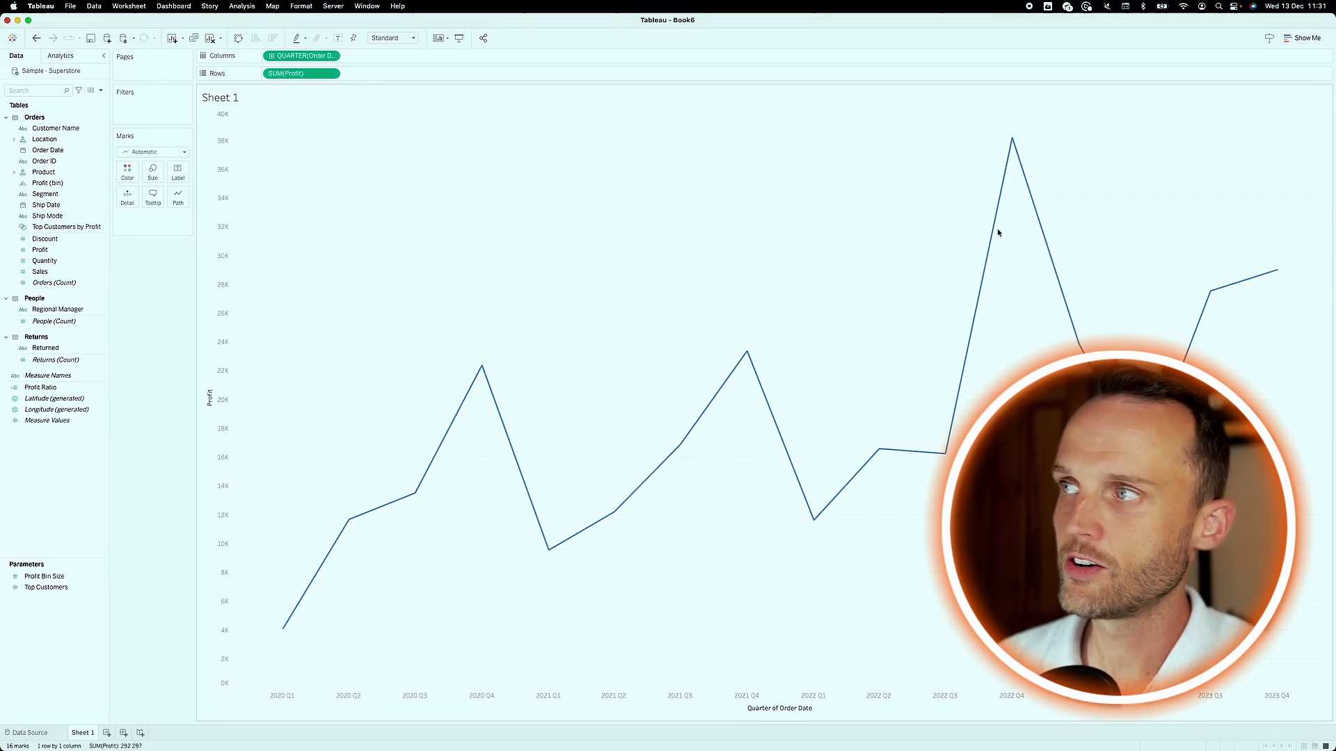
{"action": "left_click", "coordinate": [1307, 37]}
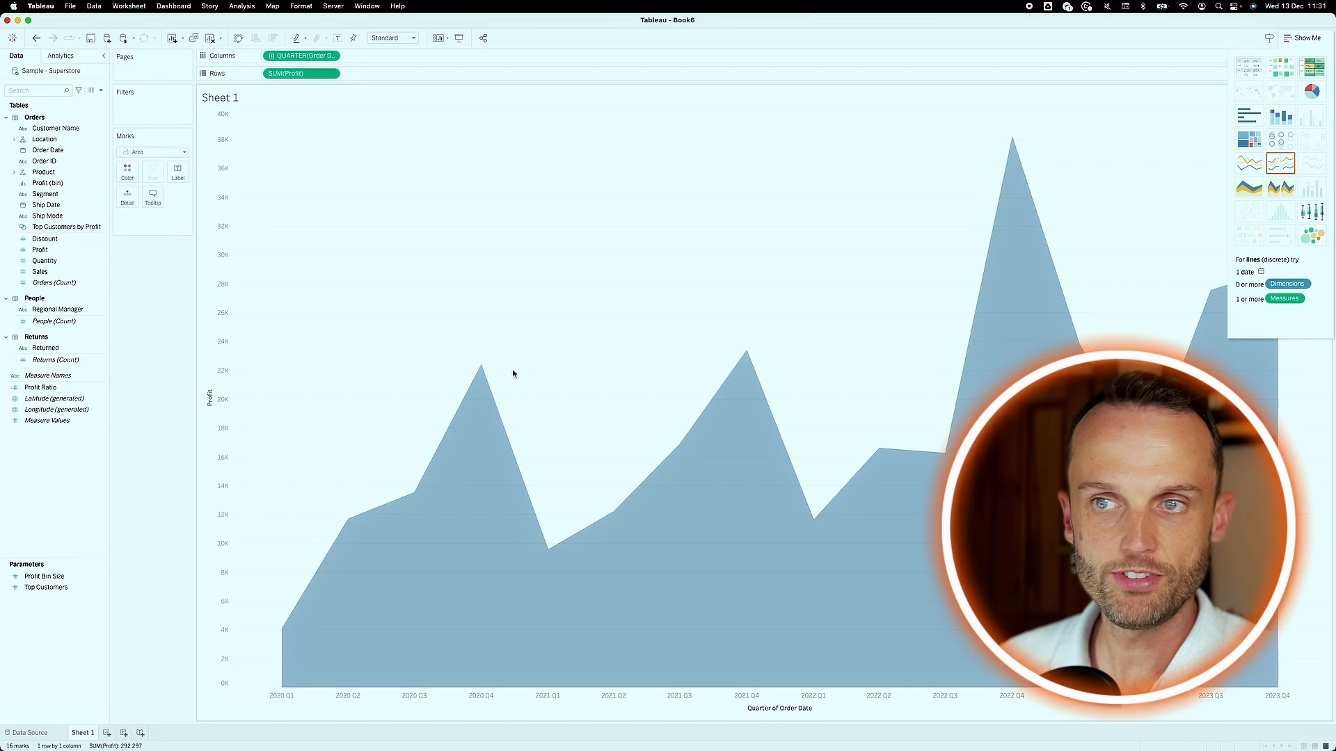
{"action": "left_click", "coordinate": [127, 169]}
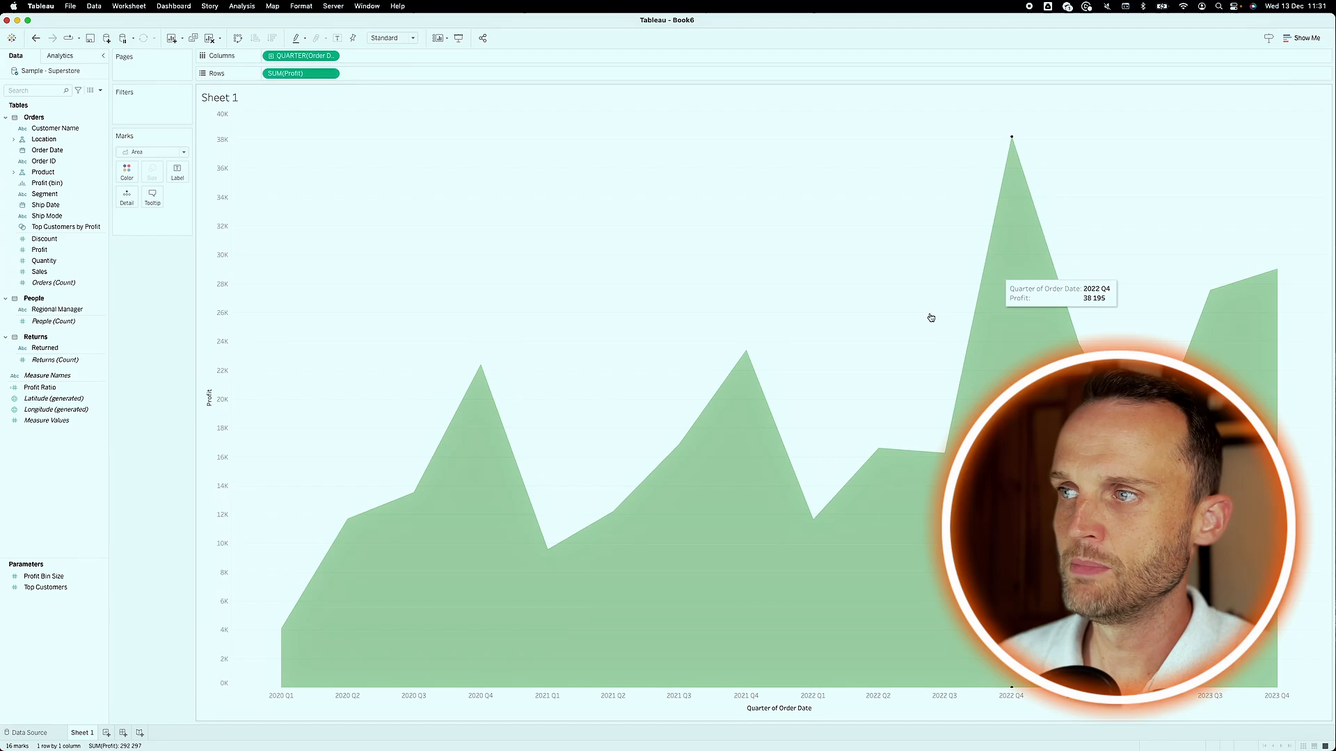
{"action": "mouse_move", "coordinate": [450, 447]}
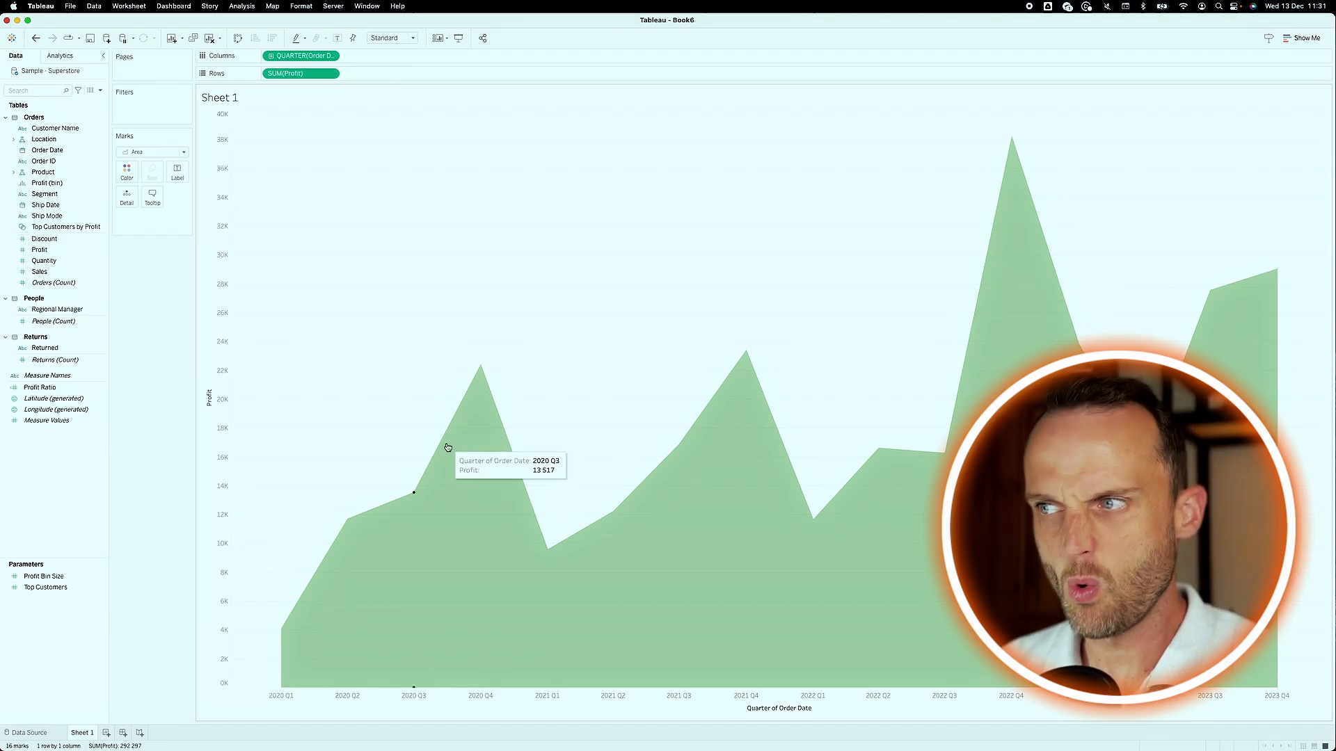
{"action": "mouse_move", "coordinate": [643, 358]}
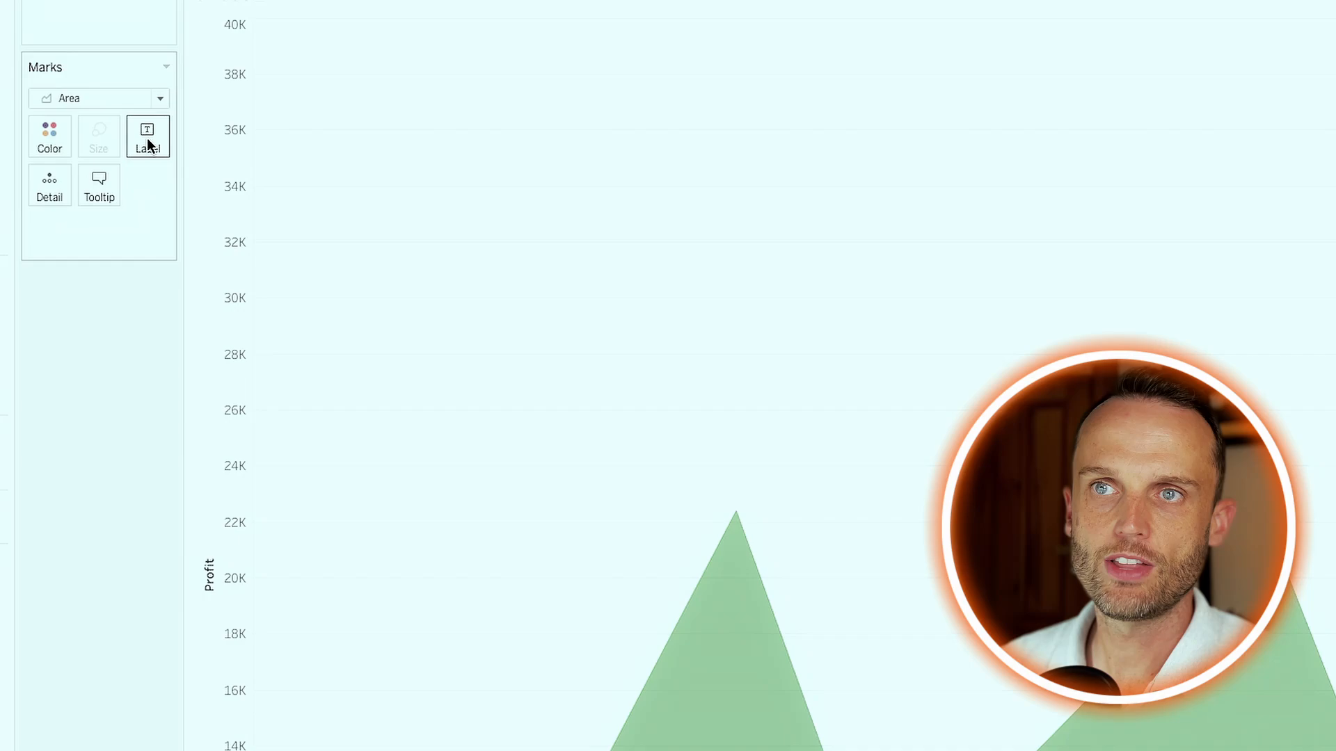
- Label only the Min/Max quarterly profit points and start a new worksheet
{"action": "left_click", "coordinate": [148, 136]}
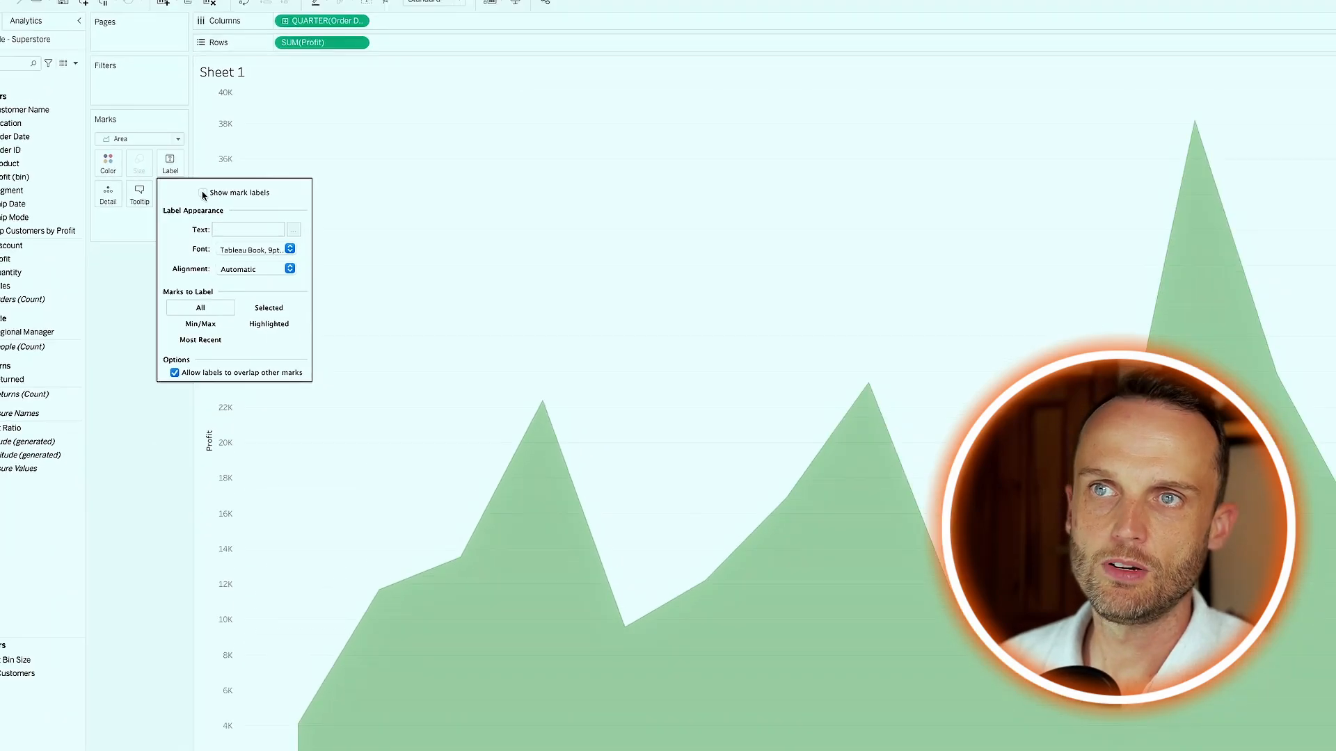
{"action": "left_click", "coordinate": [204, 195]}
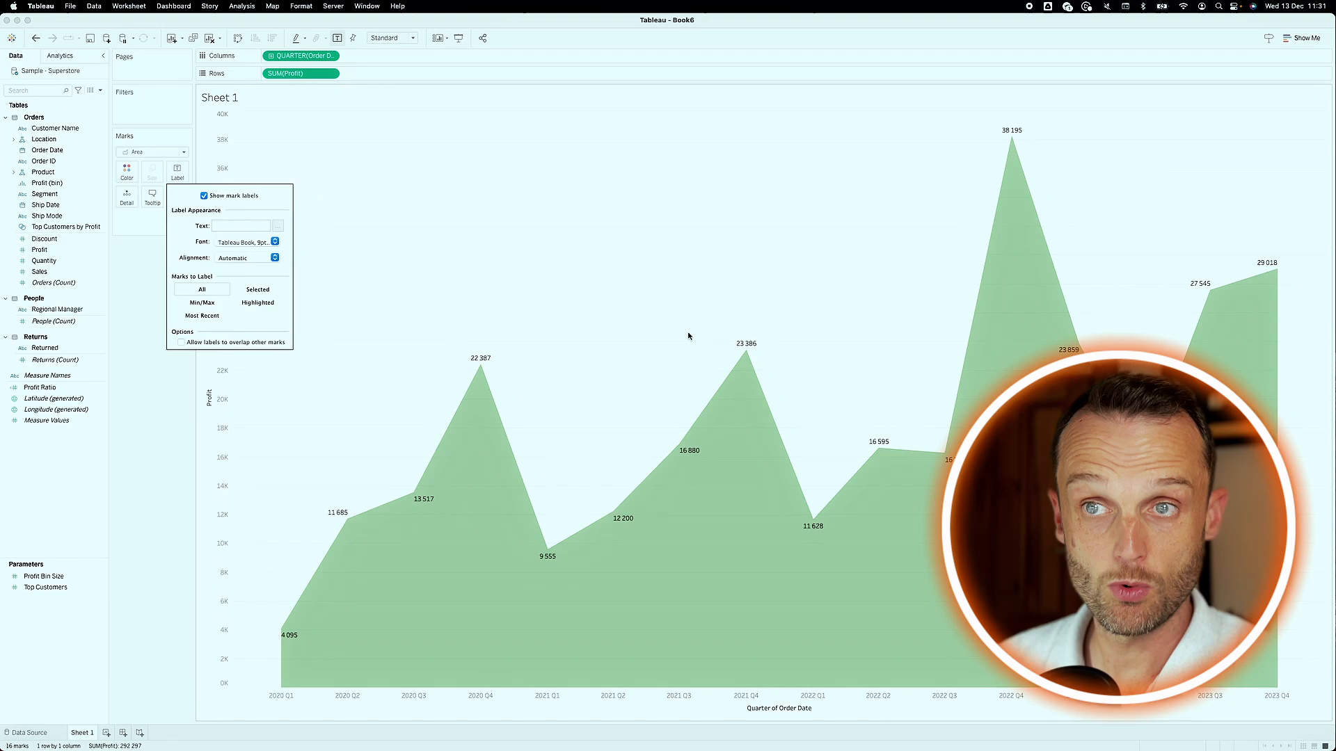
{"action": "left_click", "coordinate": [202, 302]}
{"action": "type", "text": "Timeseries"}
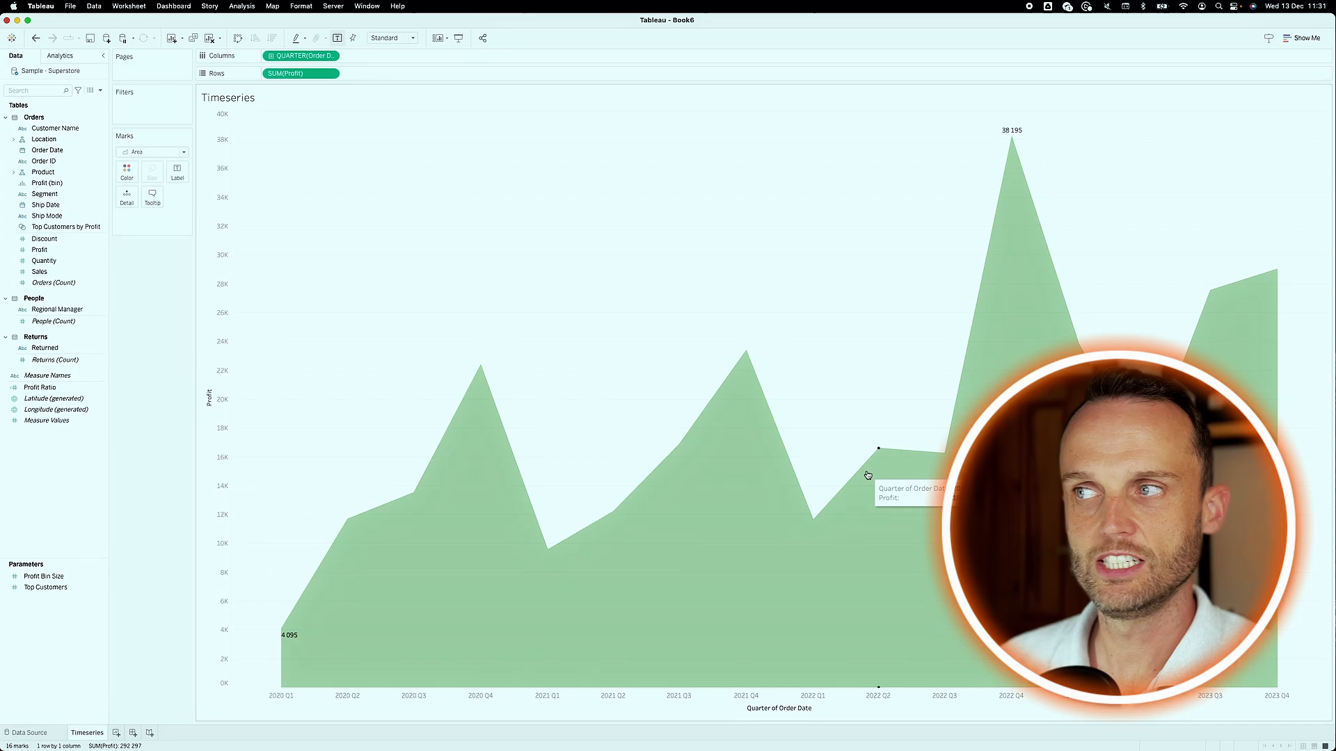
{"action": "mouse_move", "coordinate": [85, 497]}
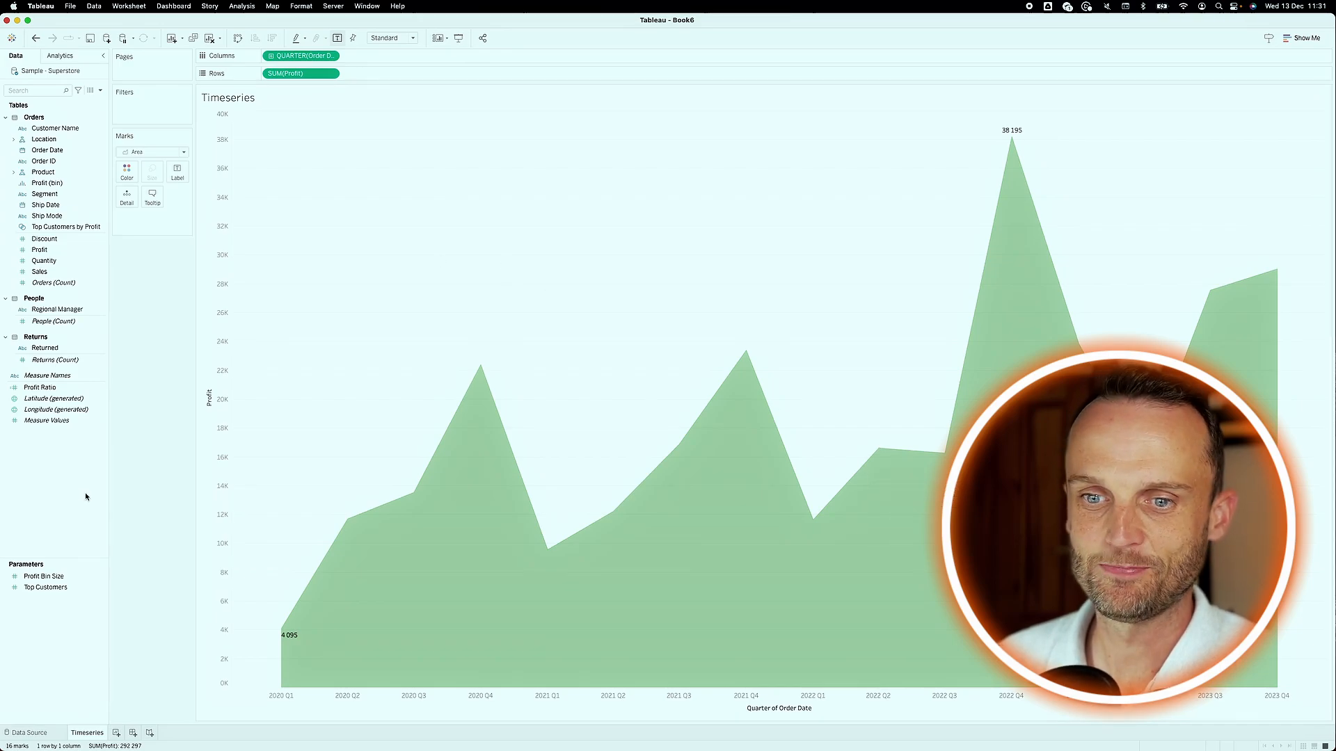
{"action": "left_click", "coordinate": [146, 734]}
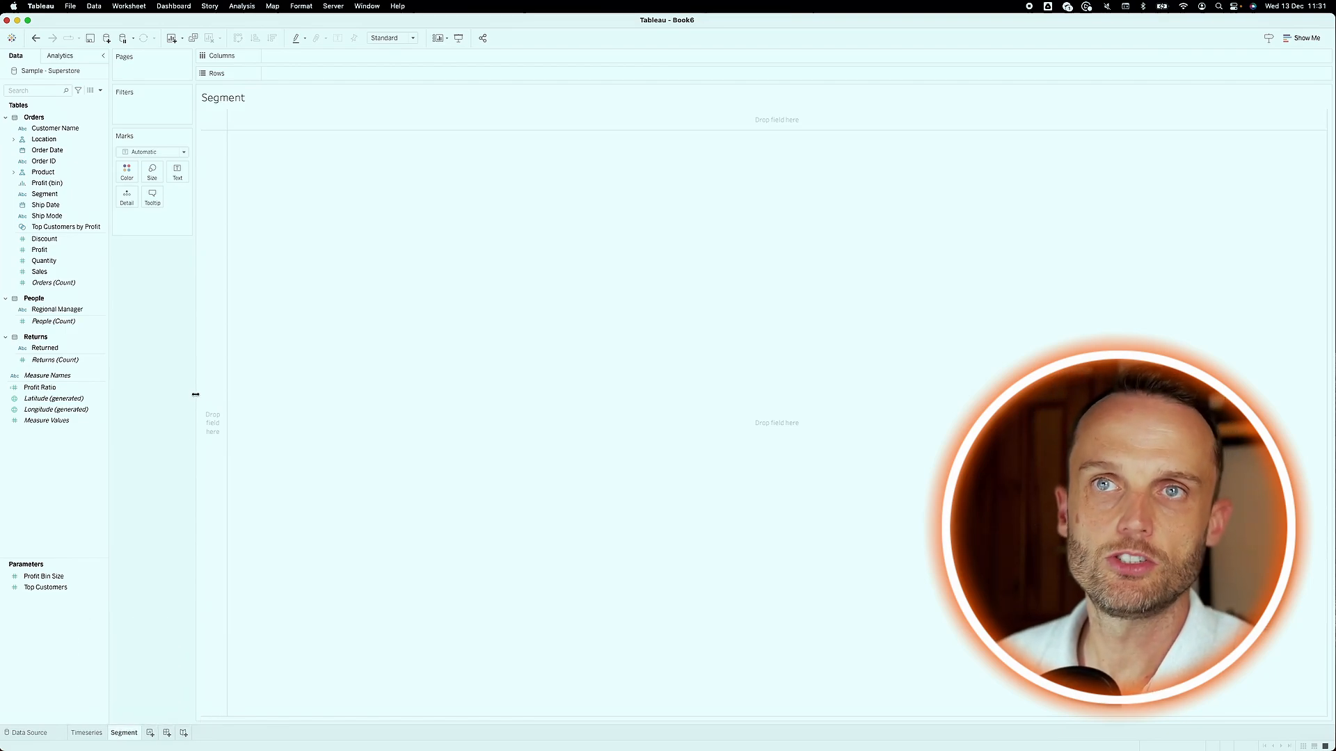
- Chart total Profit as bars for the Consumer, Corporate and Home Office segments
{"action": "left_click", "coordinate": [46, 204]}
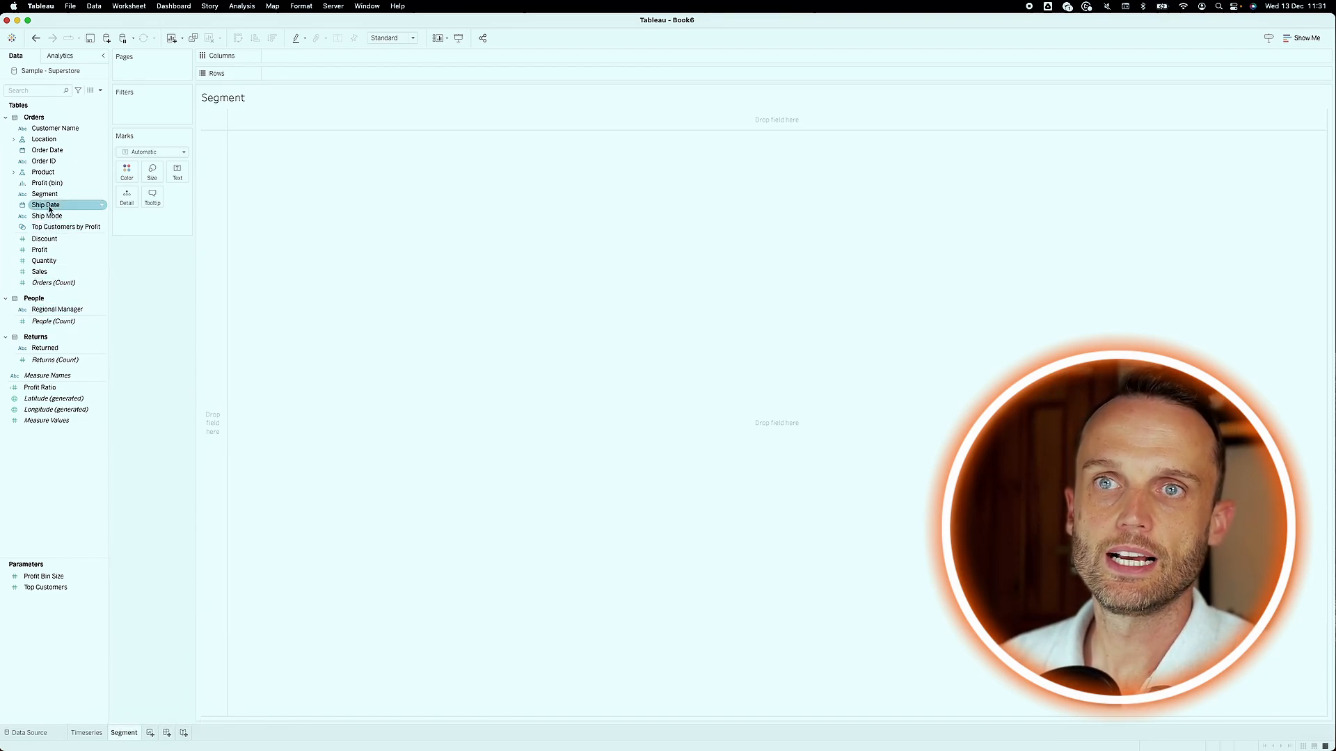
{"action": "left_click_drag", "start_coordinate": [45, 193], "coordinate": [293, 63]}
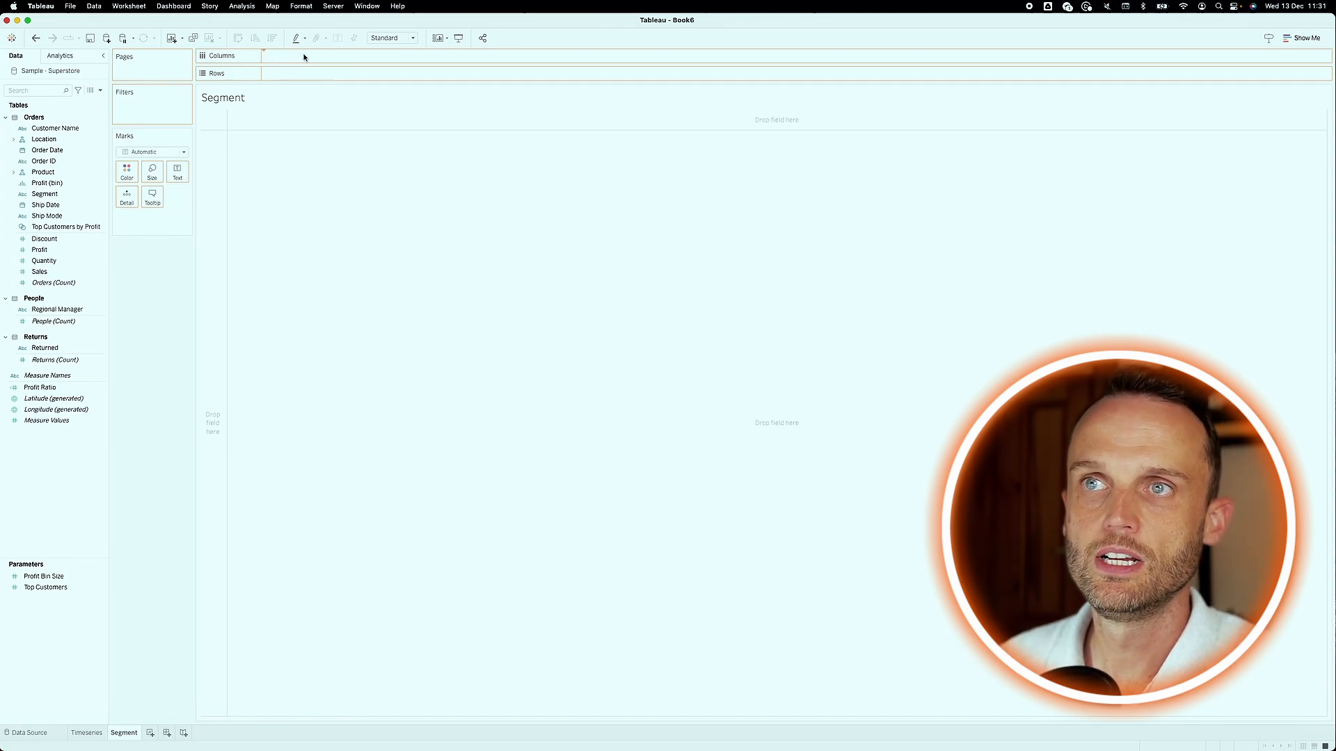
{"action": "mouse_move", "coordinate": [43, 256]}
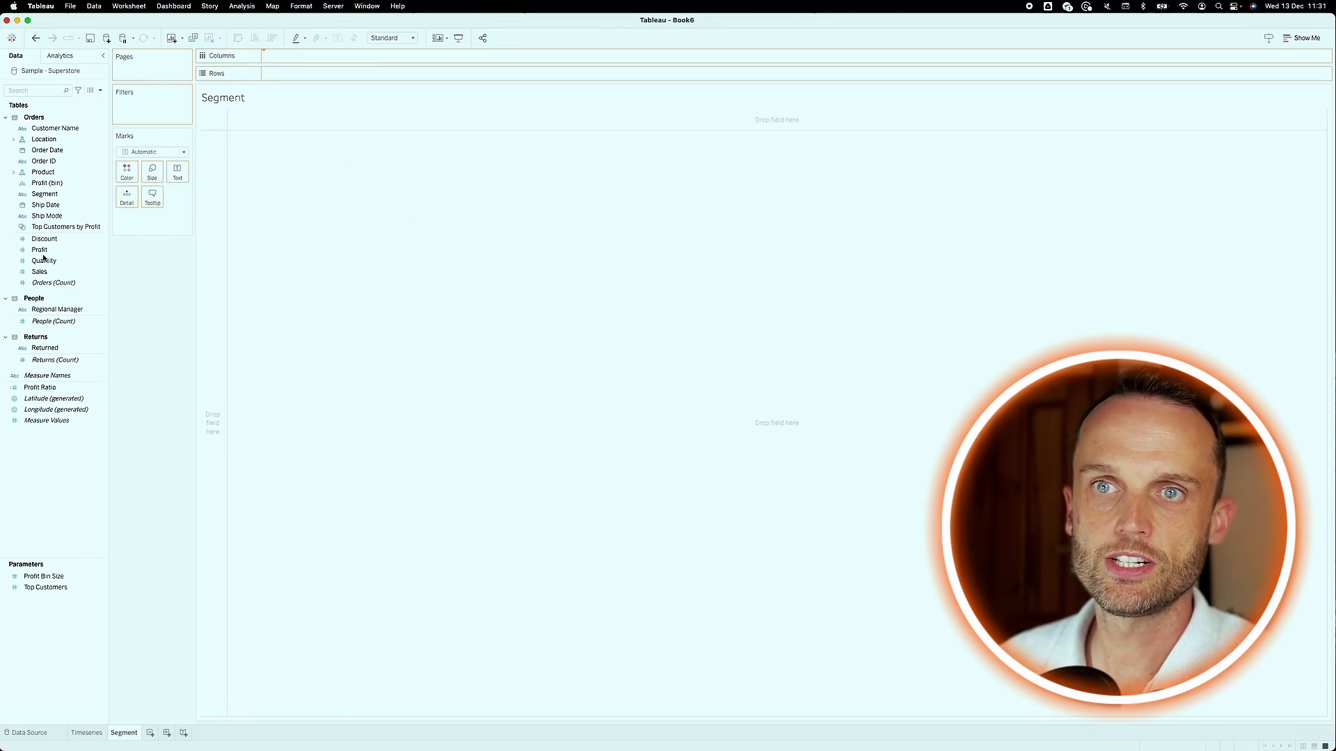
{"action": "left_click_drag", "start_coordinate": [45, 193], "coordinate": [301, 56]}
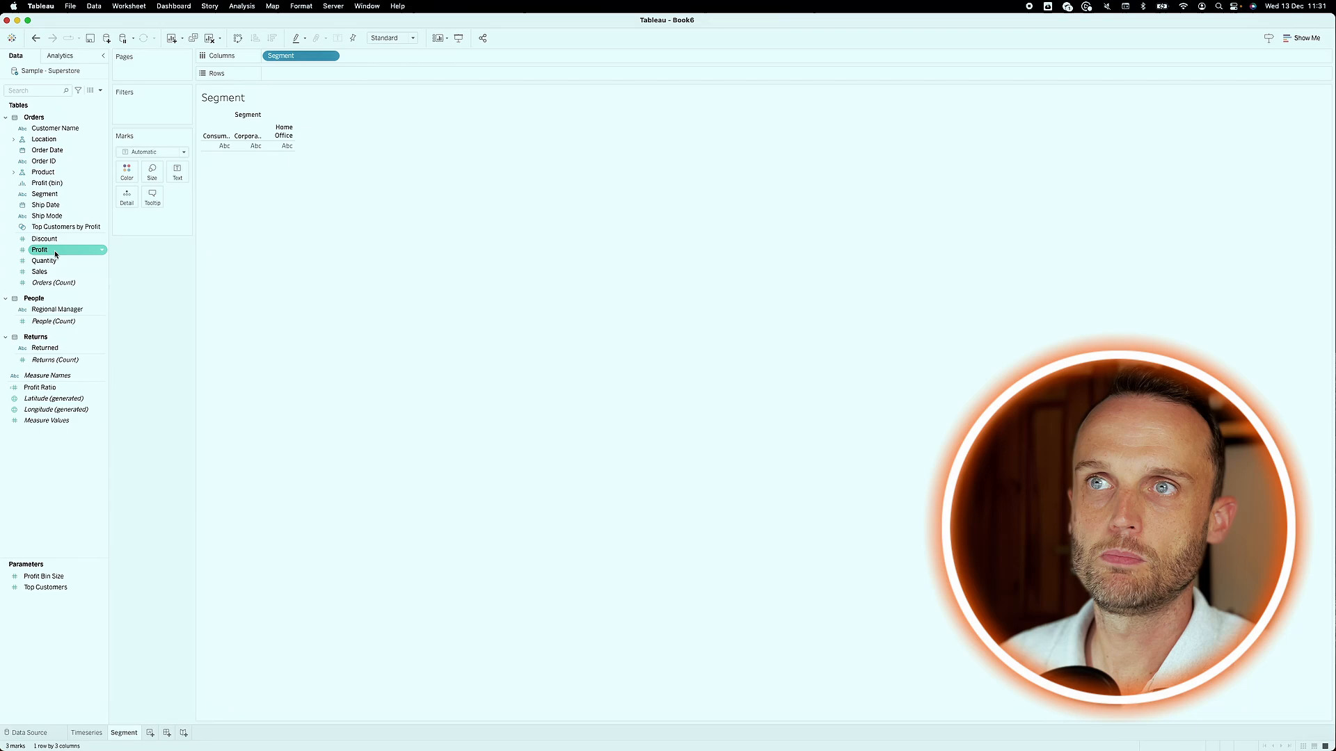
{"action": "left_click_drag", "start_coordinate": [39, 249], "coordinate": [300, 74]}
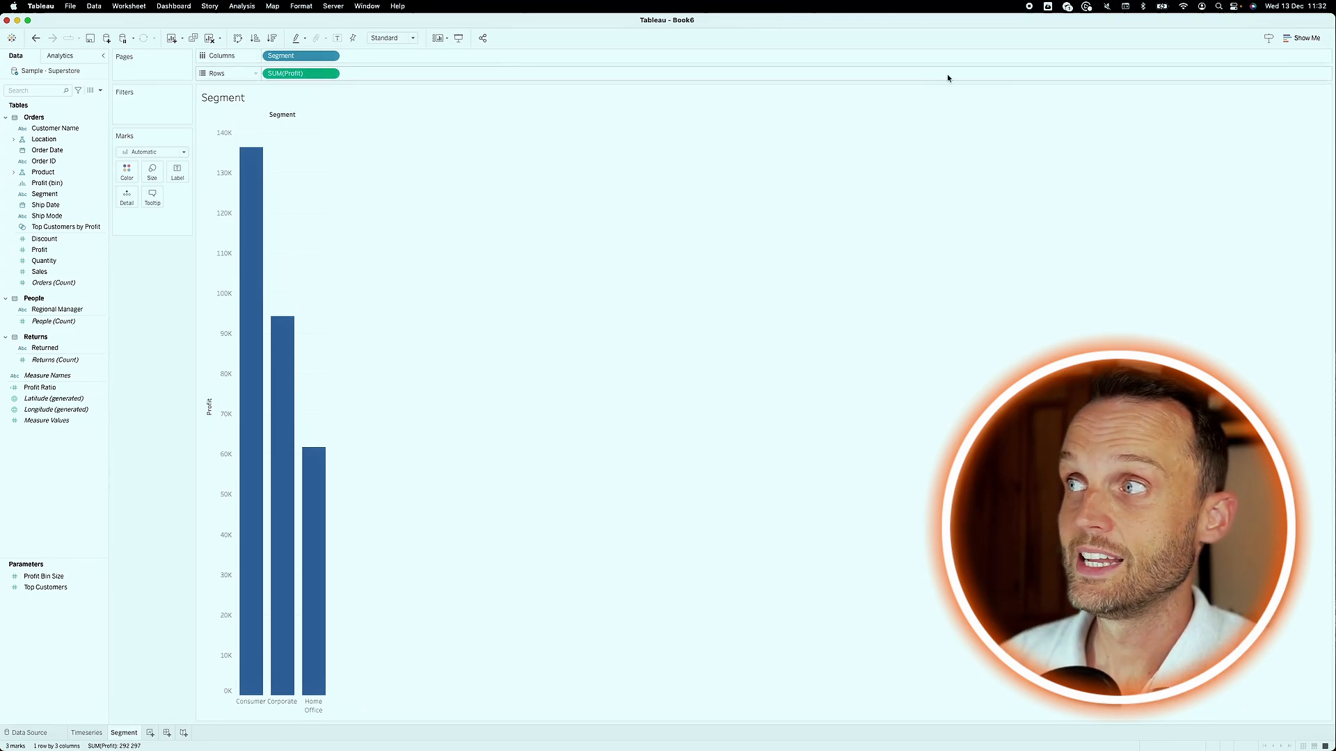
{"action": "left_click", "coordinate": [1304, 38]}
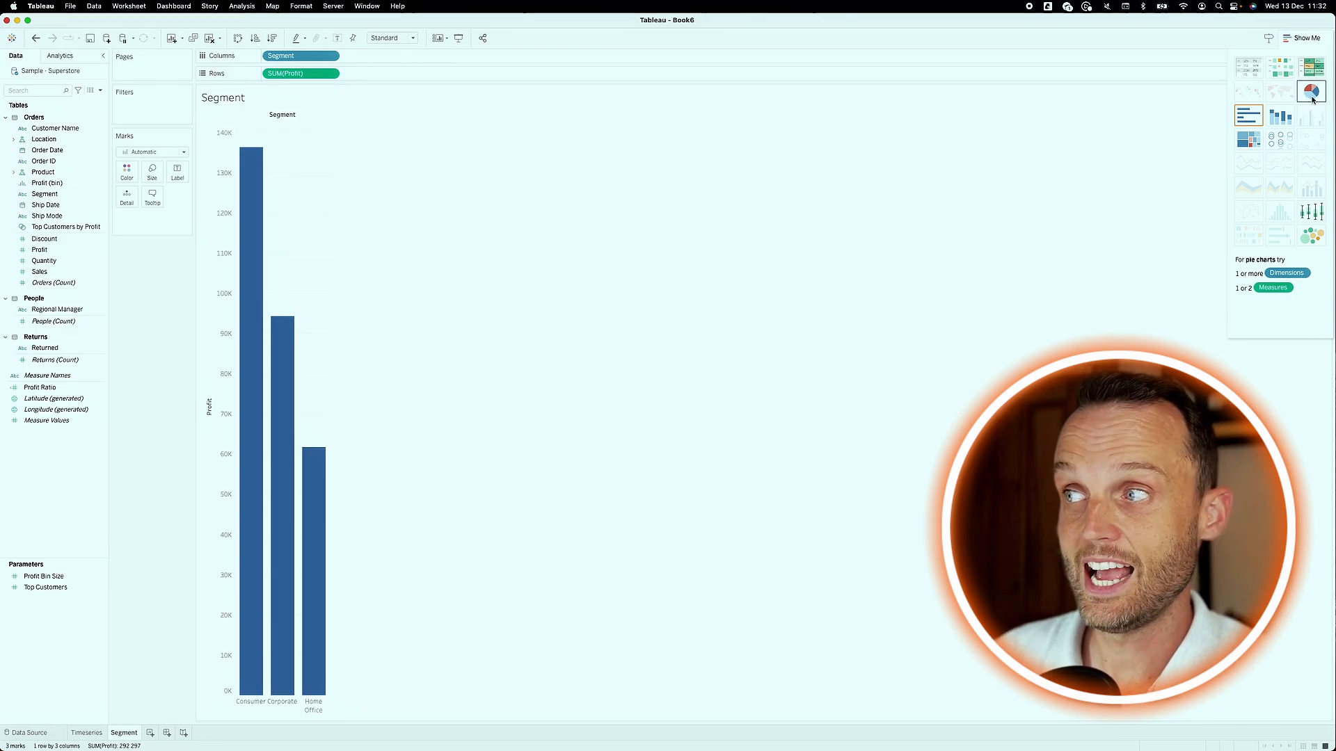
- Turn the segment bars into a pie chart fitted to the Entire View
{"action": "left_click", "coordinate": [1312, 91]}
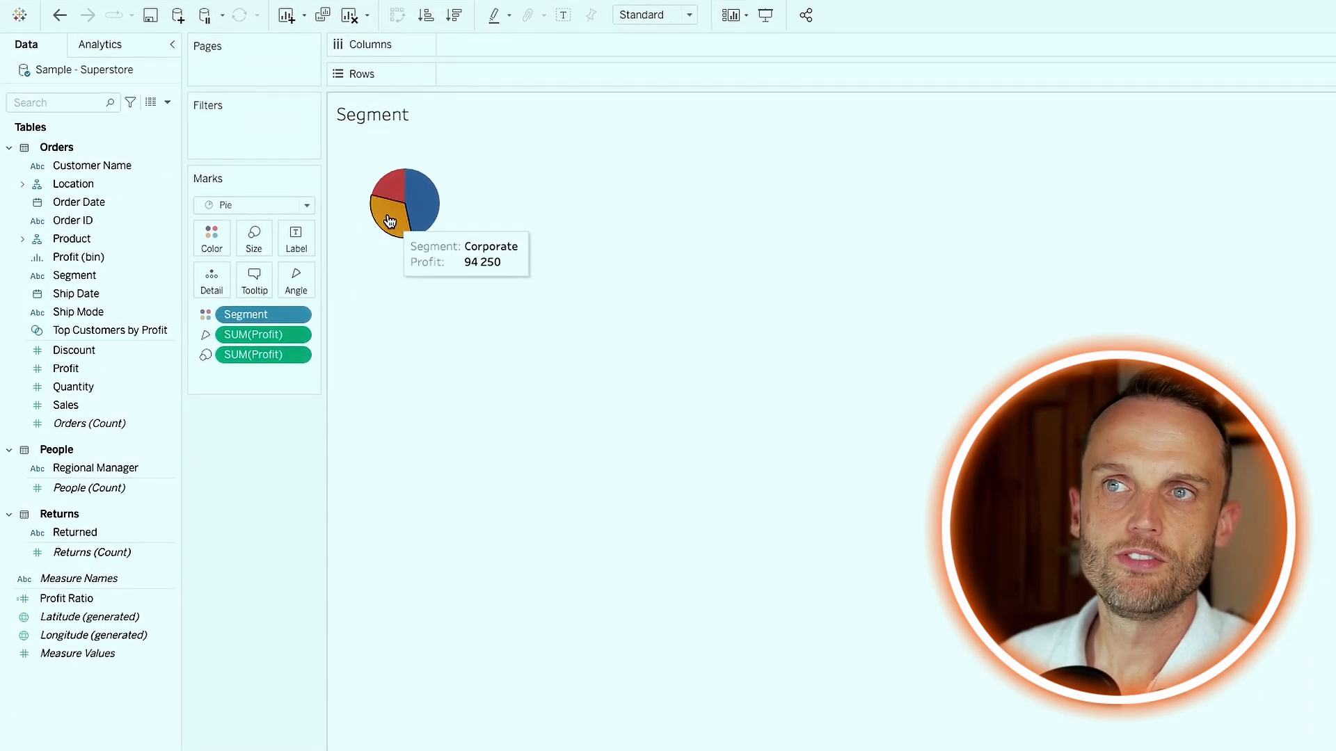
{"action": "mouse_move", "coordinate": [418, 213]}
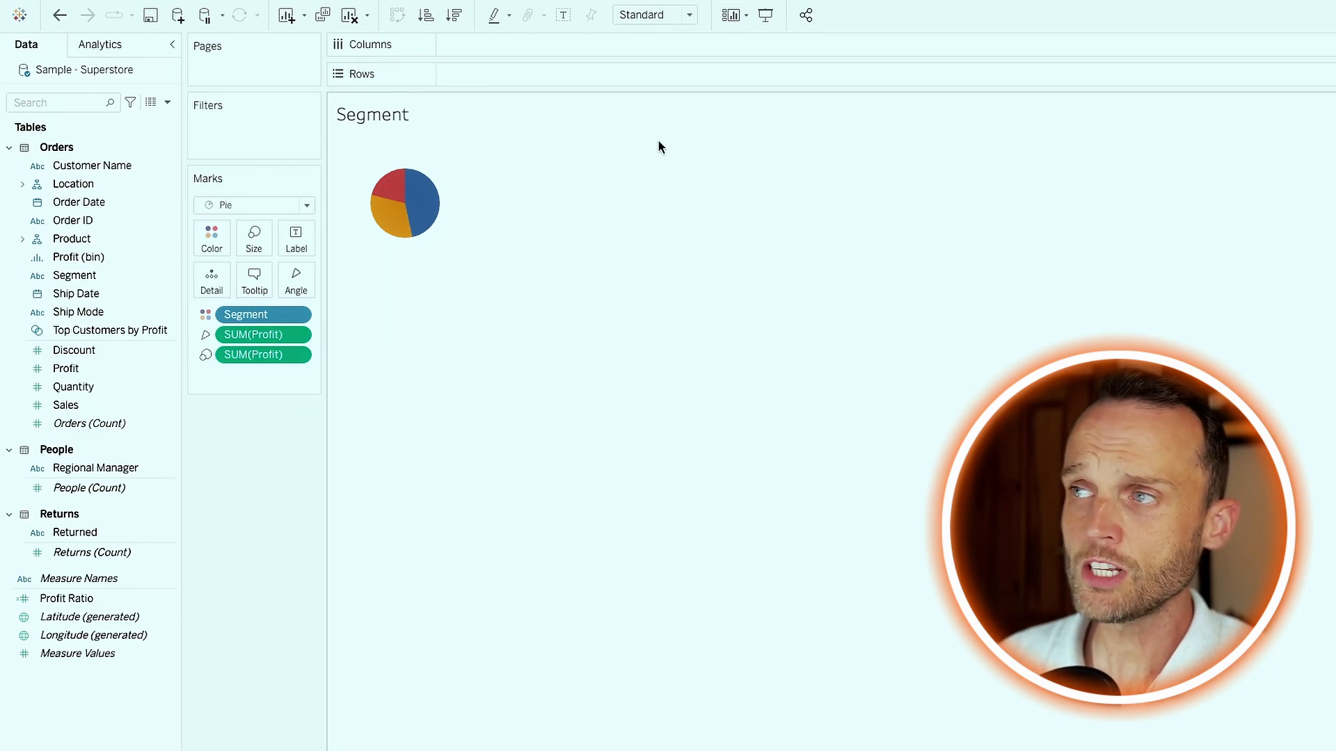
{"action": "left_click", "coordinate": [652, 14]}
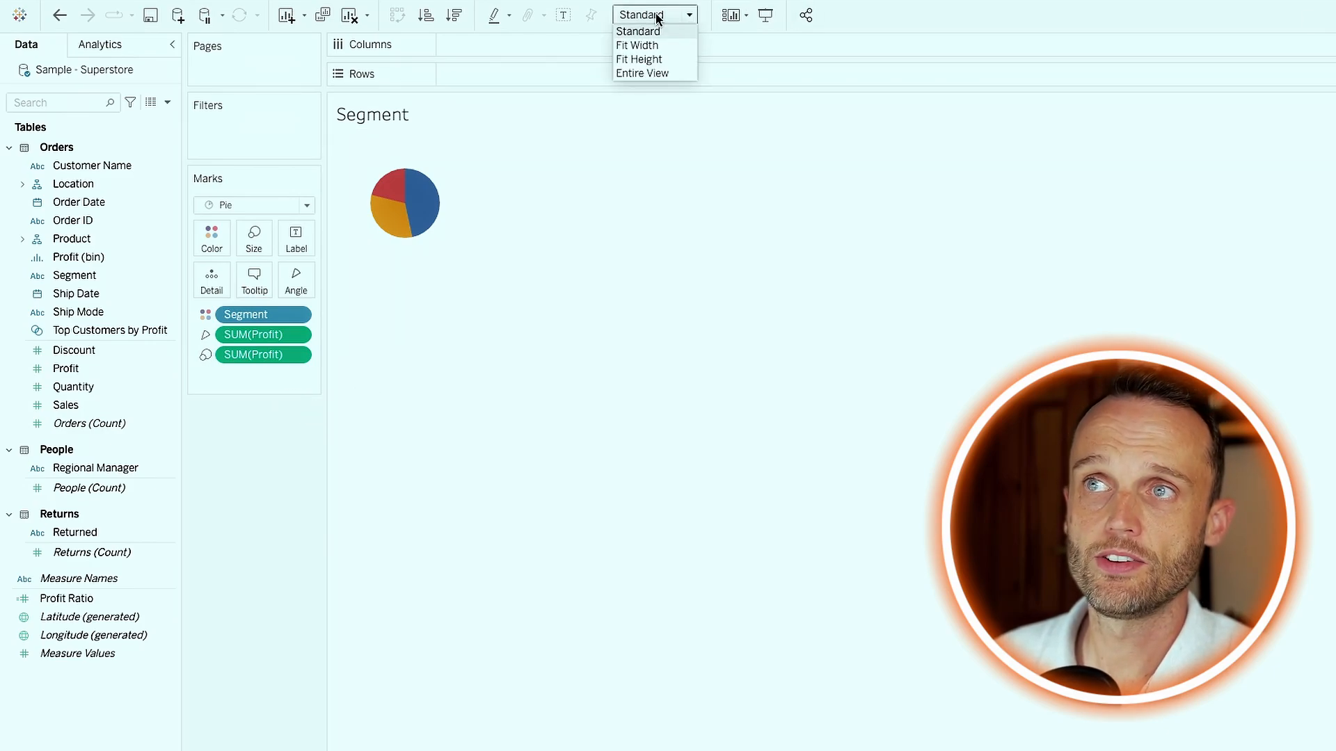
{"action": "left_click", "coordinate": [643, 73]}
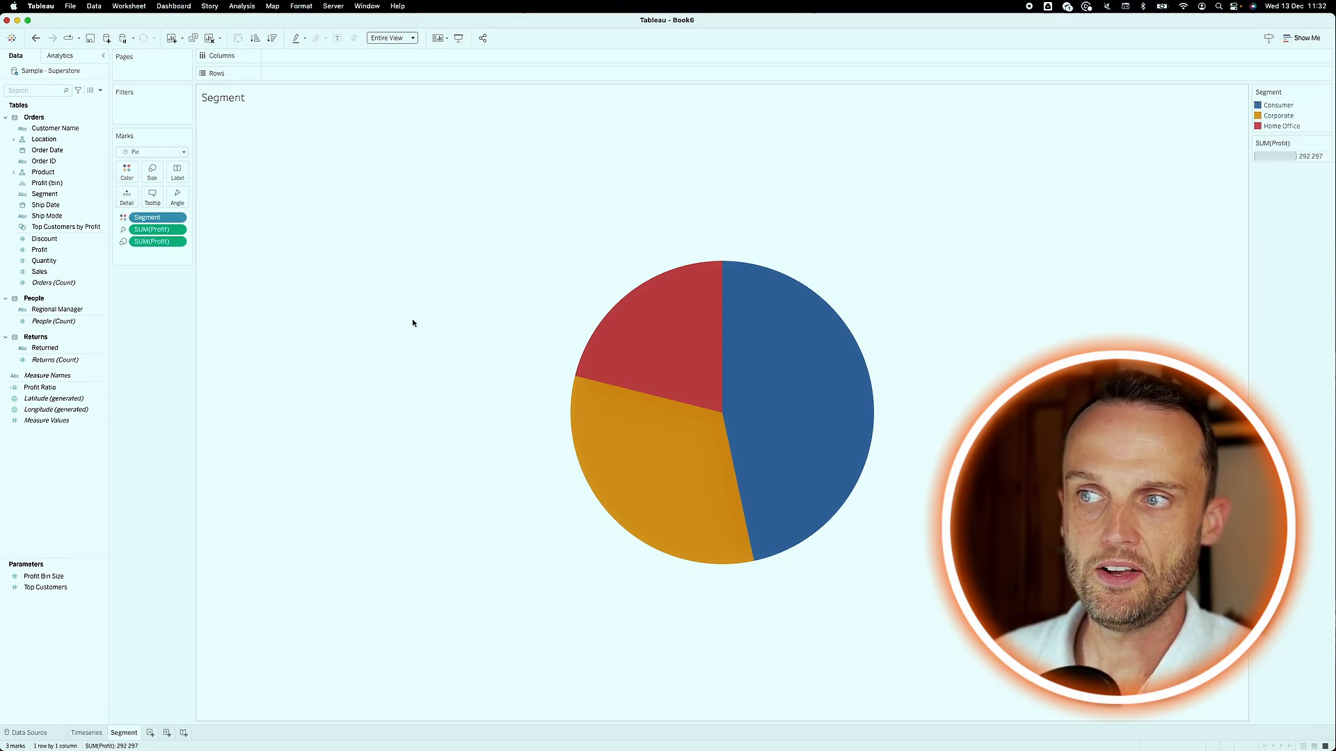
{"action": "mouse_move", "coordinate": [631, 439]}
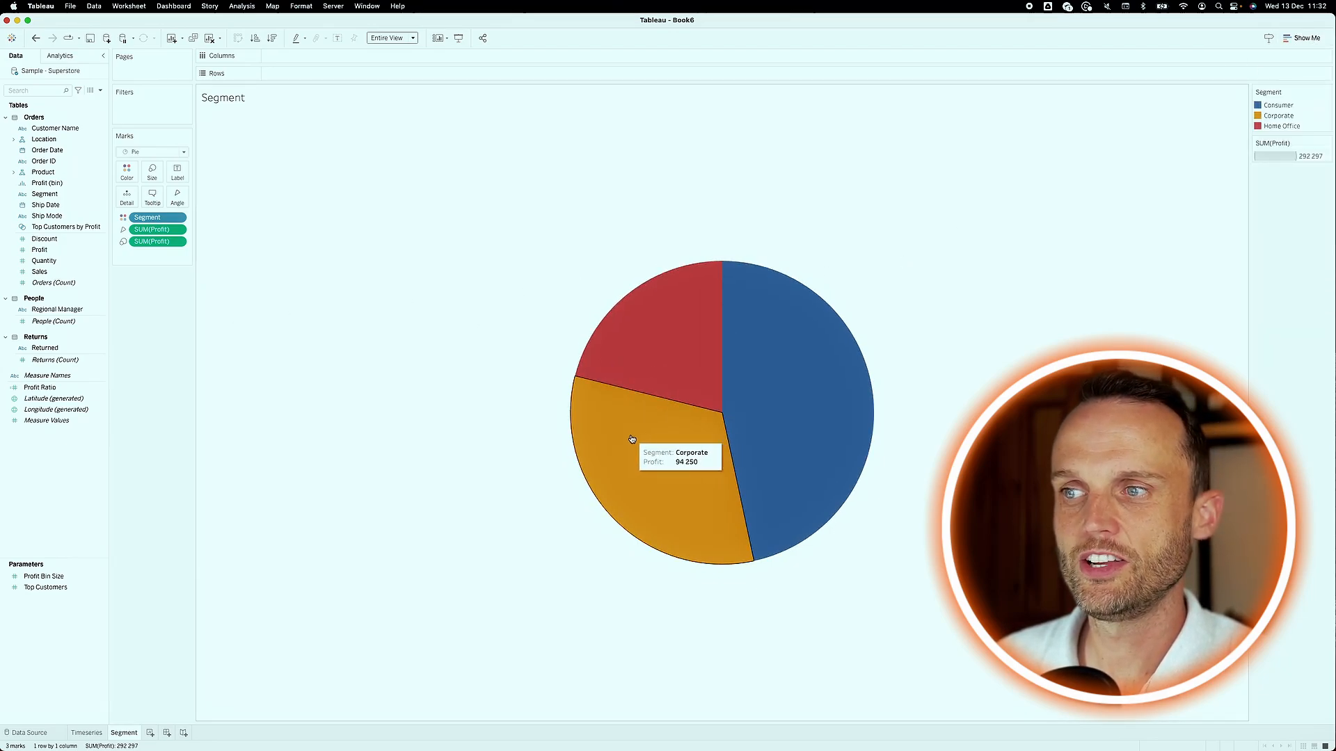
{"action": "mouse_move", "coordinate": [666, 381]}
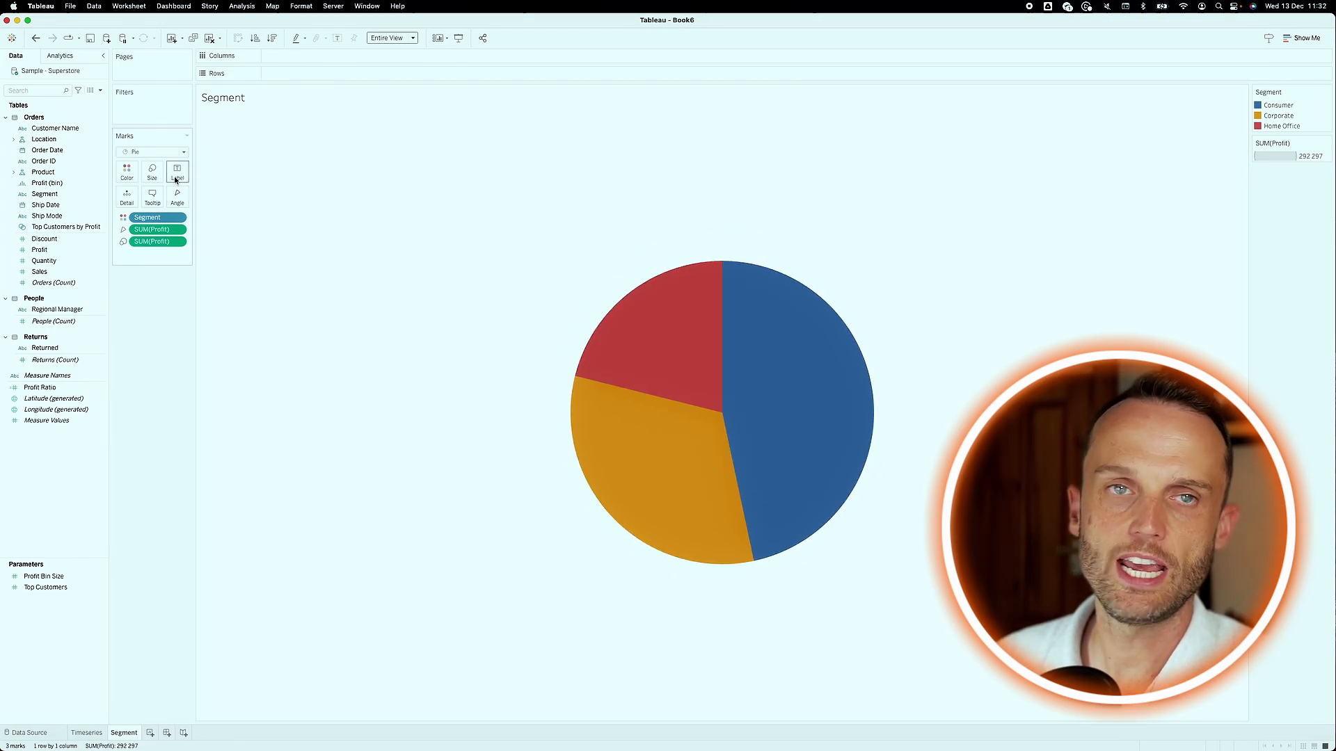
- Label each pie slice with its segment name and total profit, e.g. Consumer 136,371
{"action": "left_click", "coordinate": [177, 170]}
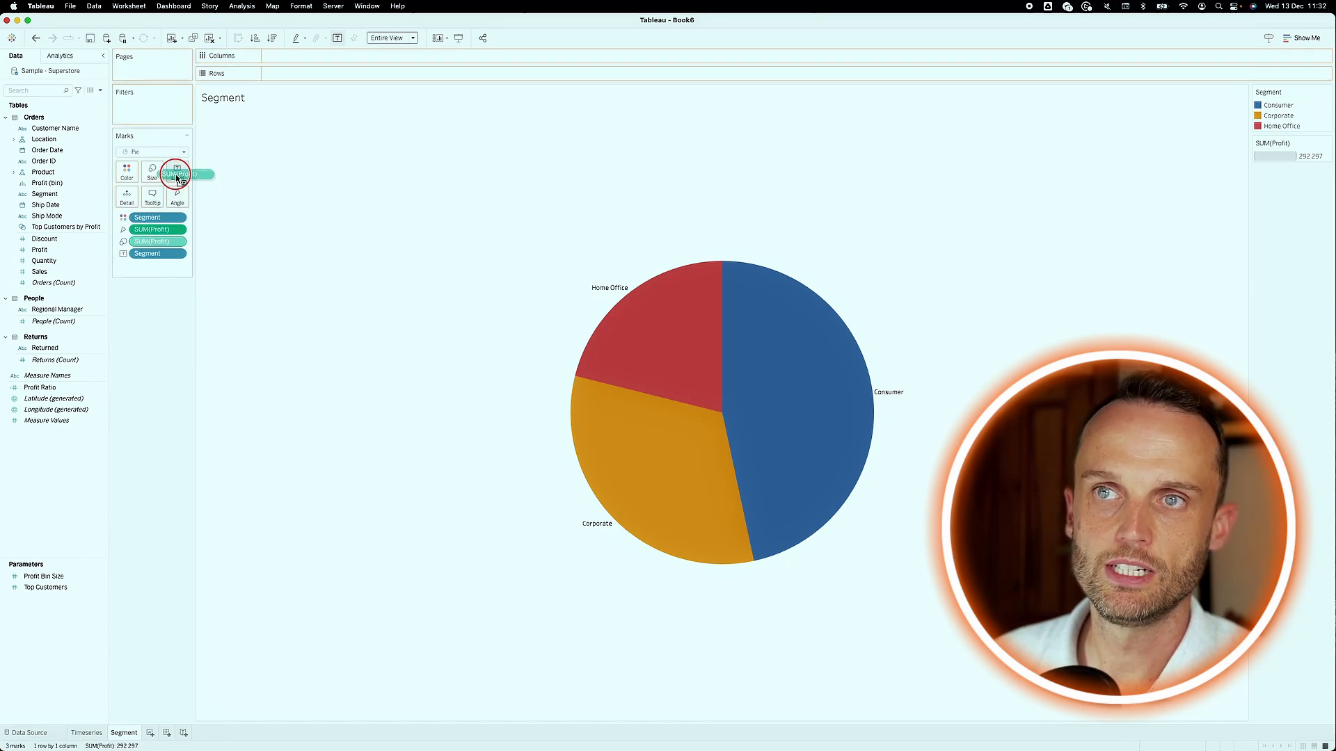
{"action": "left_click", "coordinate": [177, 172]}
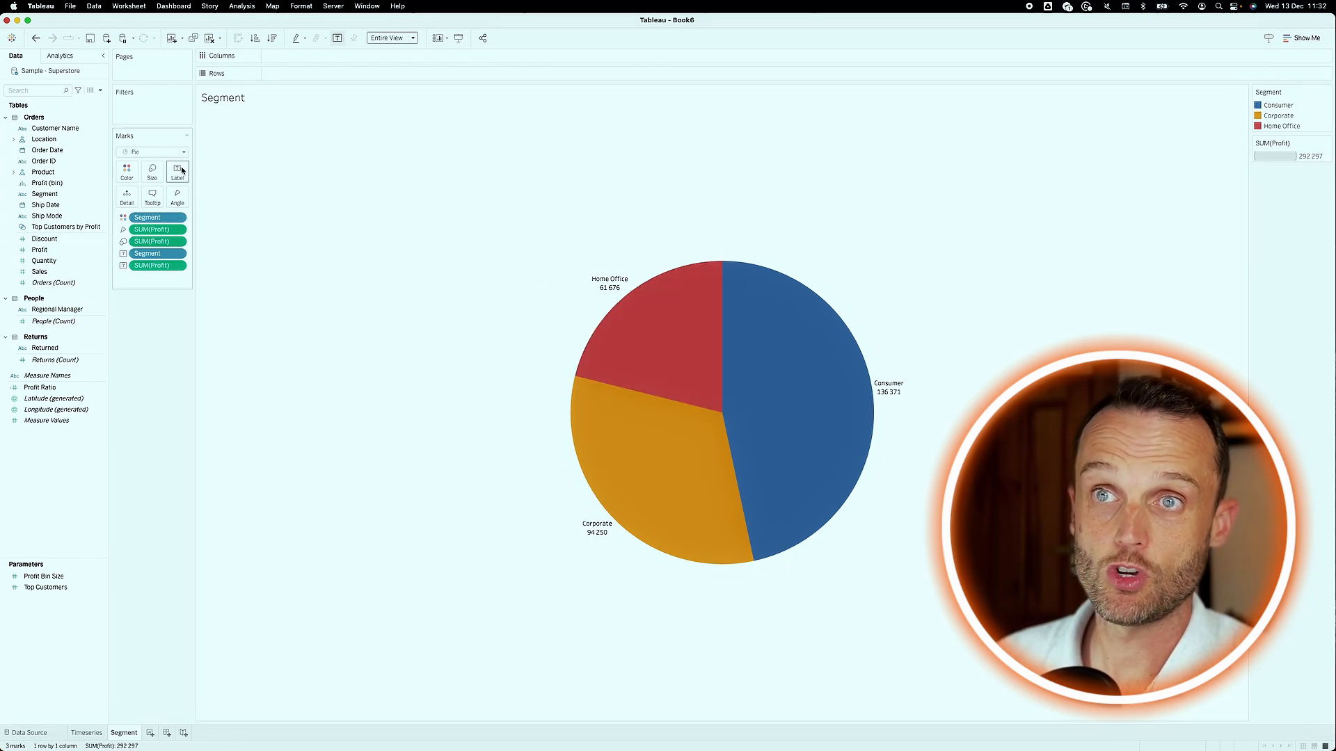
{"action": "left_click", "coordinate": [177, 170]}
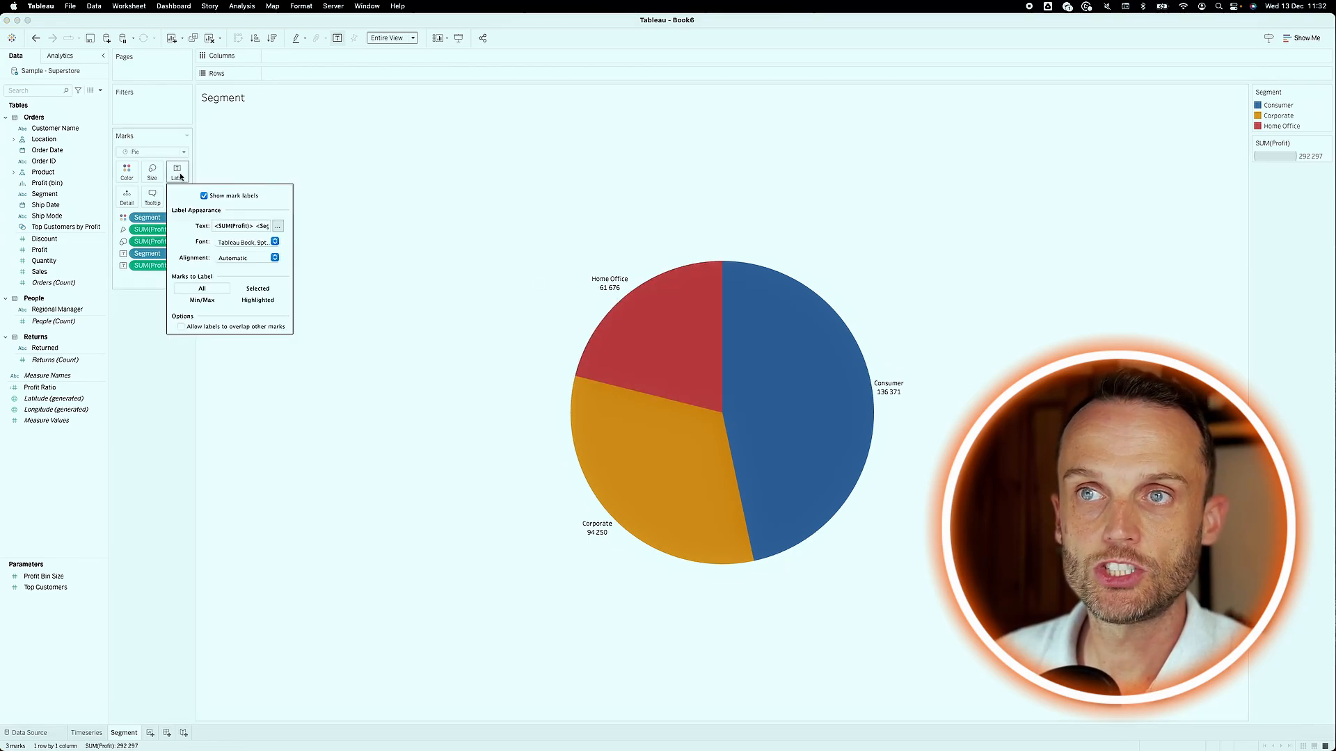
{"action": "left_click", "coordinate": [278, 226]}
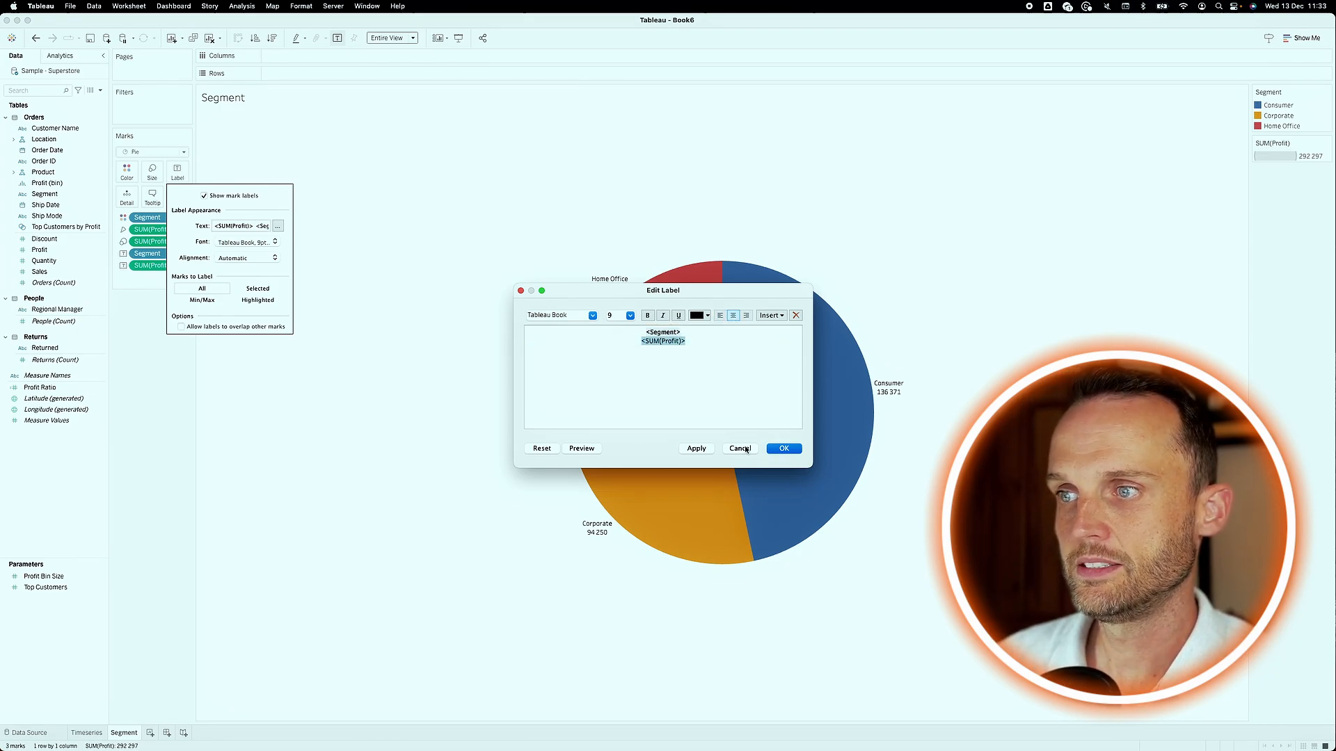
{"action": "left_click", "coordinate": [782, 448]}
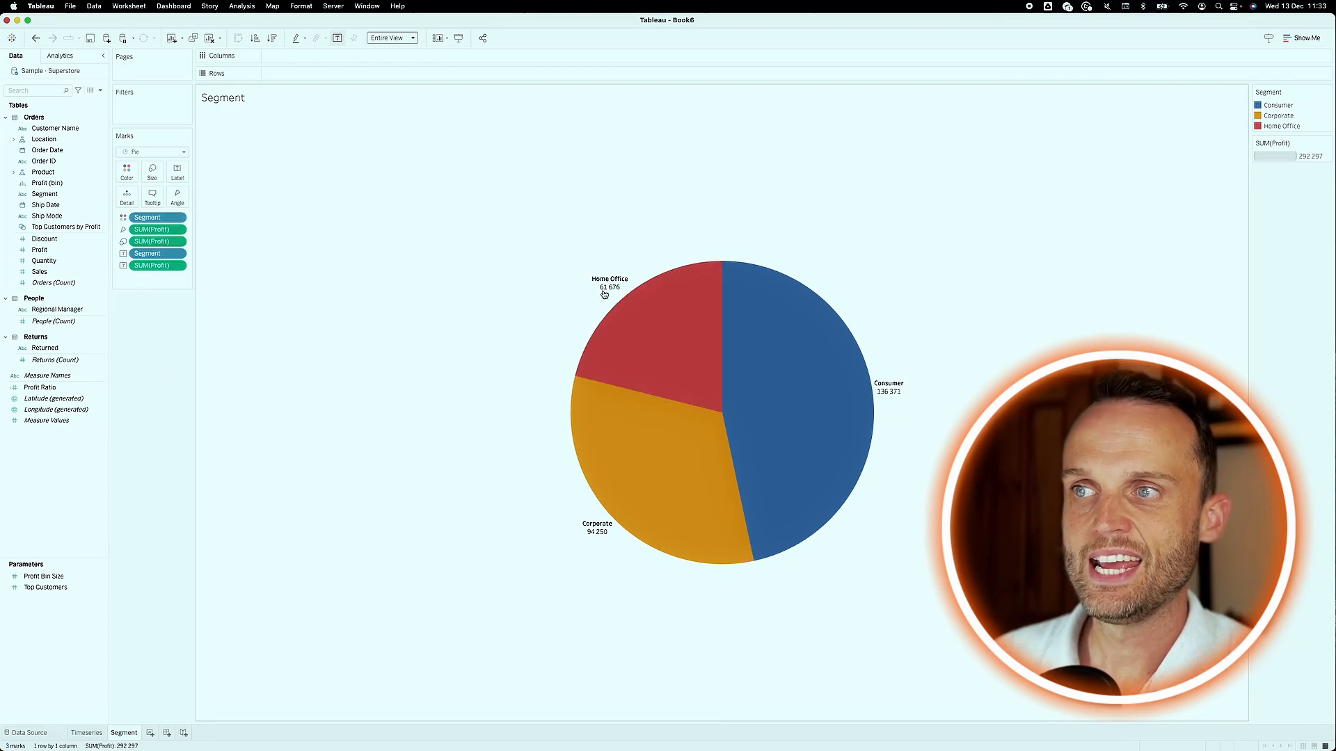
{"action": "mouse_move", "coordinate": [605, 294]}
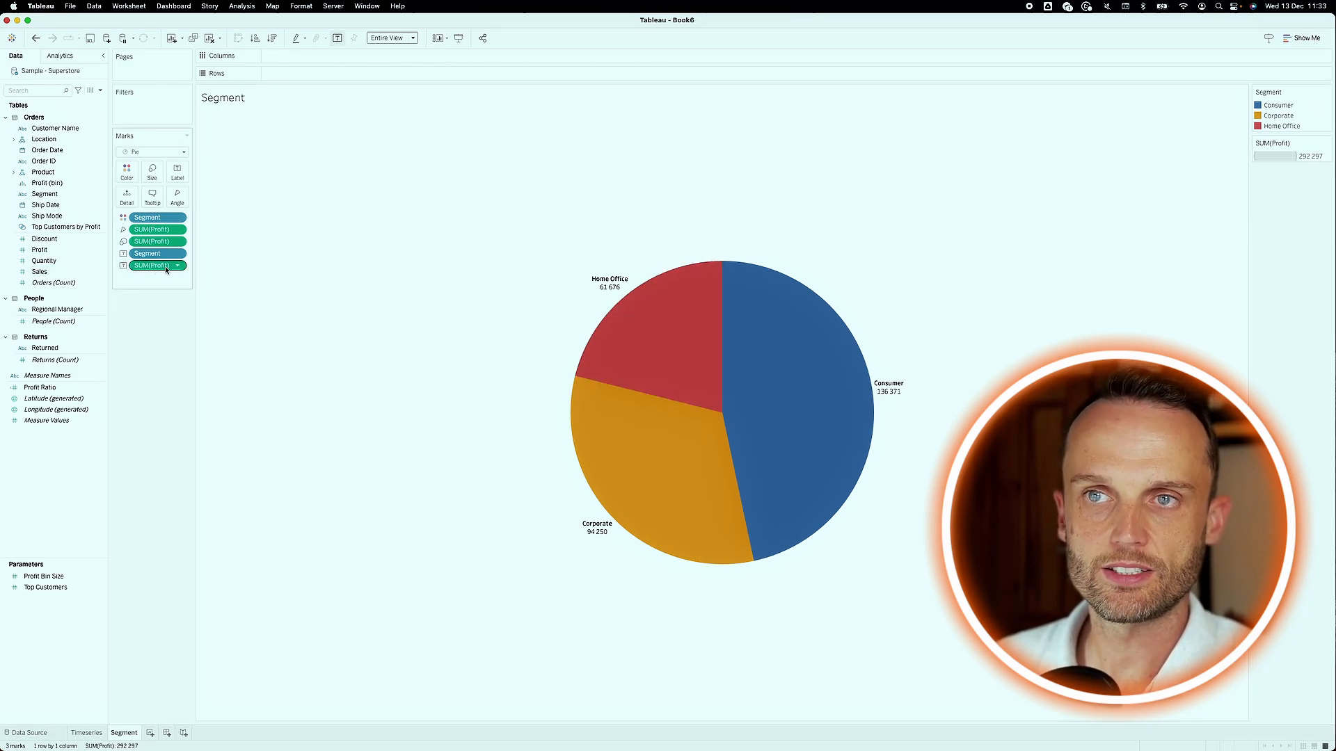
- Apply a Percent of Total quick table calculation to the profit label, e.g. Consumer 46.66%
{"action": "left_click", "coordinate": [179, 264]}
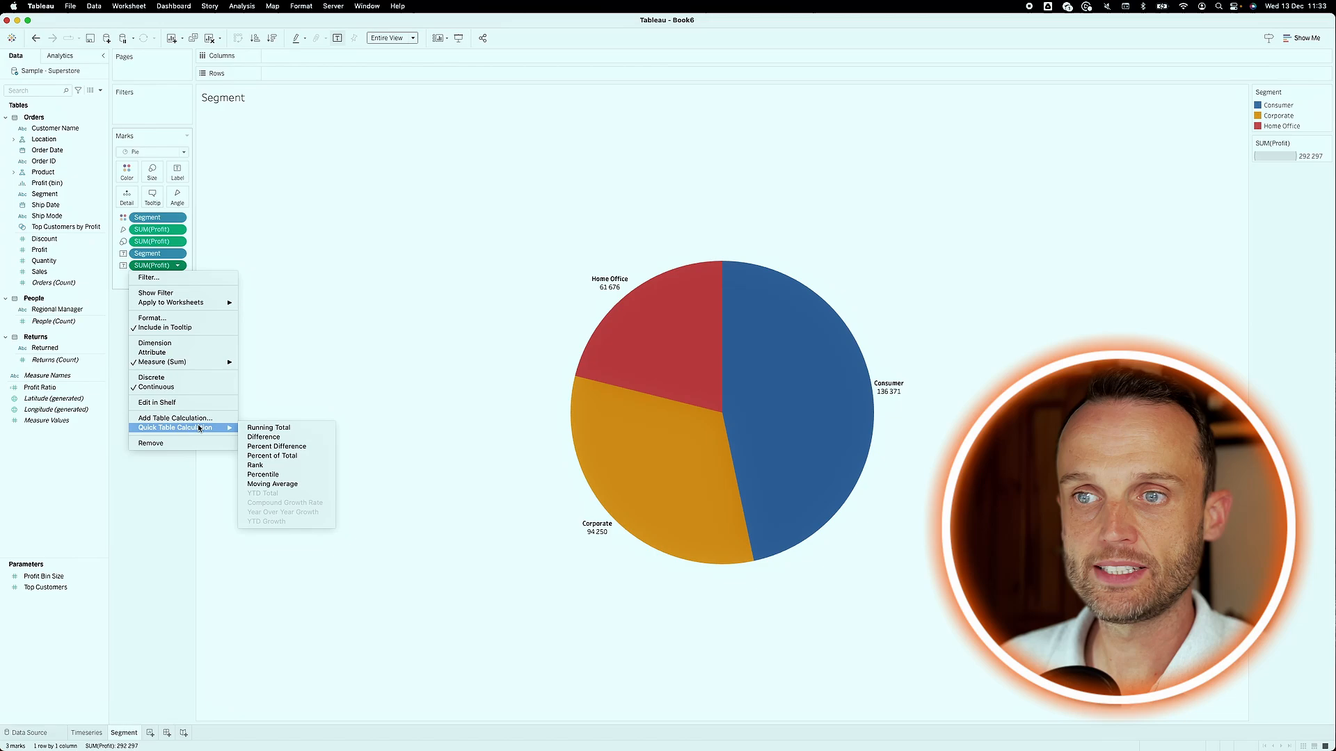
{"action": "left_click", "coordinate": [271, 455]}
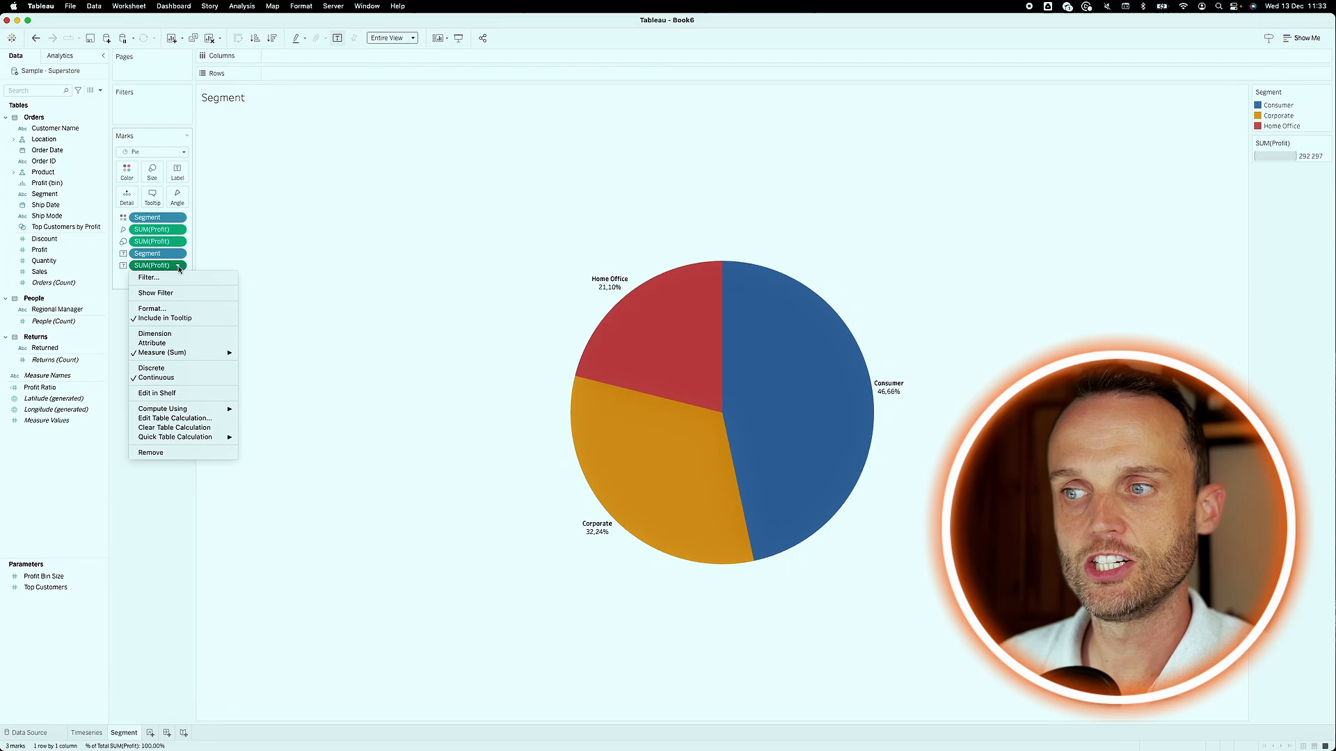
{"action": "mouse_move", "coordinate": [156, 293]}
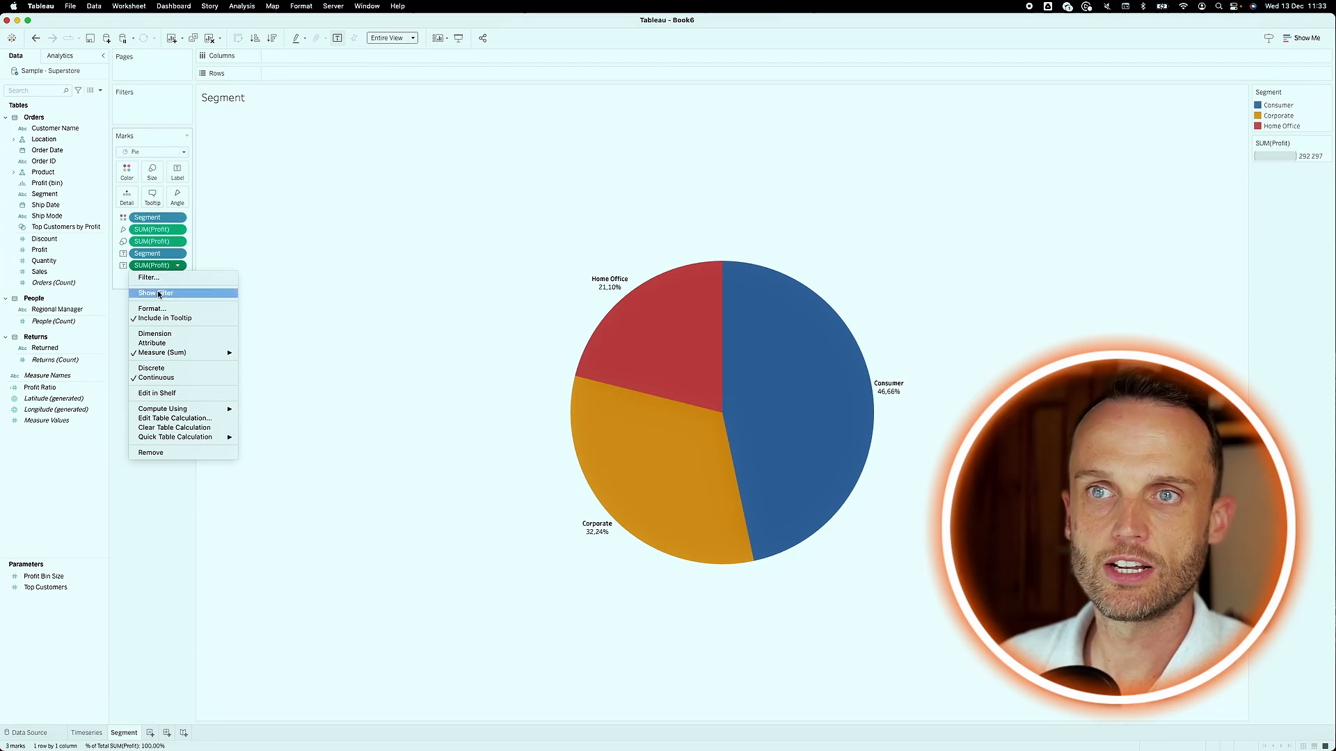
- Format the labels as percentages with 0 decimals (Consumer 47%) and start the Map sheet
{"action": "left_click", "coordinate": [152, 308]}
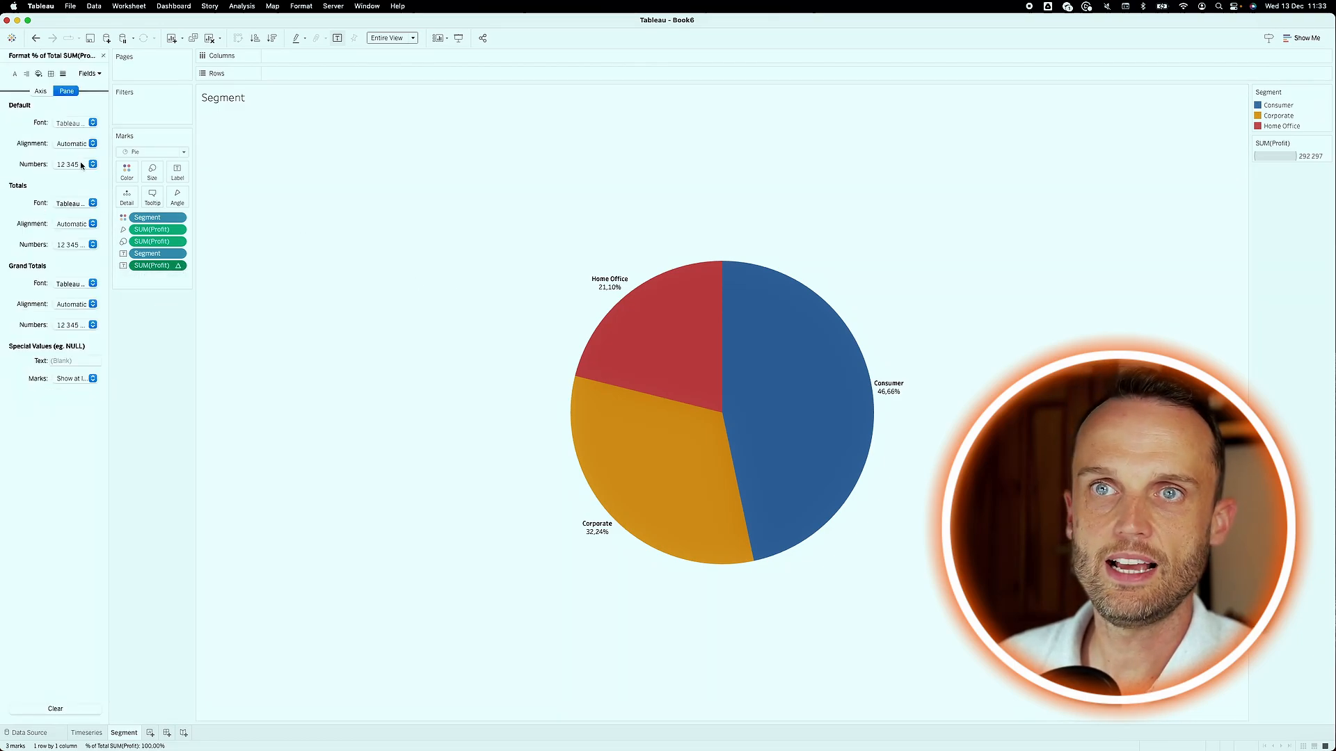
{"action": "left_click", "coordinate": [93, 164]}
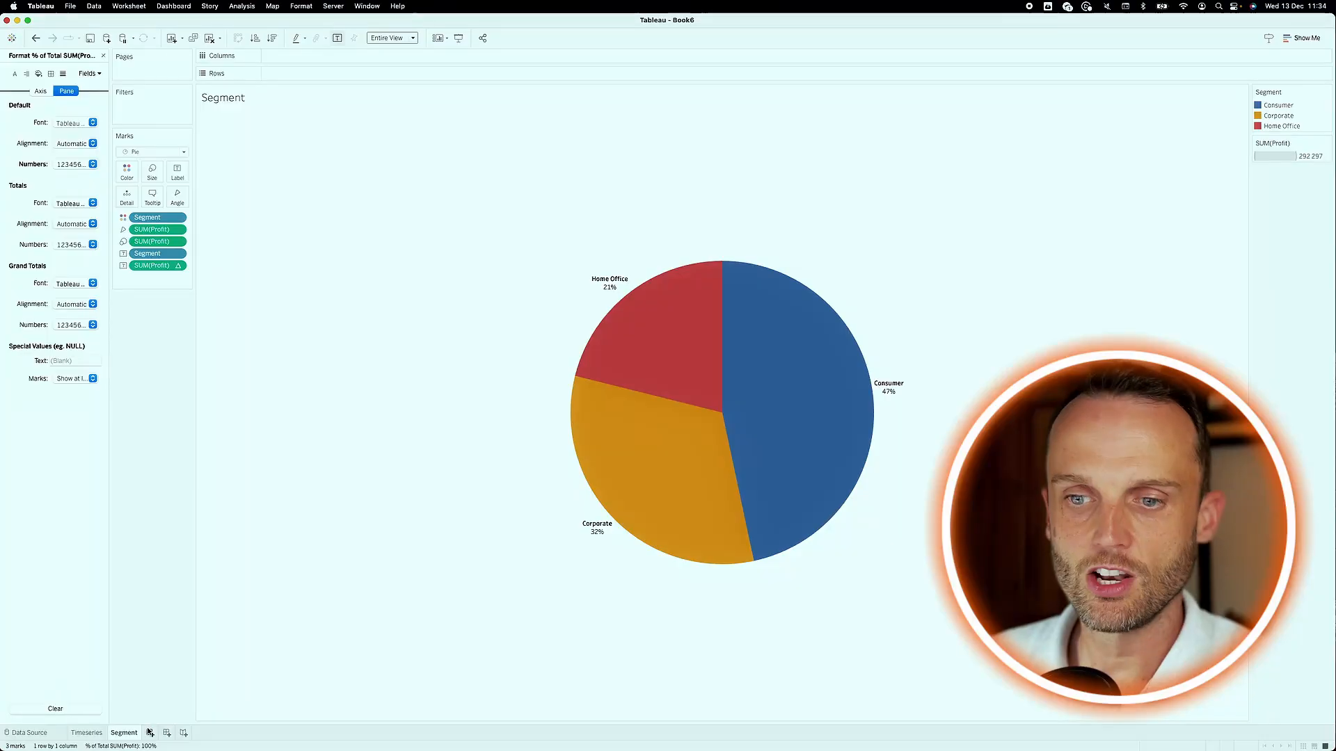
{"action": "left_click", "coordinate": [180, 734]}
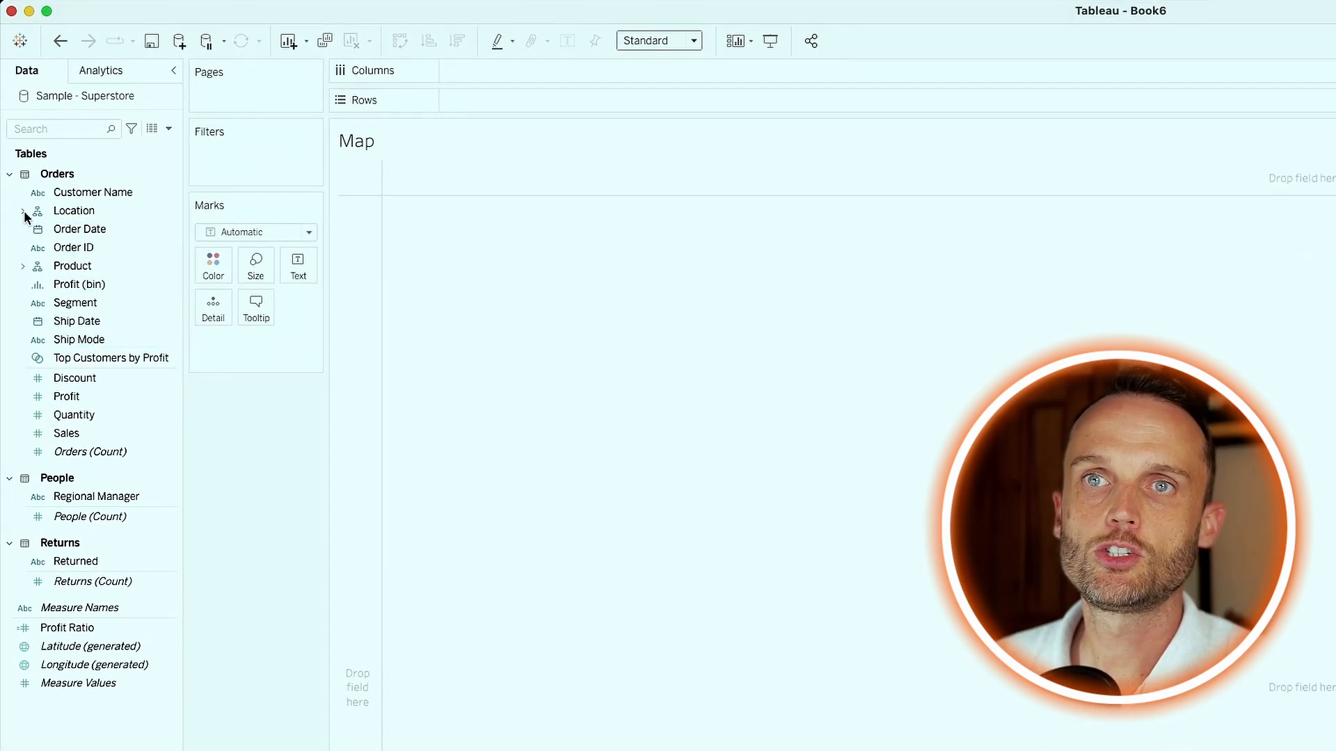
- Map every State/Province with marks sized by total Profit
{"action": "left_click", "coordinate": [24, 210]}
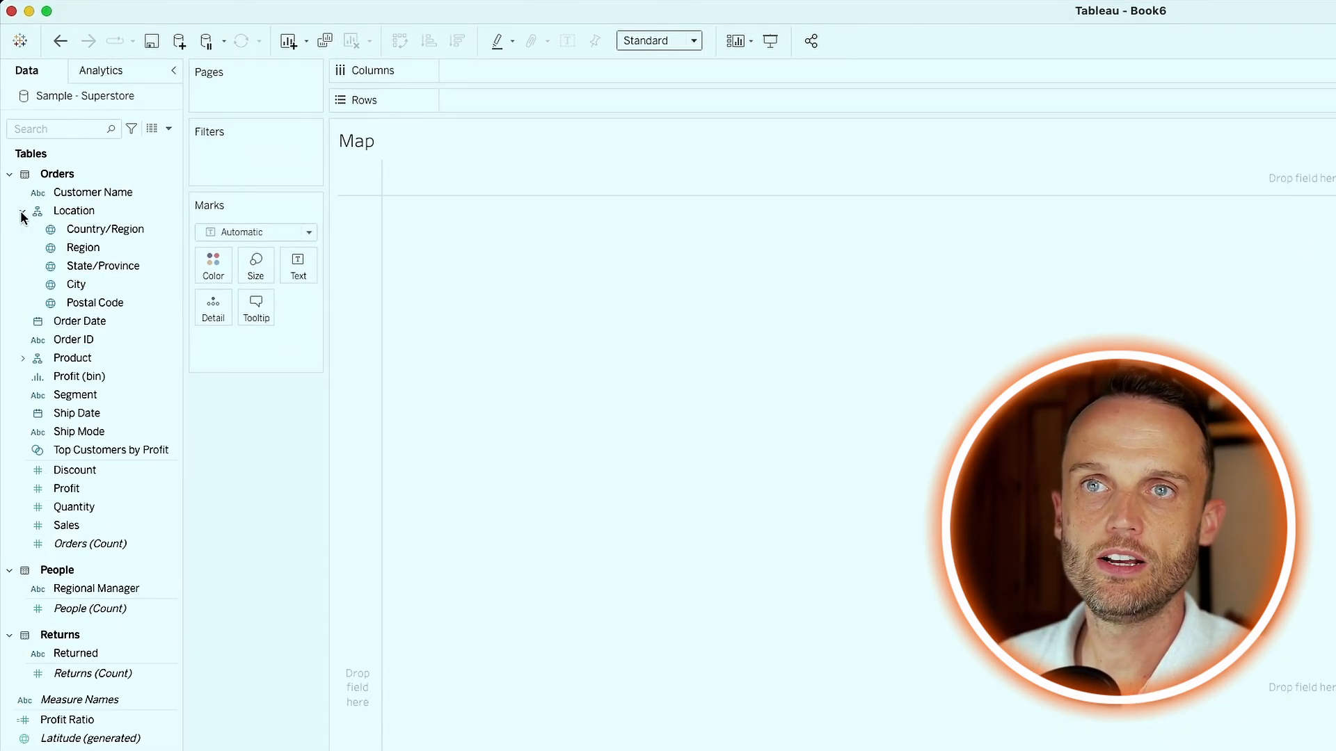
{"action": "left_click", "coordinate": [100, 265]}
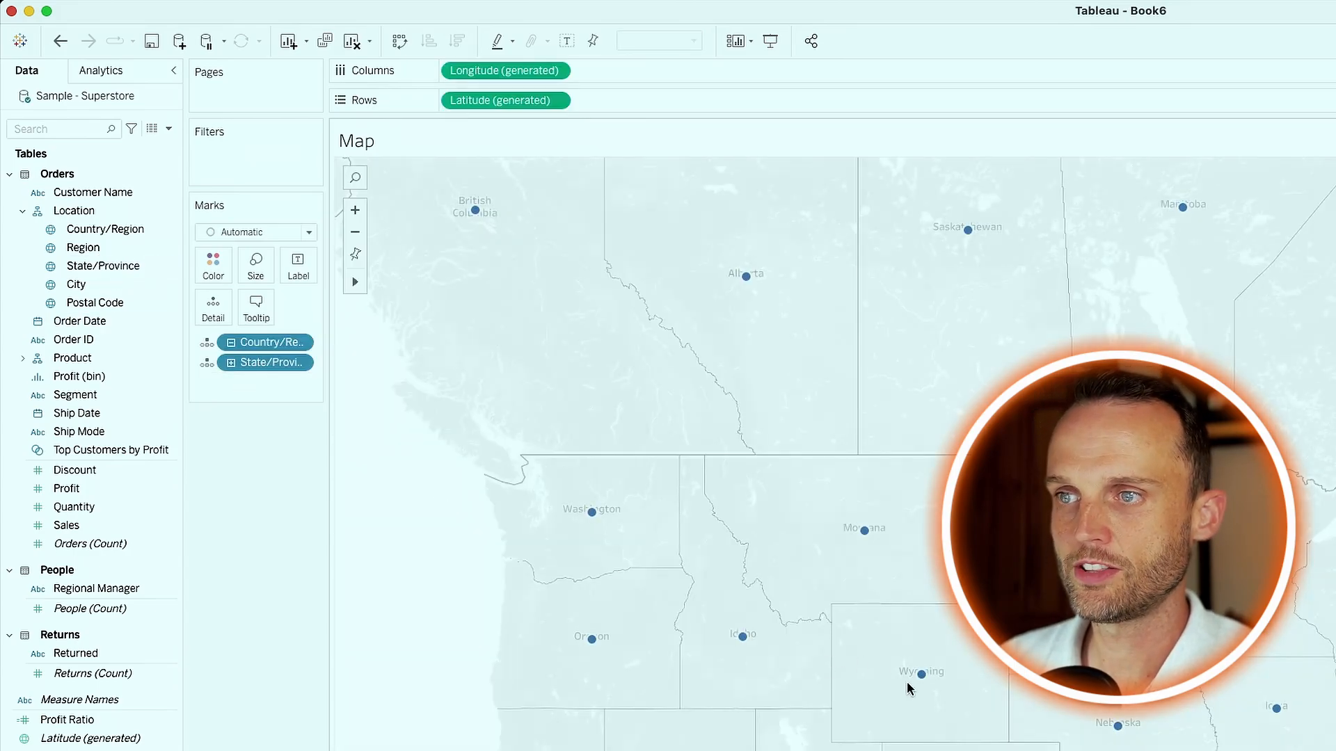
{"action": "left_click", "coordinate": [89, 608]}
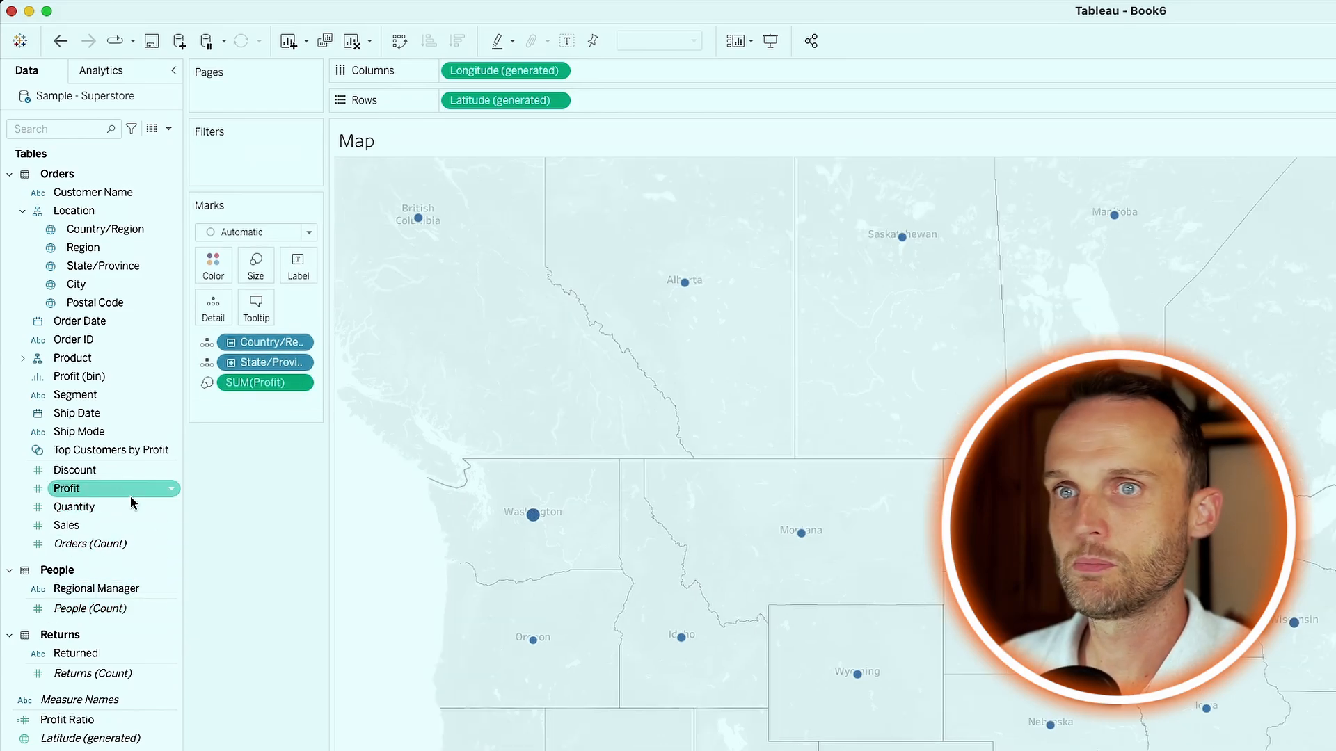
{"action": "mouse_move", "coordinate": [535, 514]}
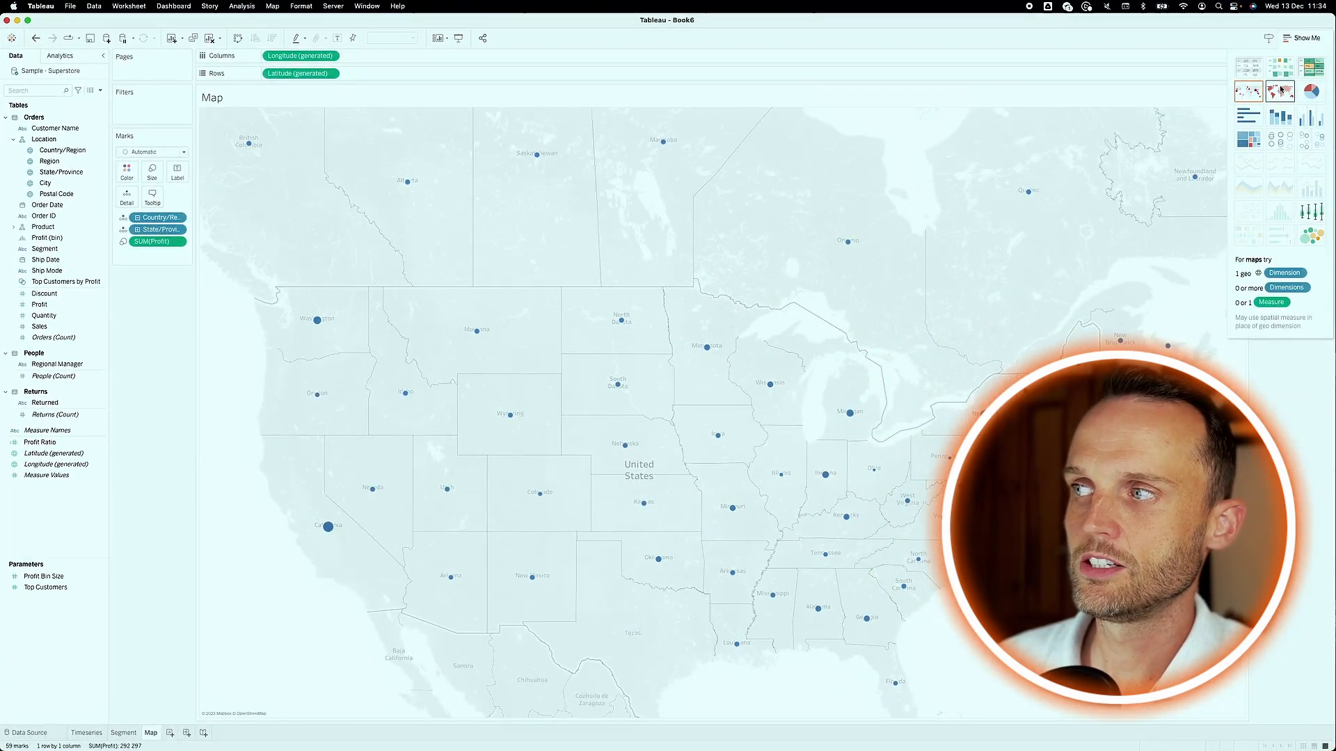
- Show the map as filled states coloured by Profit on a Red-Green Diverging palette centred at zero
{"action": "left_click", "coordinate": [1277, 92]}
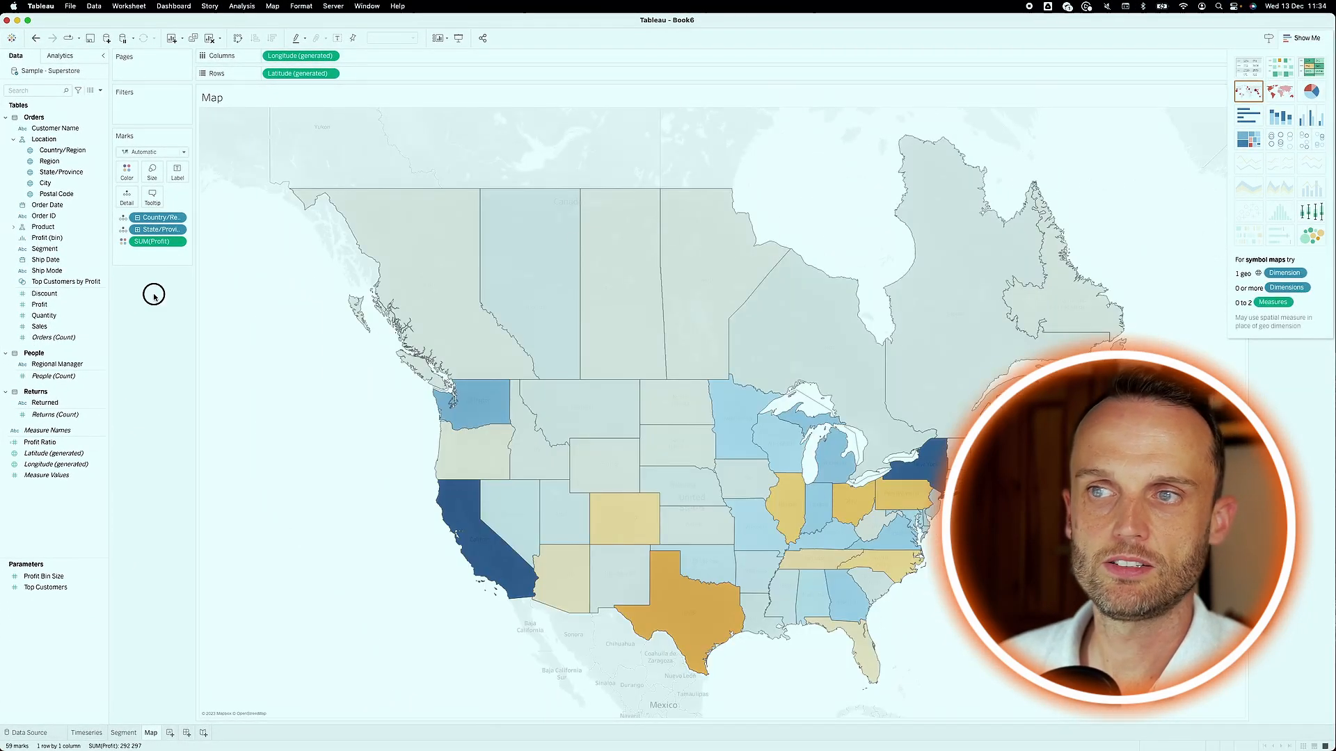
{"action": "left_click", "coordinate": [126, 170]}
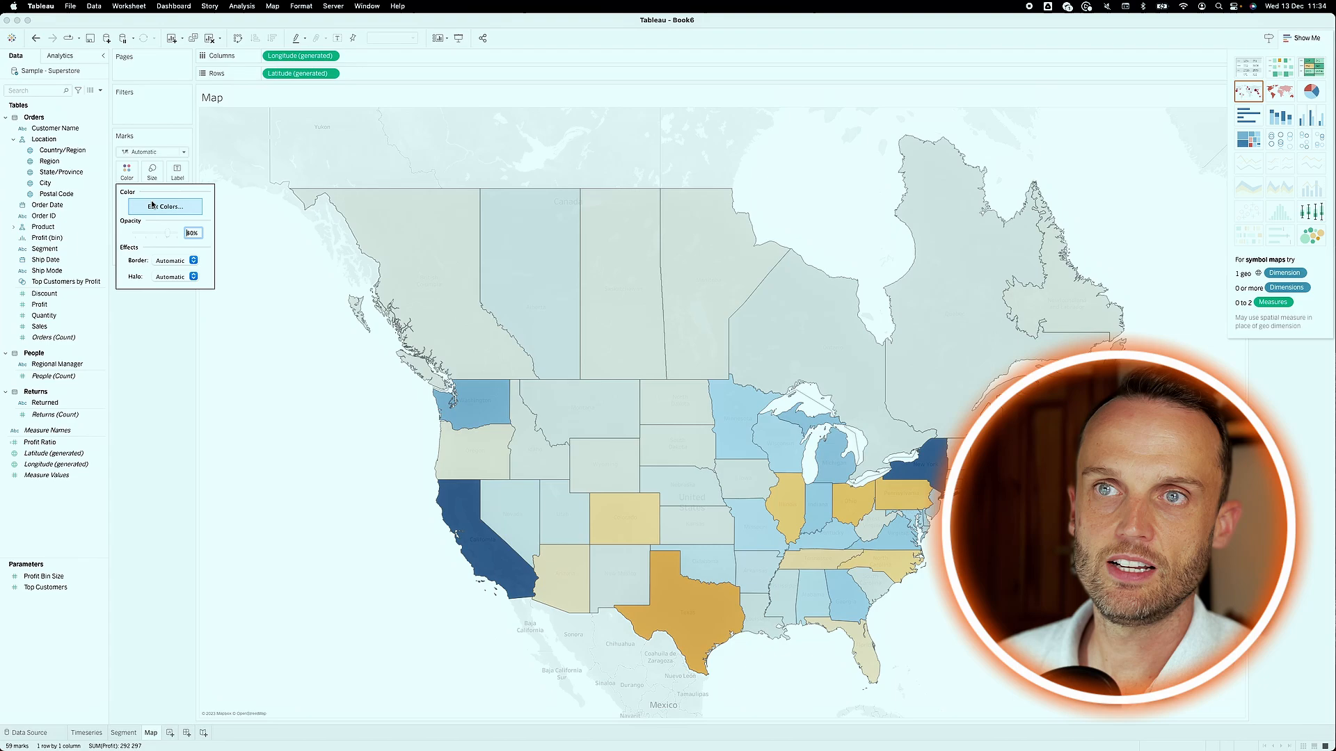
{"action": "left_click", "coordinate": [164, 206]}
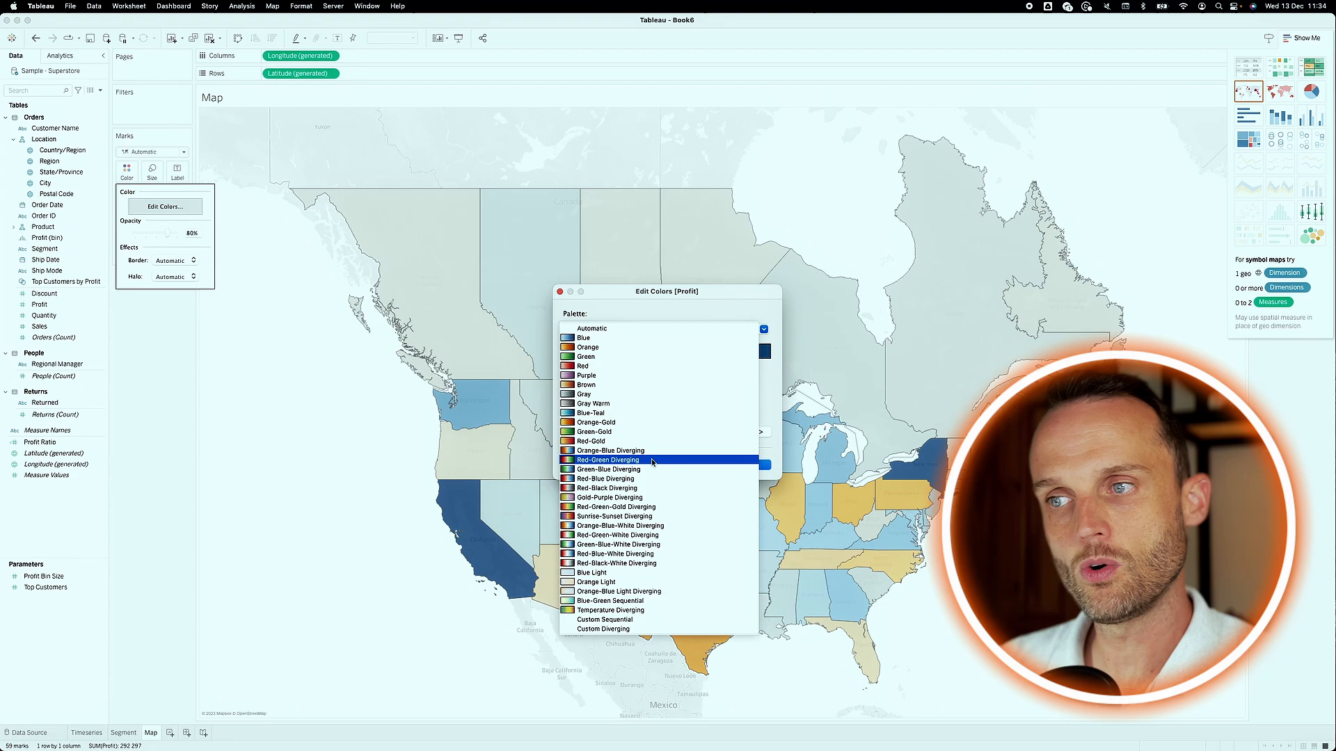
{"action": "left_click", "coordinate": [608, 459]}
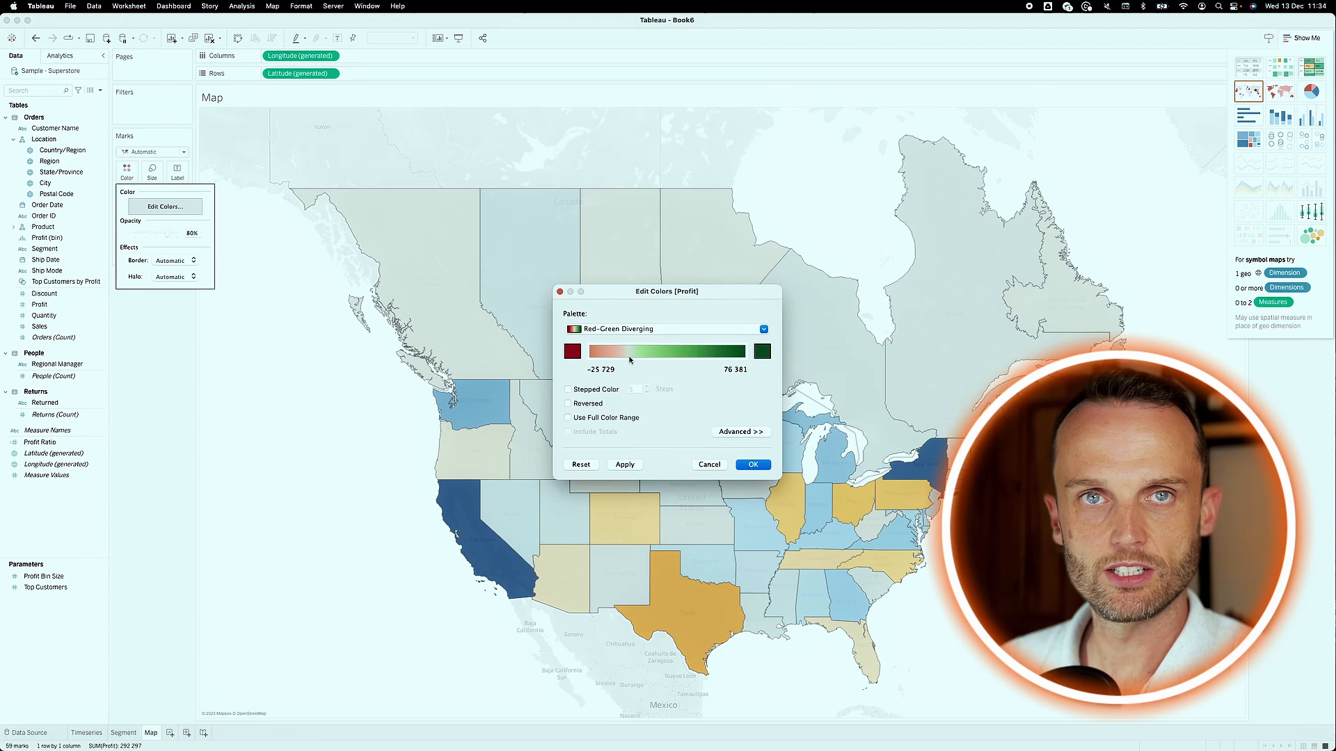
{"action": "left_click", "coordinate": [740, 431]}
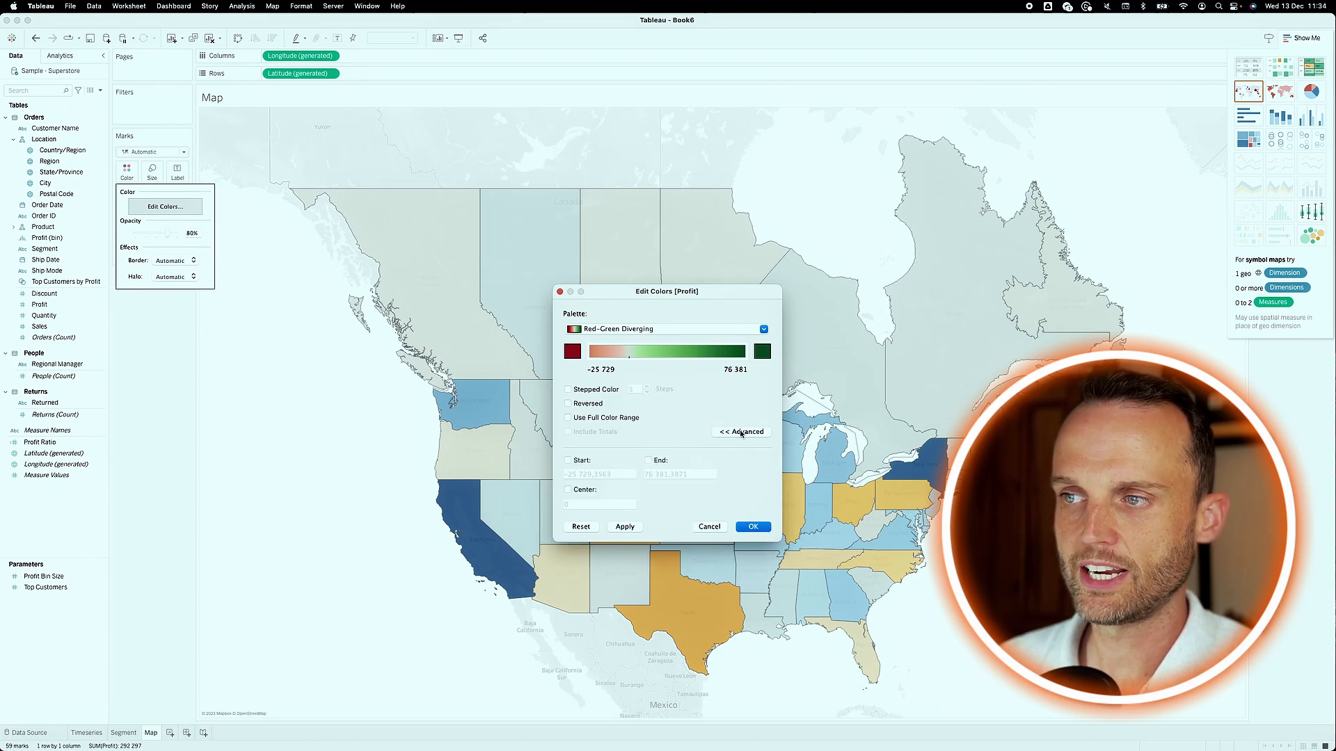
{"action": "left_click", "coordinate": [568, 488]}
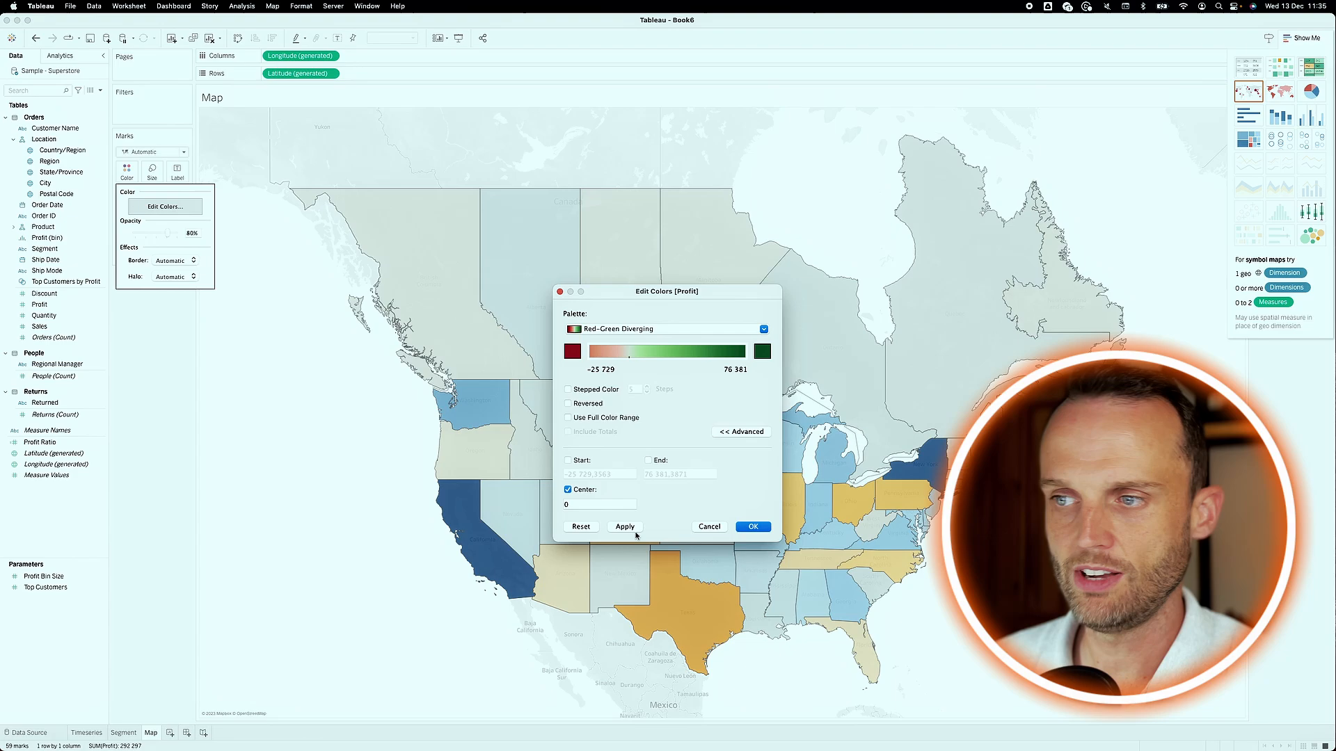
{"action": "left_click", "coordinate": [625, 526]}
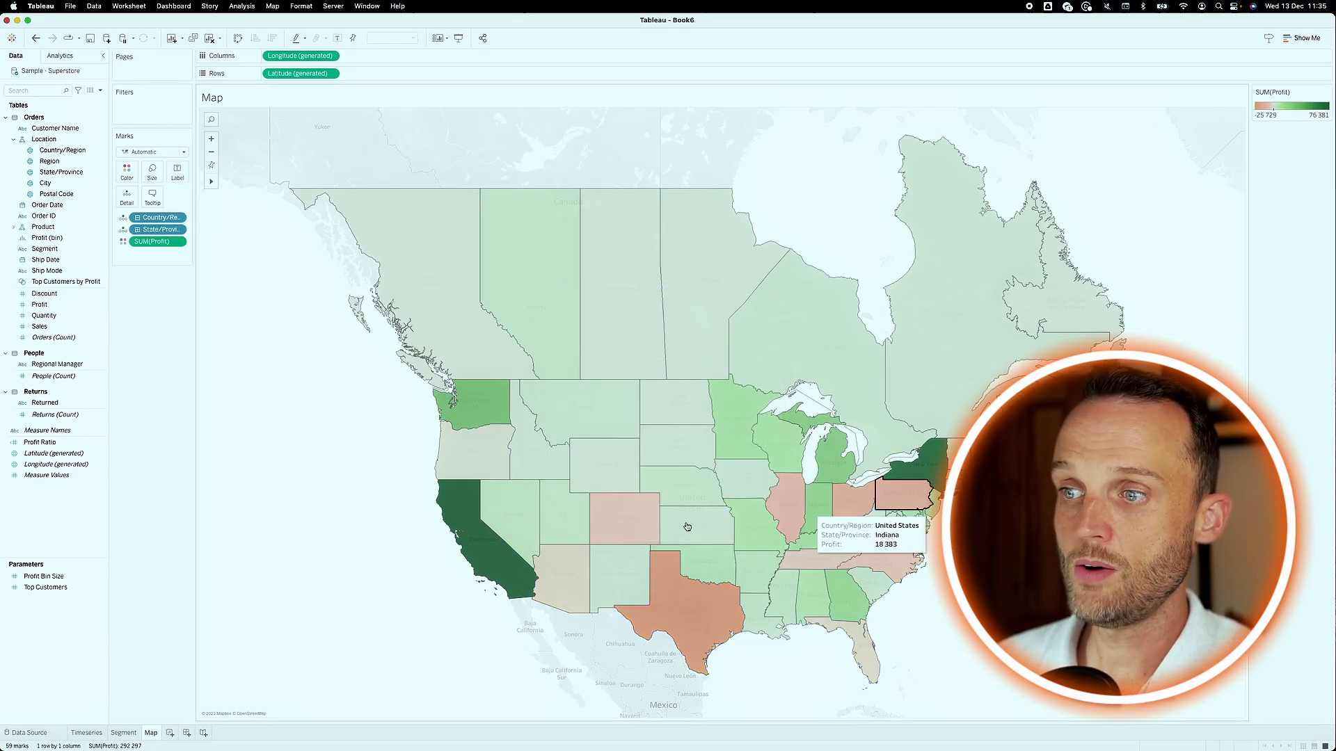
{"action": "mouse_move", "coordinate": [488, 507]}
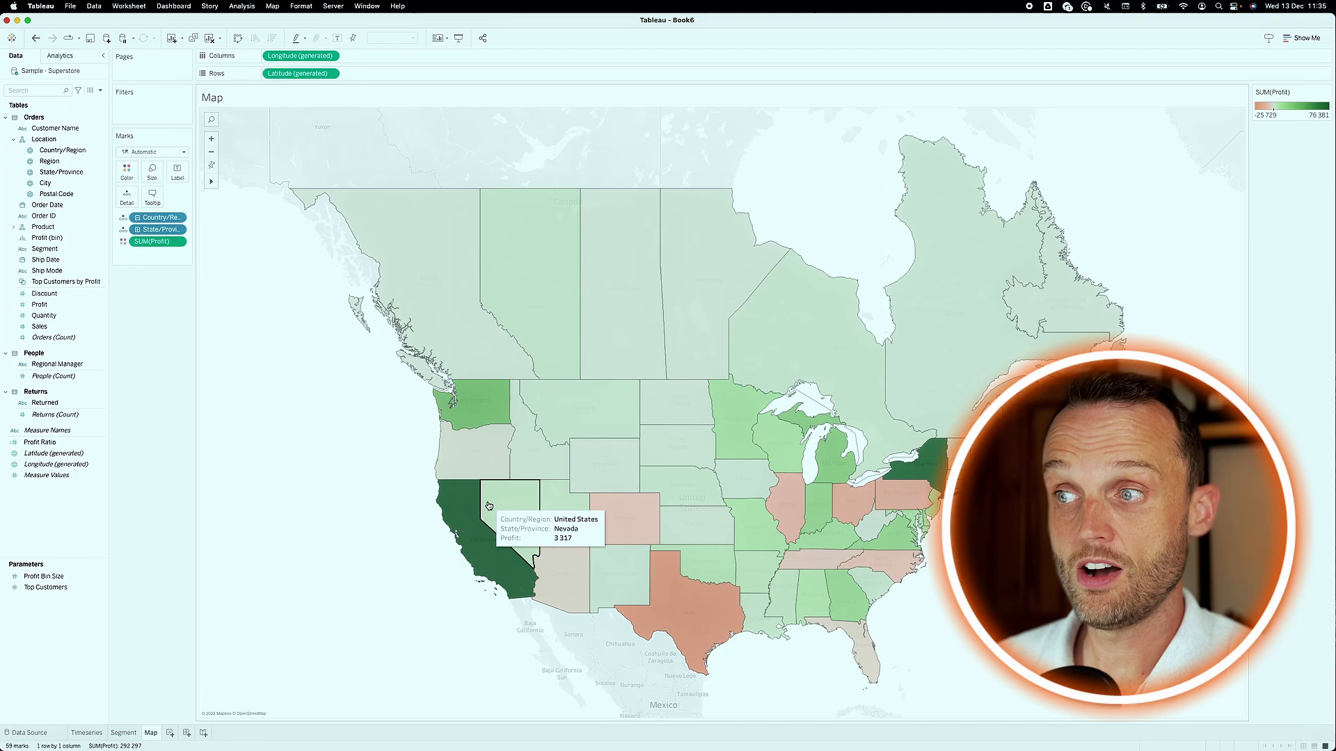
{"action": "mouse_move", "coordinate": [554, 545]}
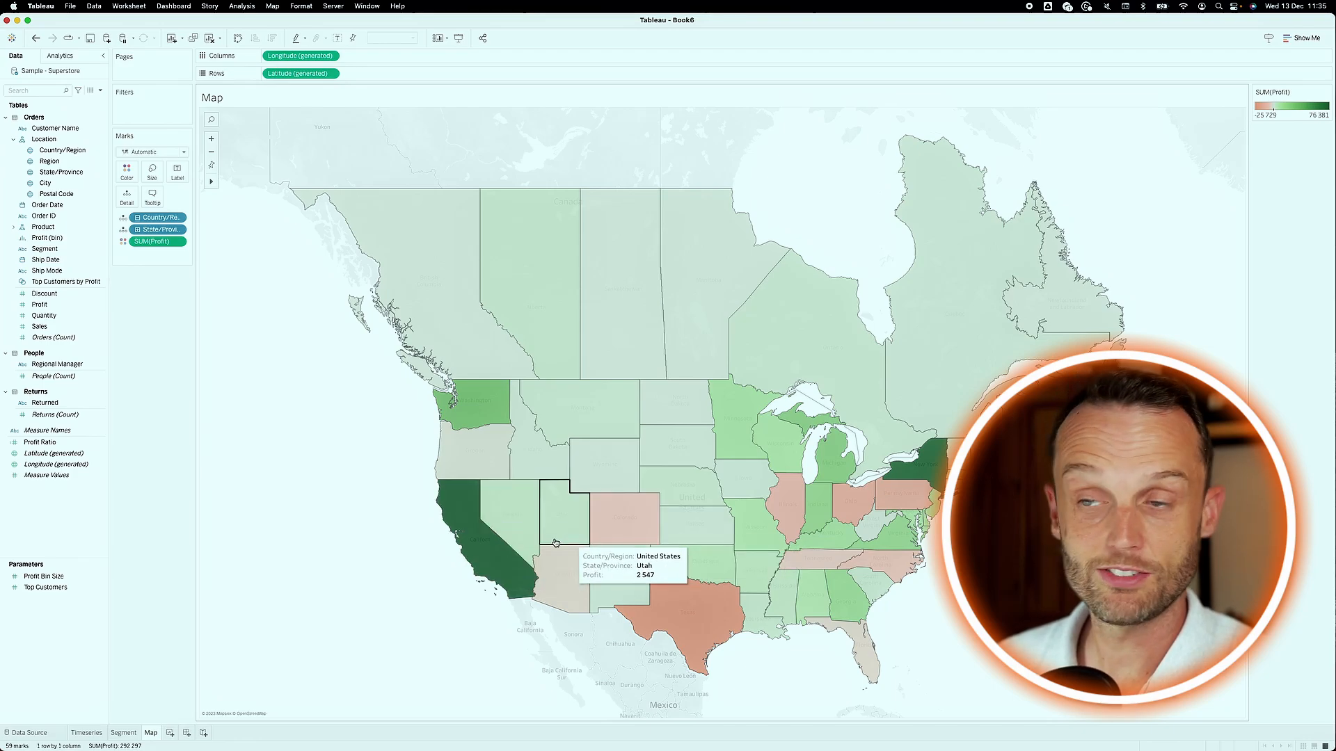
{"action": "mouse_move", "coordinate": [501, 566]}
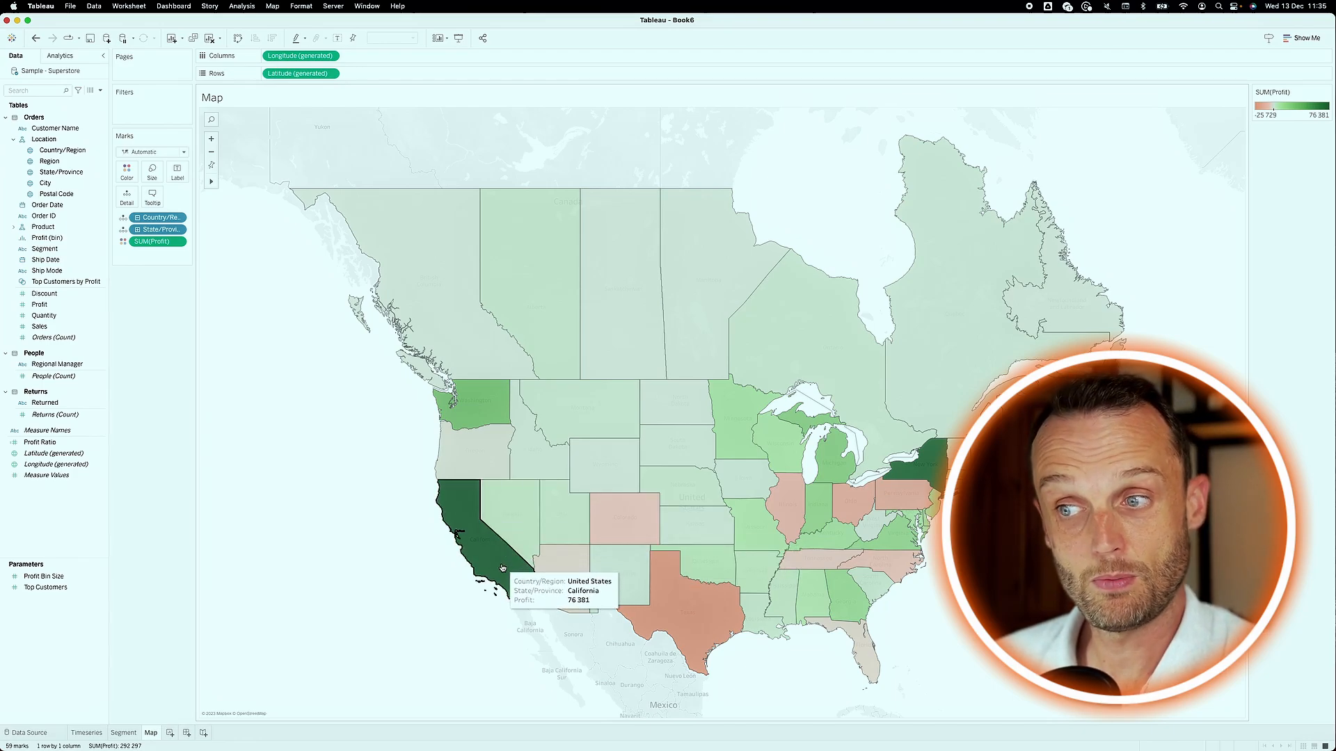
{"action": "mouse_move", "coordinate": [682, 579]}
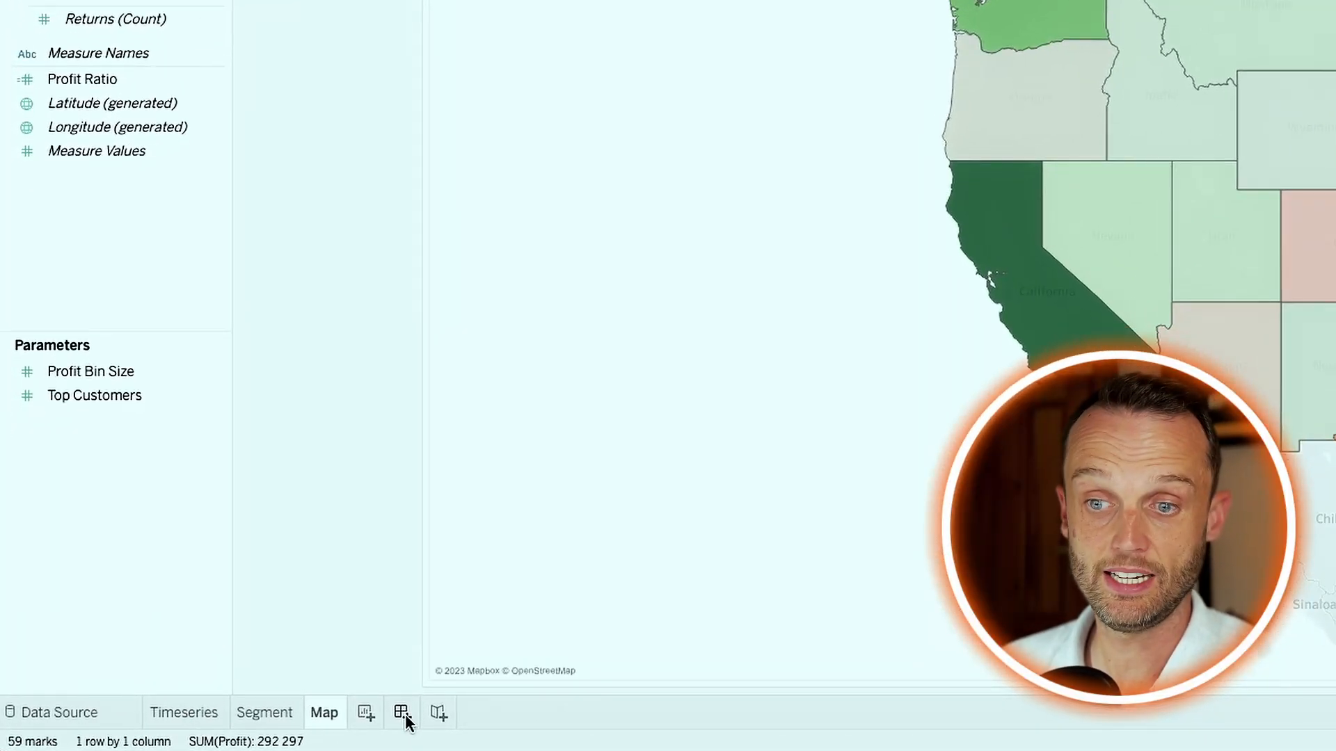
- Create a new dashboard and size it to Generic Desktop (1366 x 768)
{"action": "left_click", "coordinate": [401, 712]}
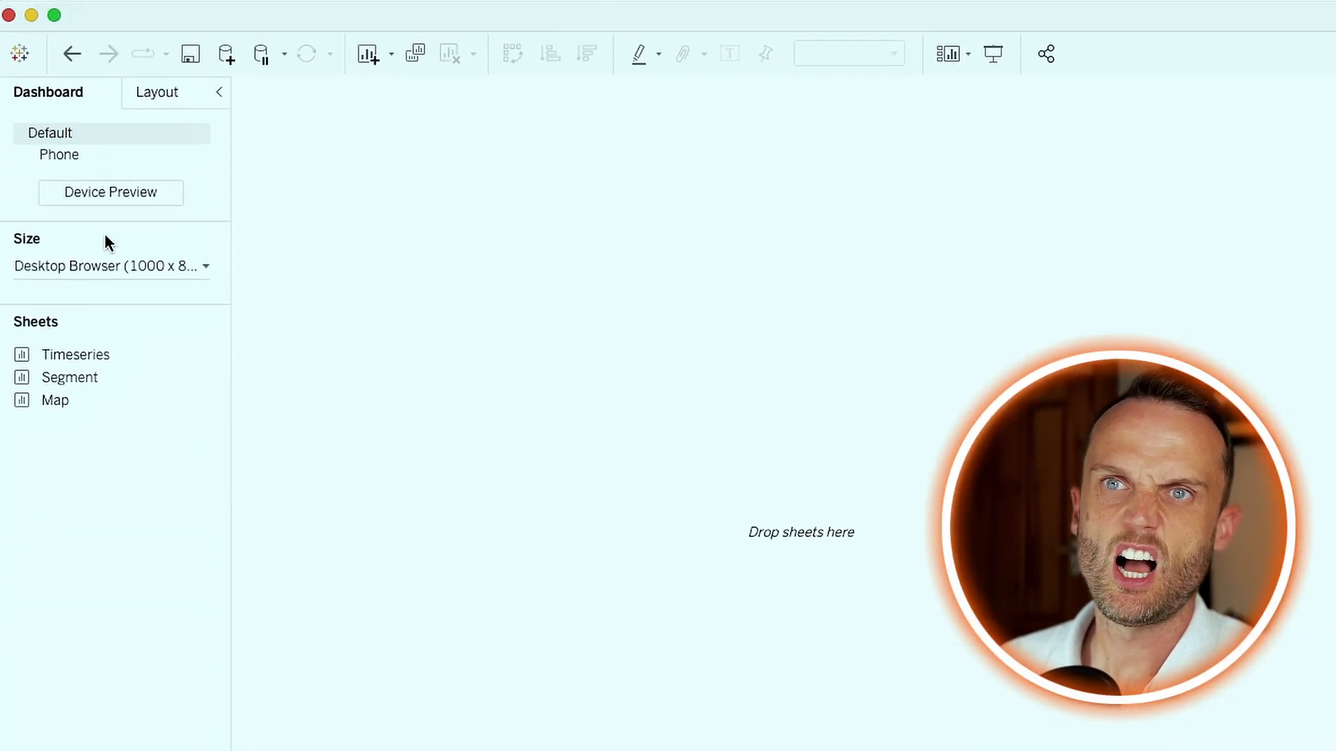
{"action": "left_click", "coordinate": [108, 266]}
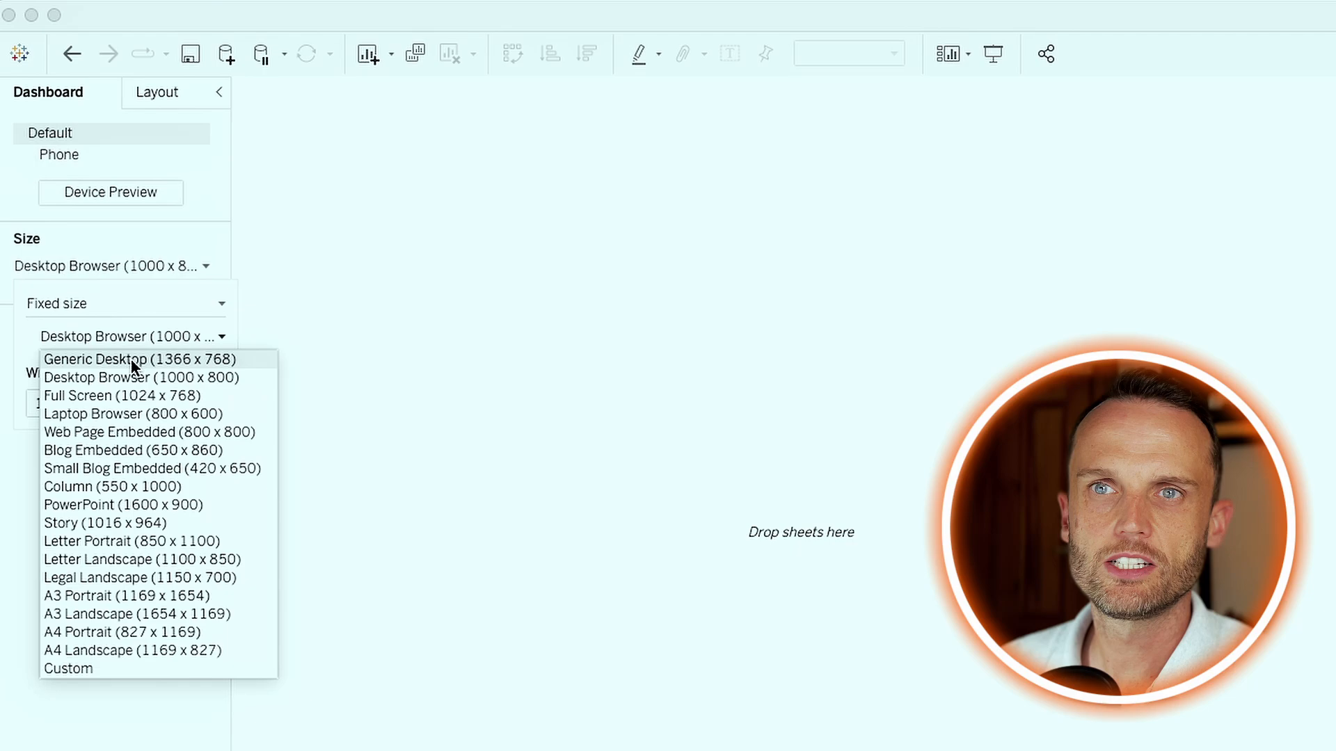
{"action": "left_click", "coordinate": [138, 359]}
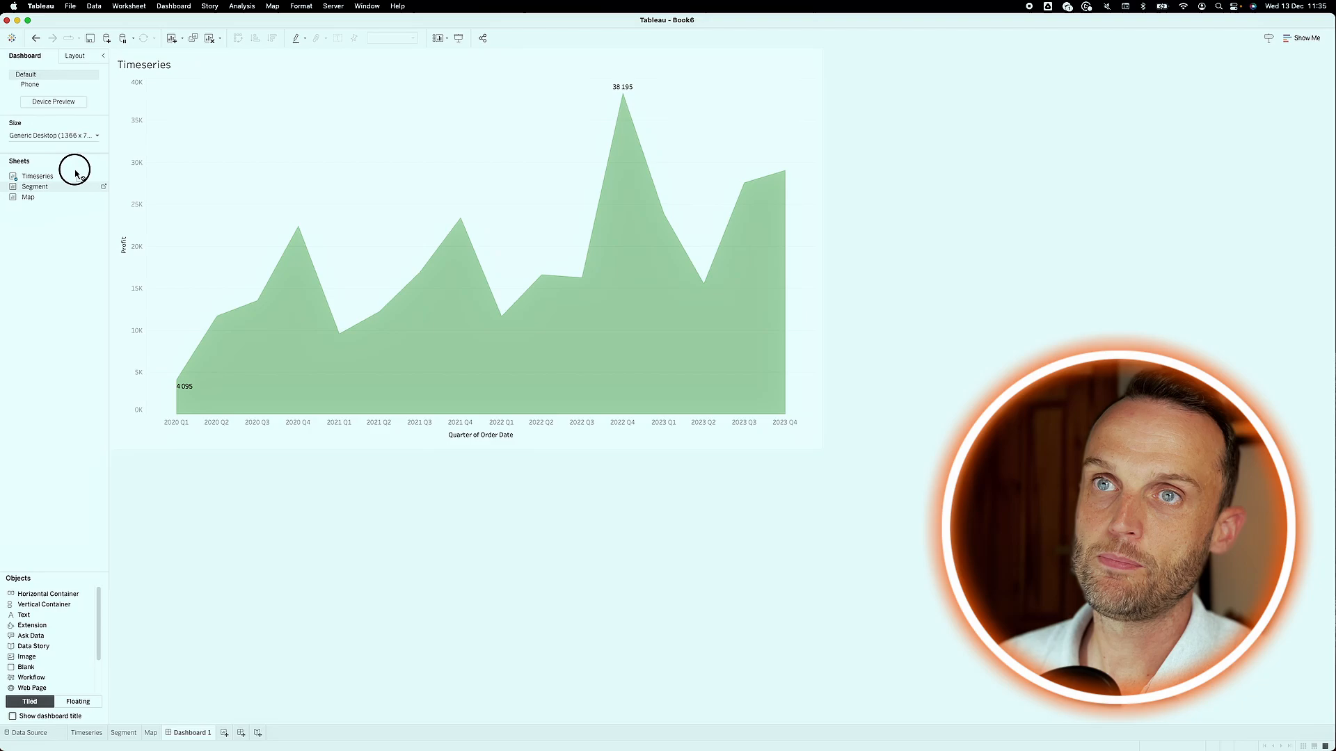
- Add the Segment pie and Map sheets above Timeseries, checking item settings in the Layout pane
{"action": "left_click", "coordinate": [500, 179]}
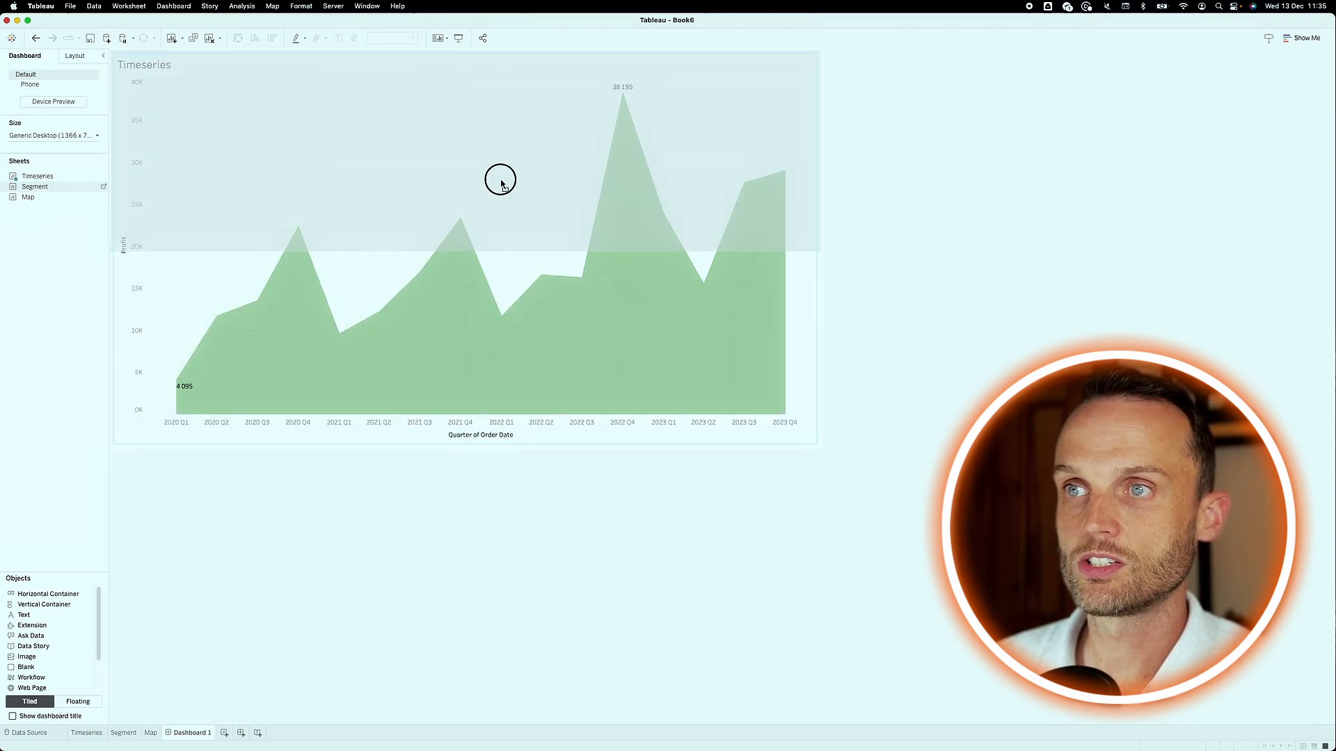
{"action": "mouse_move", "coordinate": [436, 152]}
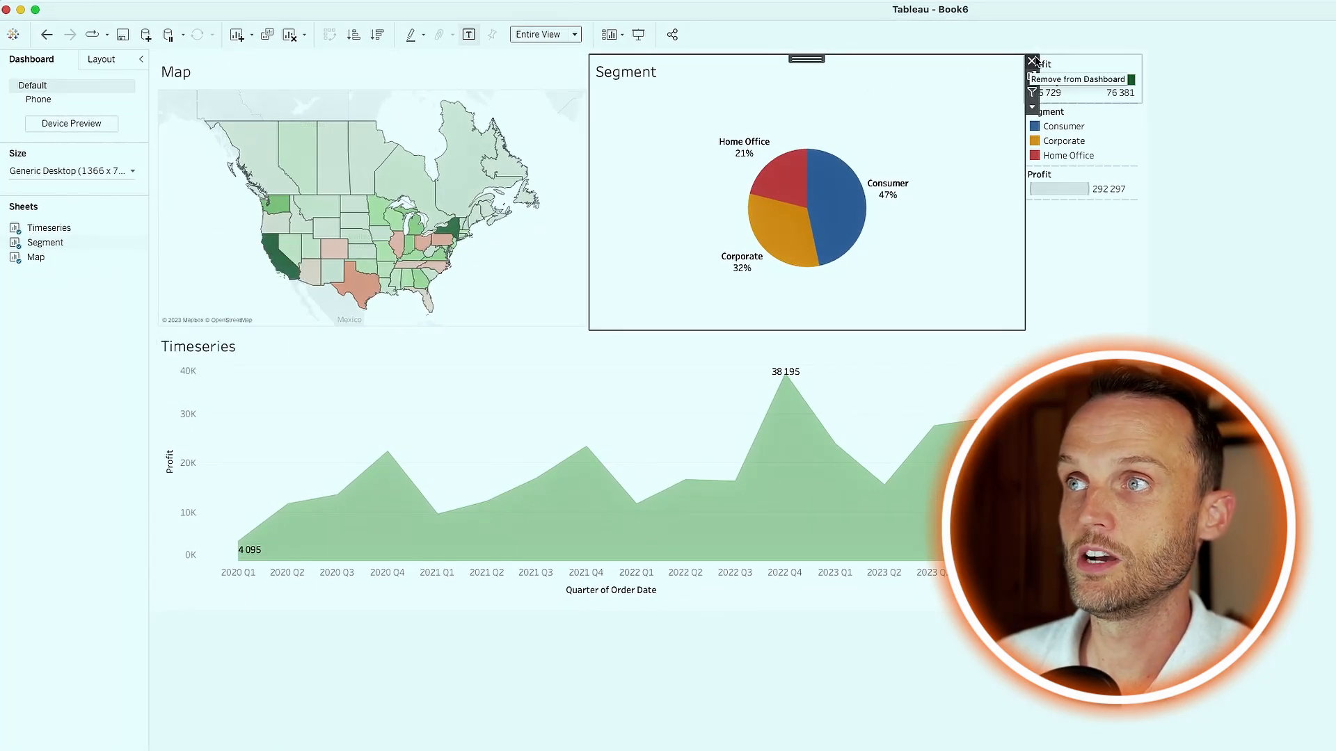
{"action": "left_click", "coordinate": [1079, 78]}
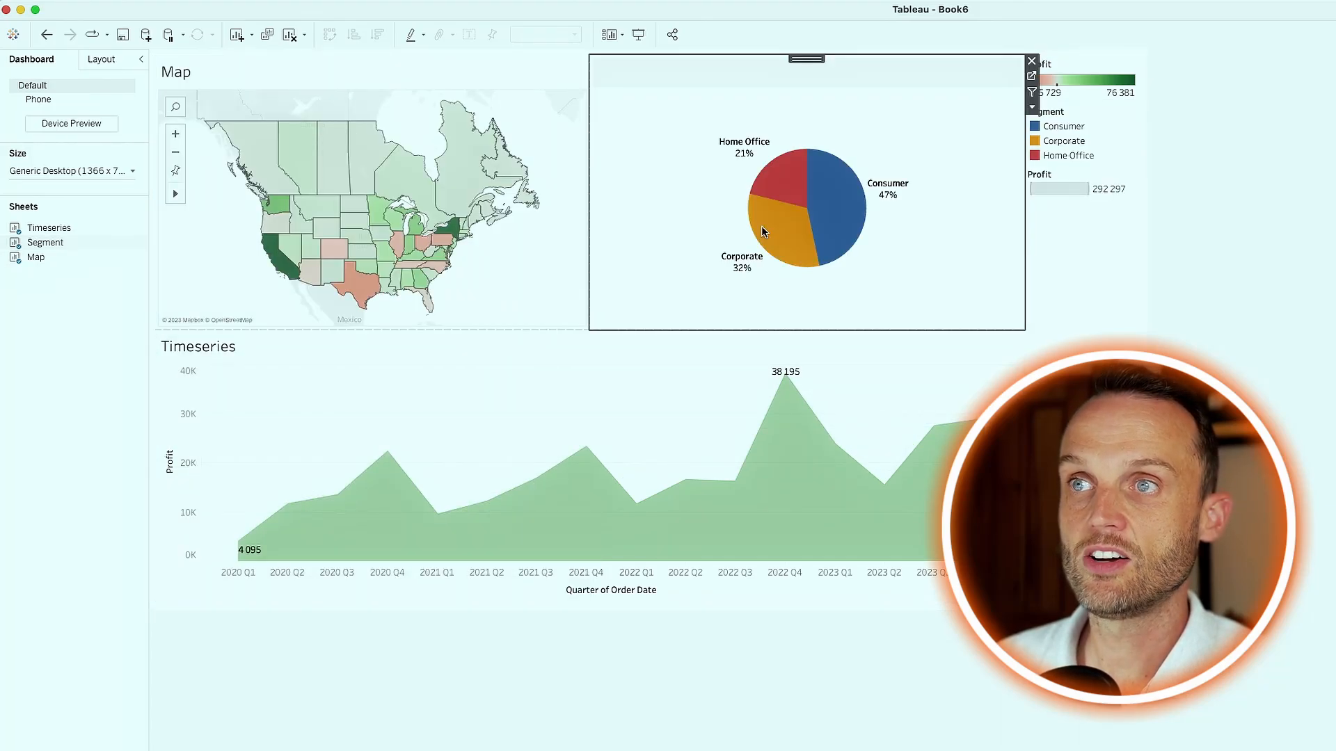
{"action": "mouse_move", "coordinate": [763, 233]}
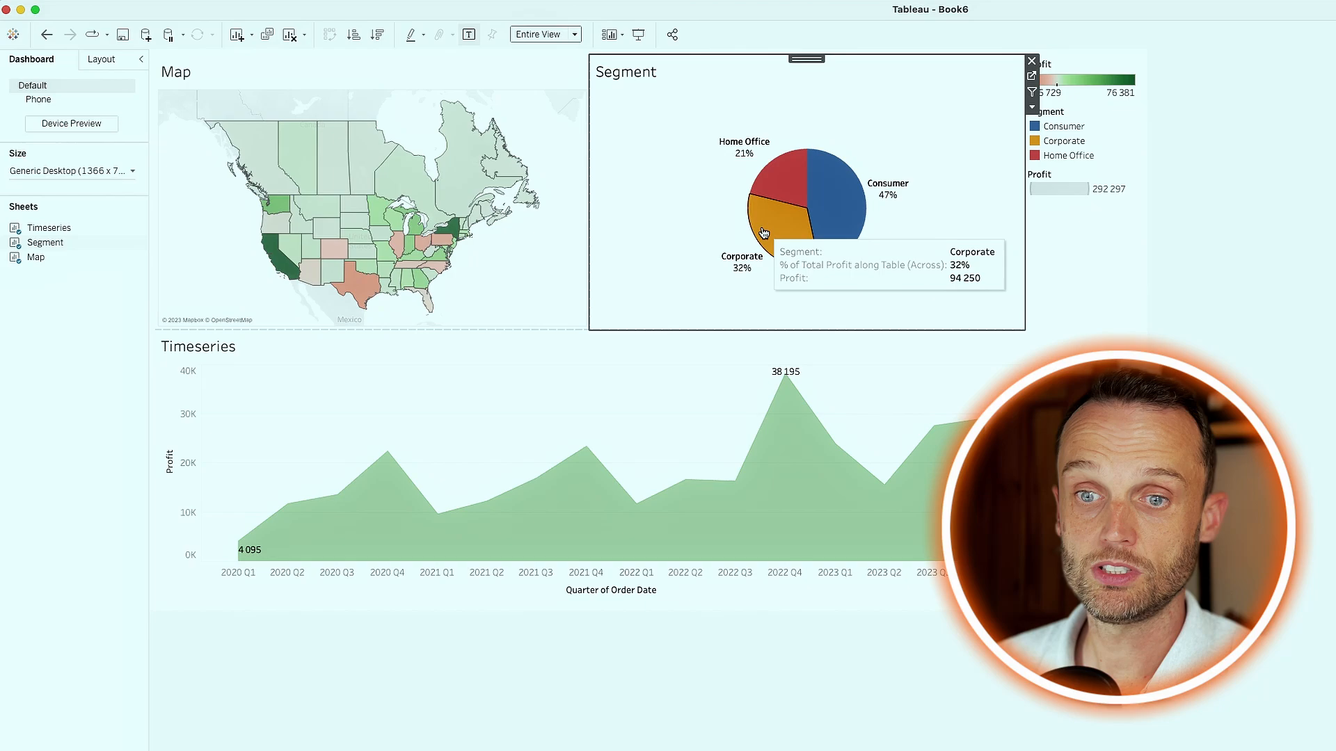
{"action": "scroll", "scroll_direction": "down", "scroll_amount": 3}
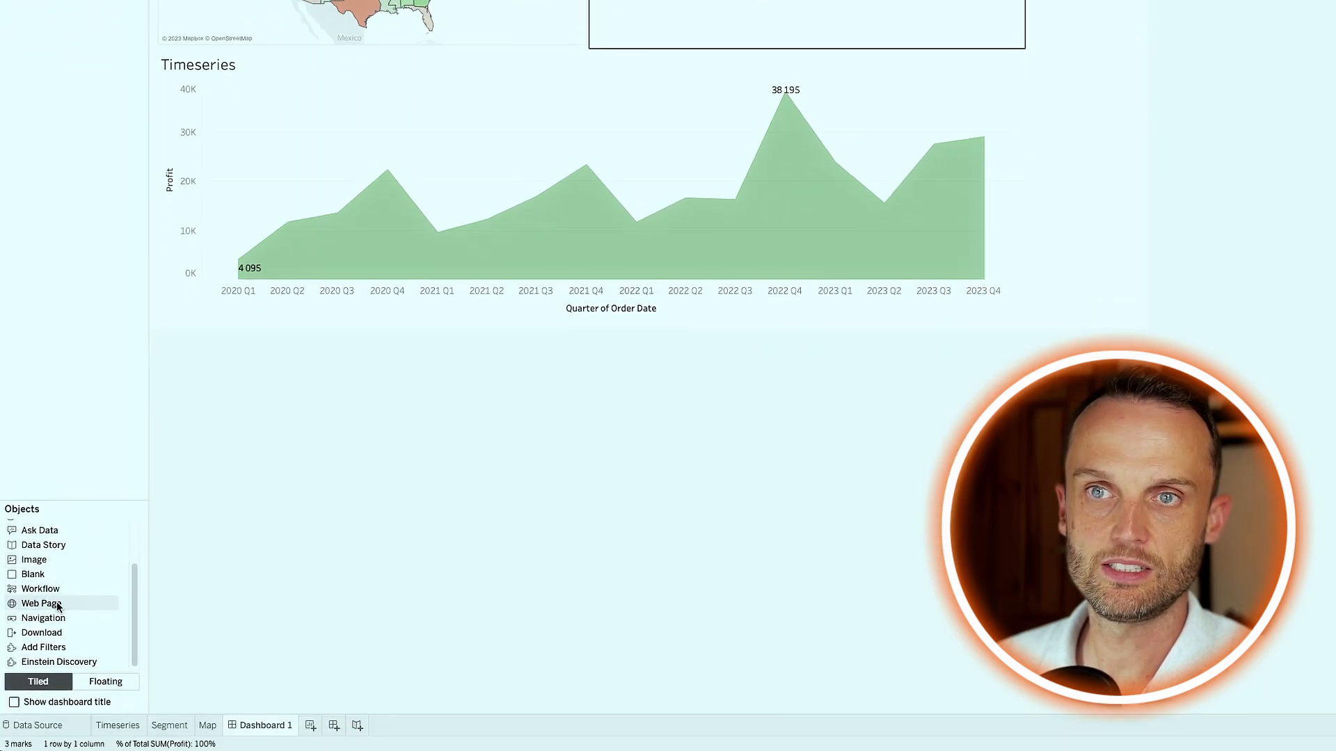
{"action": "mouse_move", "coordinate": [43, 618]}
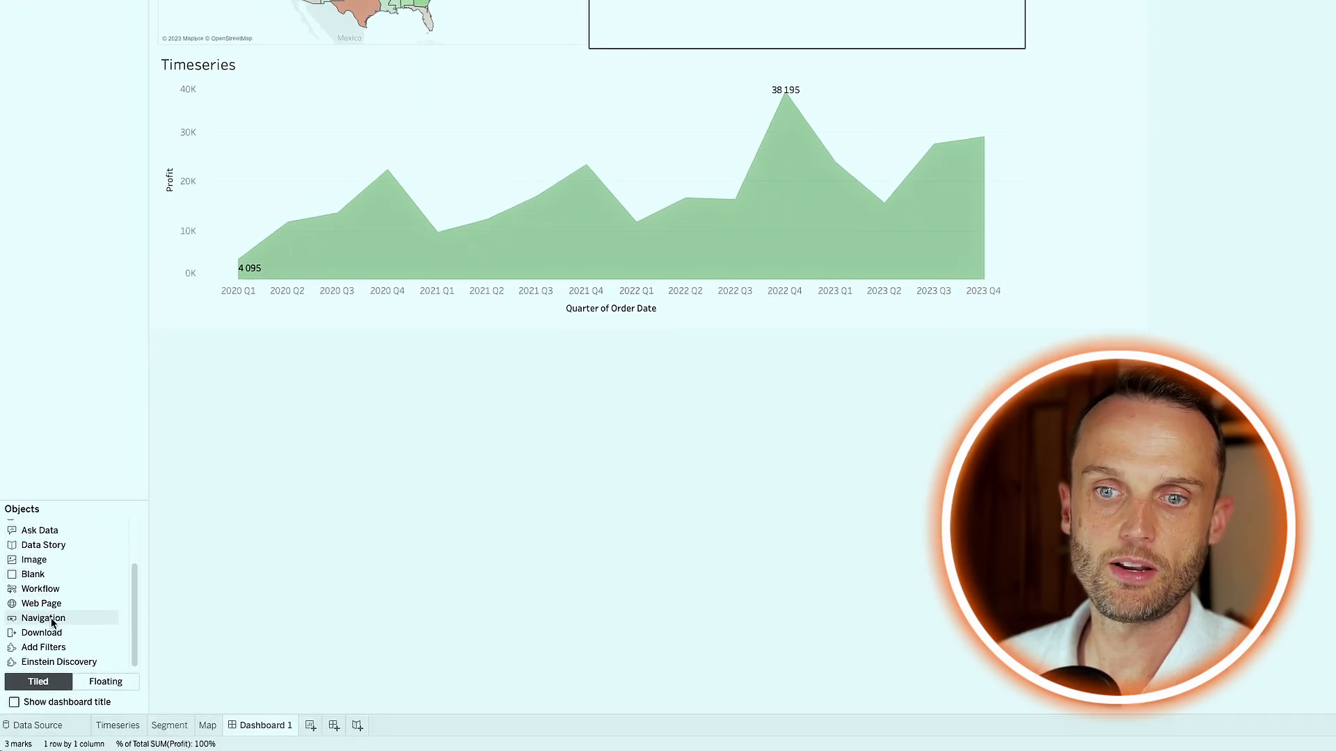
{"action": "scroll", "scroll_direction": "up", "scroll_amount": 3}
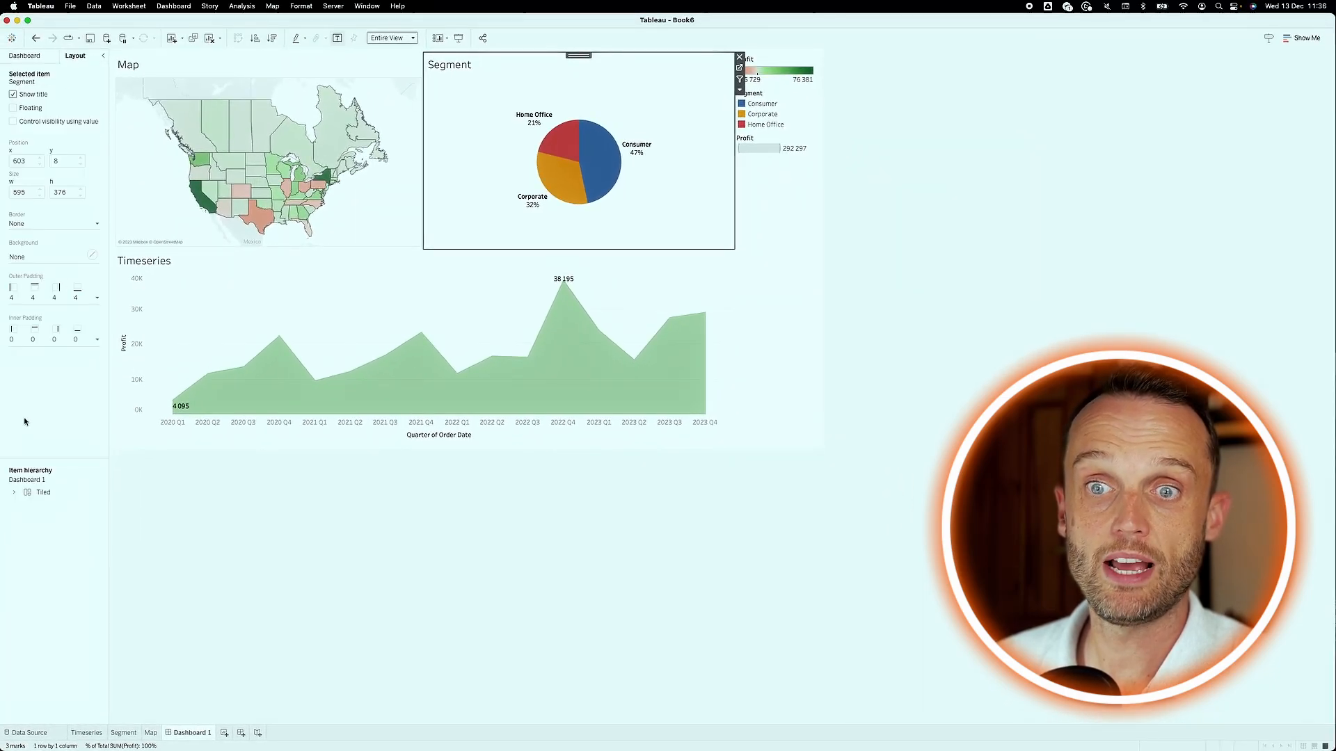
{"action": "left_click", "coordinate": [14, 492]}
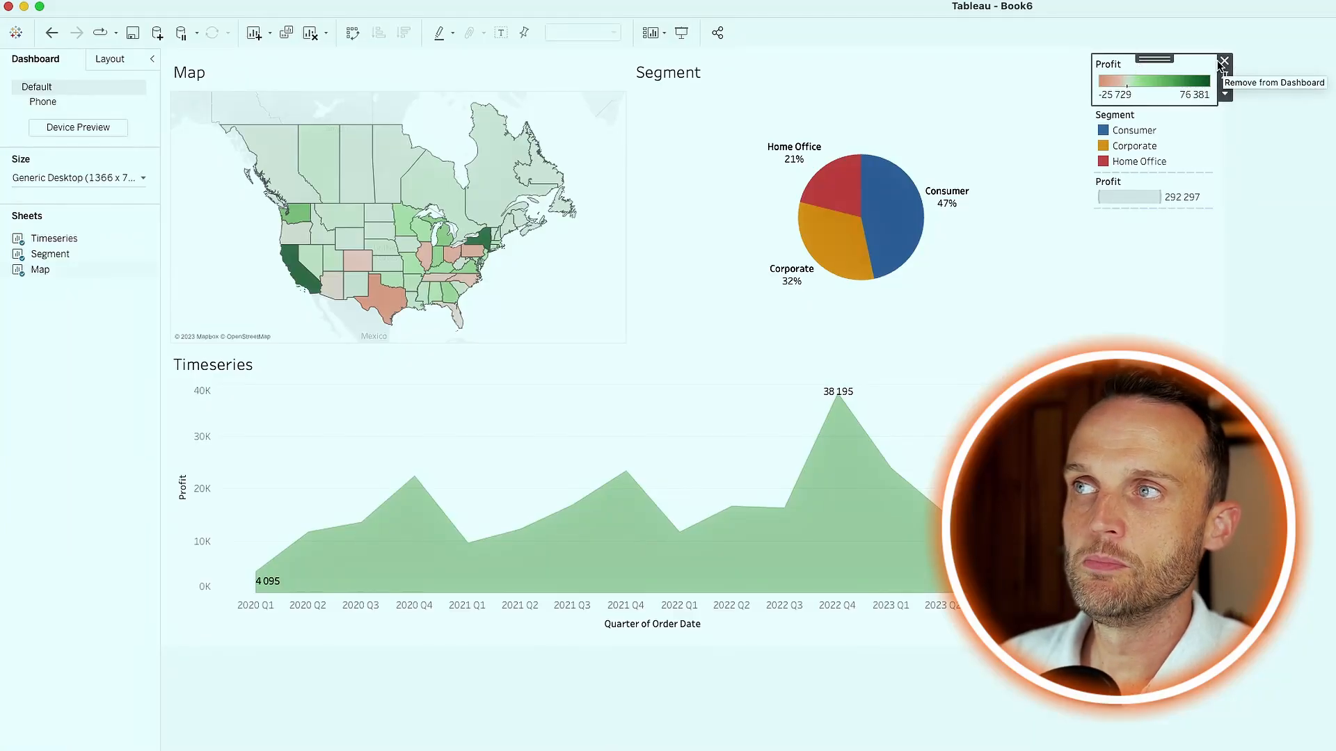
- Remove the profit and segment legends, then select the Segment pie on the dashboard
{"action": "left_click", "coordinate": [1225, 61]}
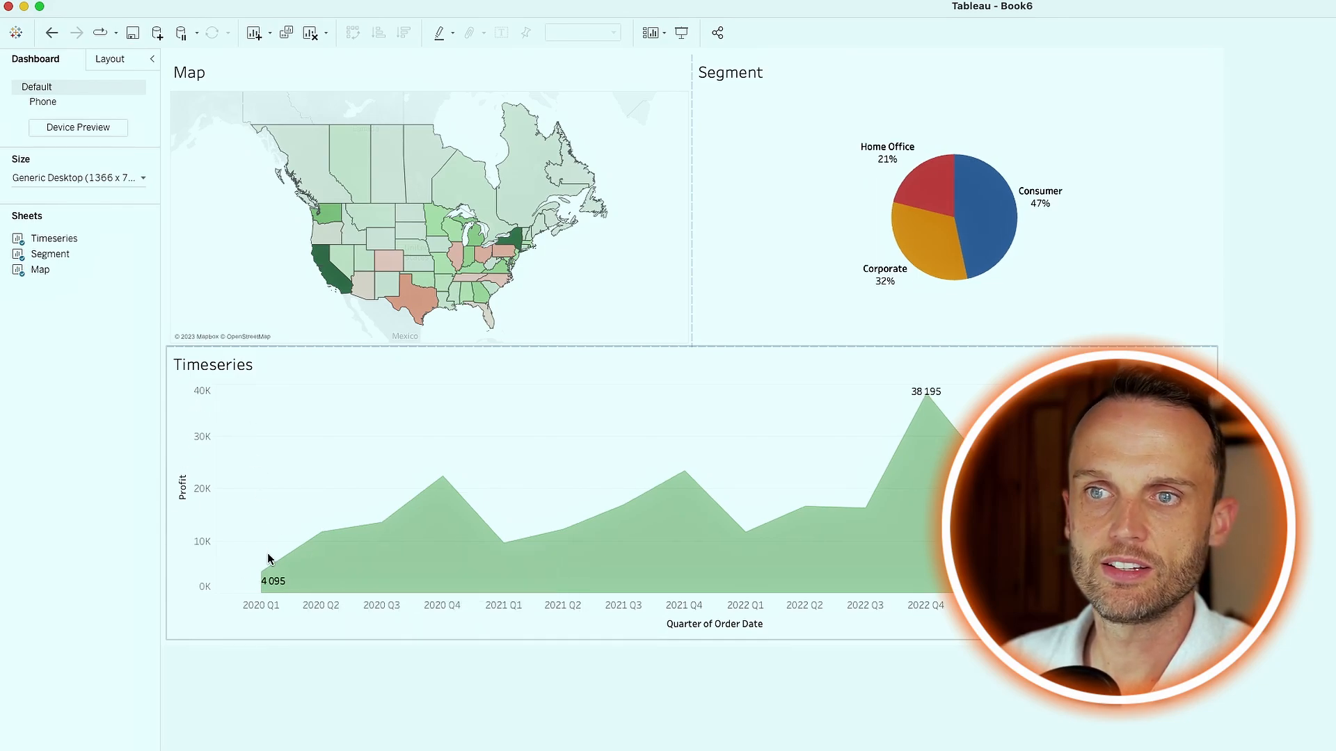
{"action": "mouse_move", "coordinate": [439, 305]}
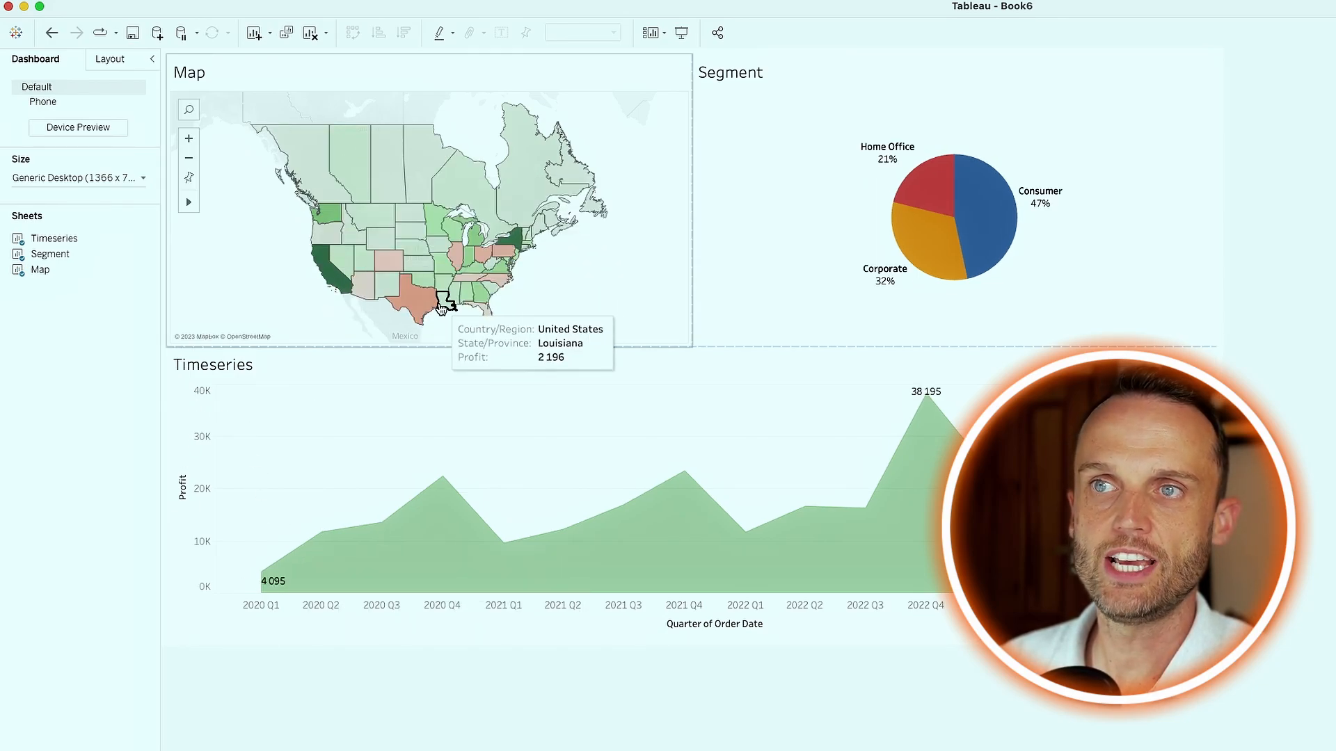
{"action": "mouse_move", "coordinate": [948, 203]}
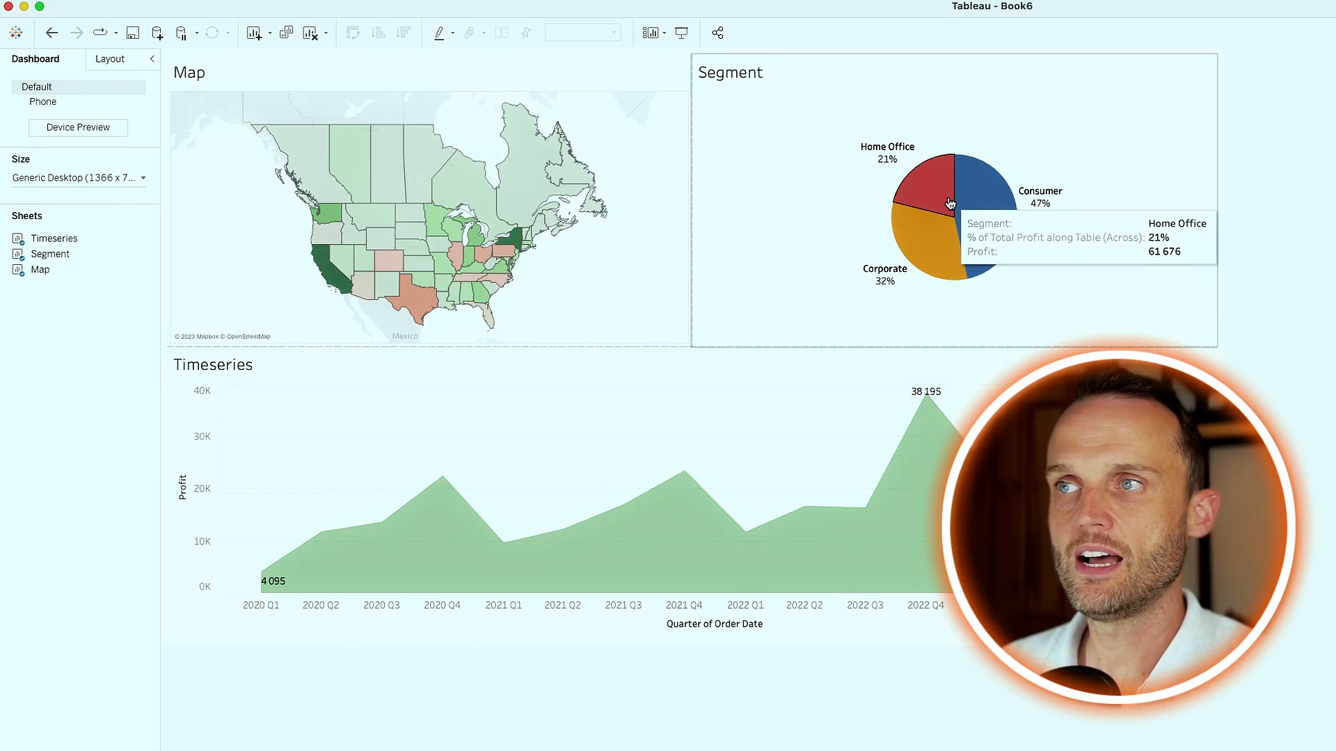
{"action": "mouse_move", "coordinate": [793, 217]}
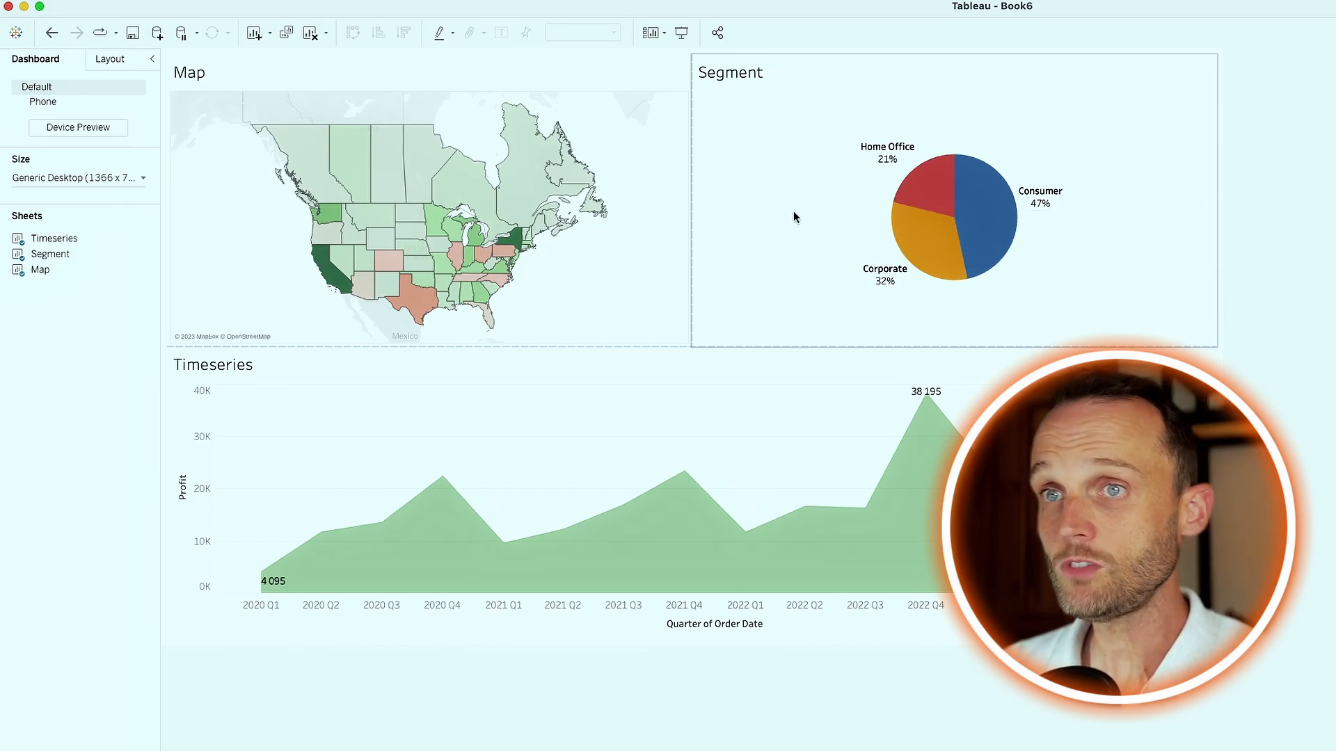
{"action": "mouse_move", "coordinate": [730, 284]}
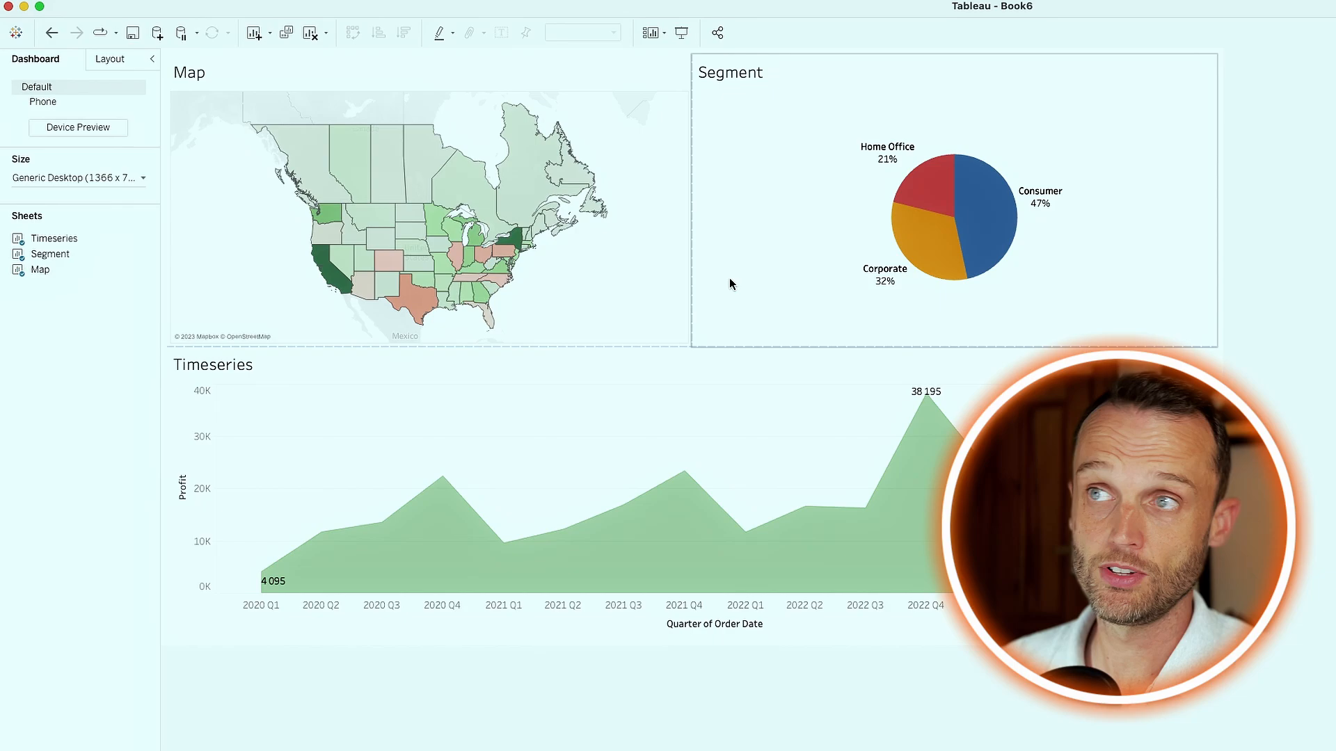
{"action": "mouse_move", "coordinate": [1007, 221]}
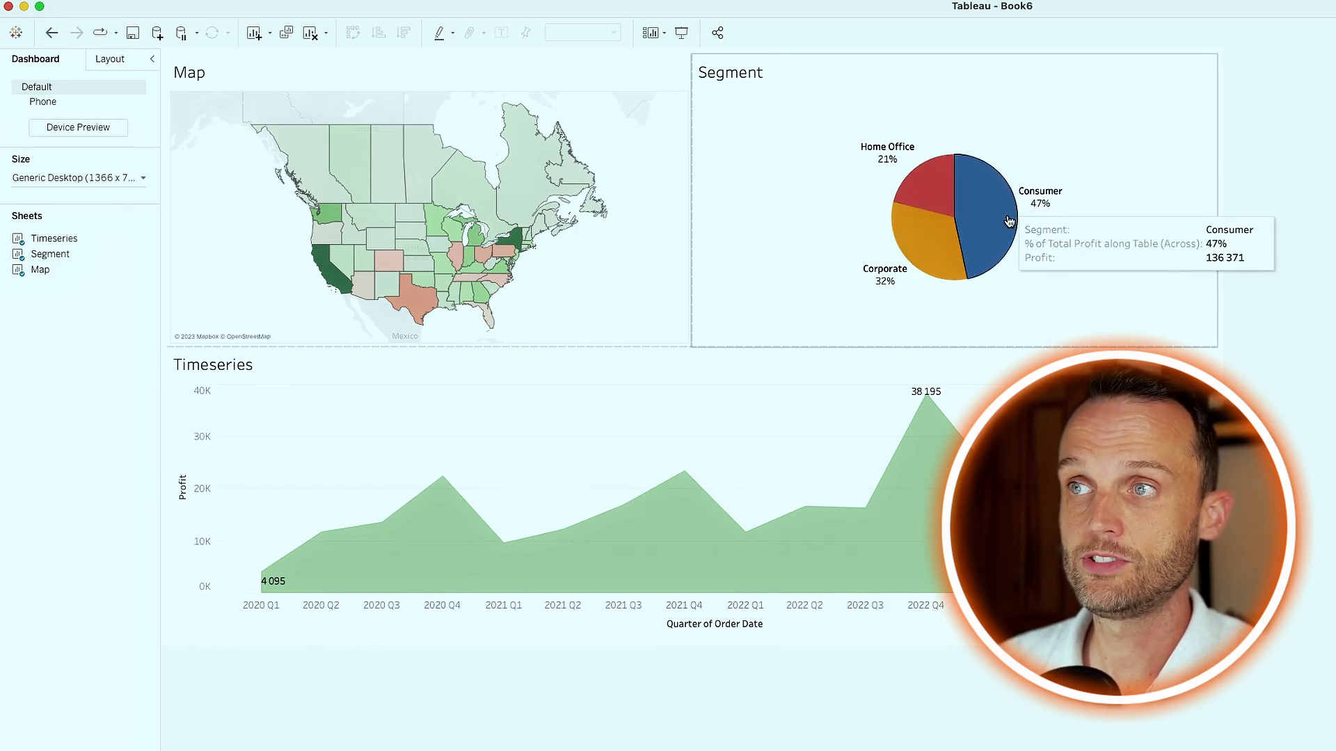
{"action": "mouse_move", "coordinate": [597, 260]}
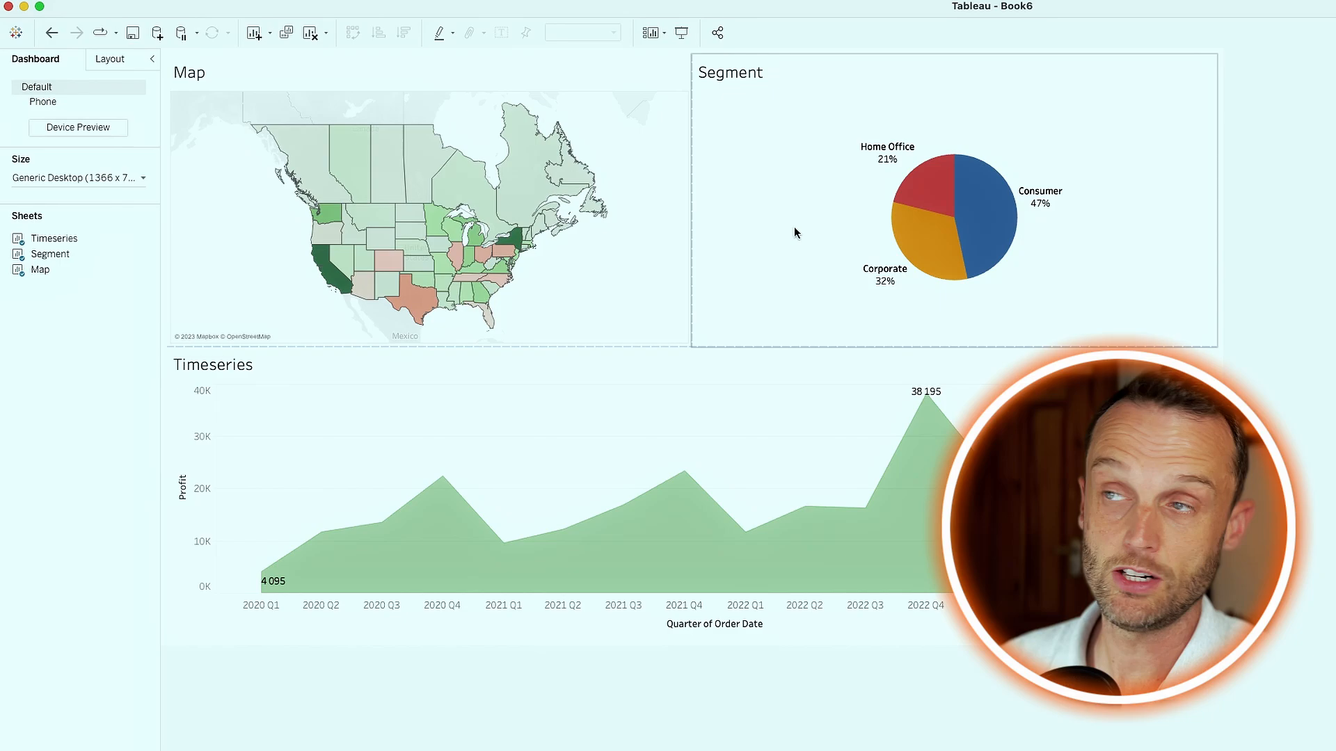
{"action": "mouse_move", "coordinate": [784, 285]}
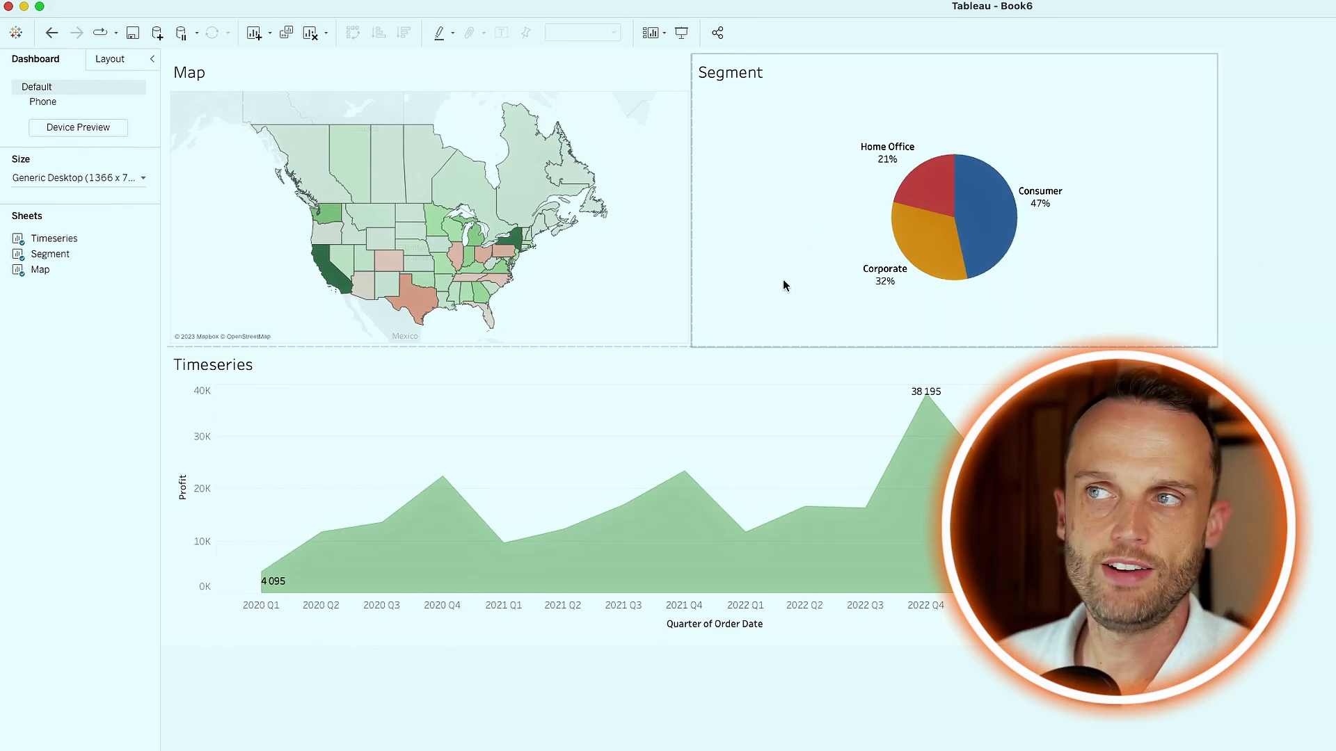
{"action": "left_click", "coordinate": [971, 213]}
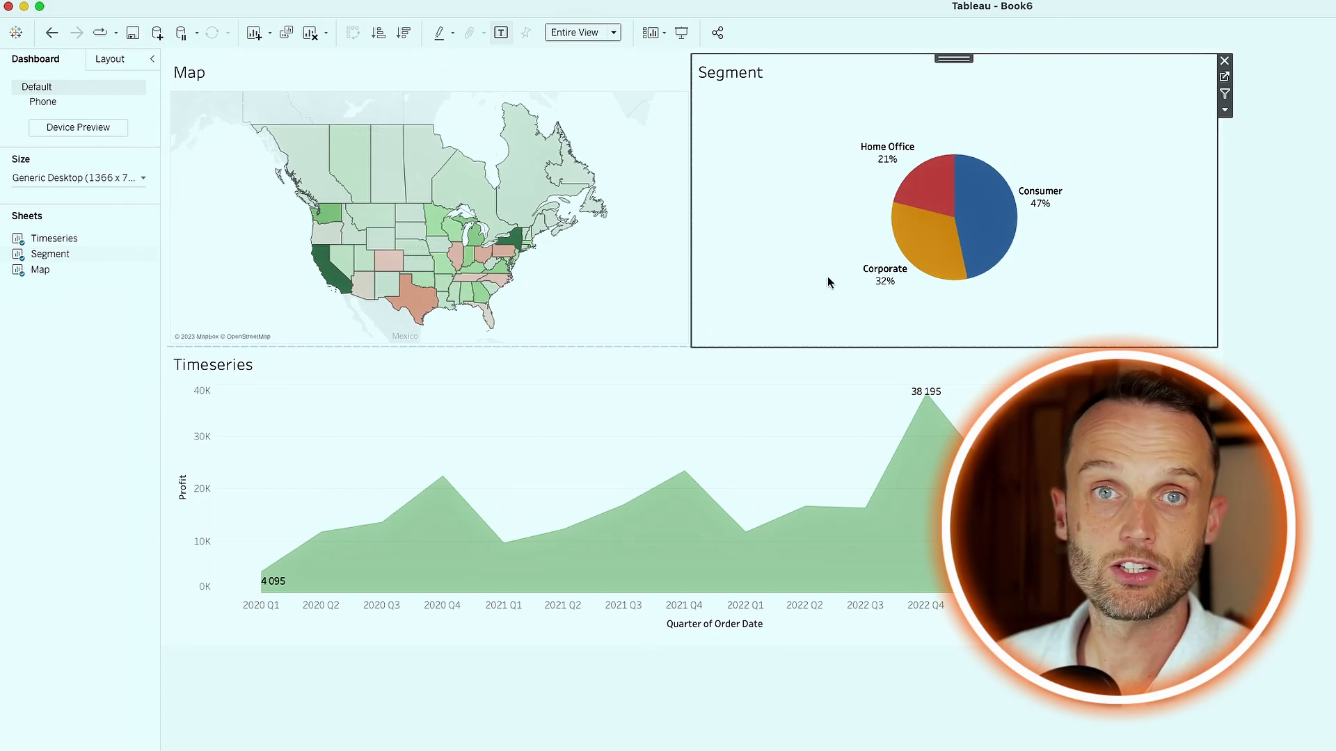
{"action": "mouse_move", "coordinate": [1064, 295]}
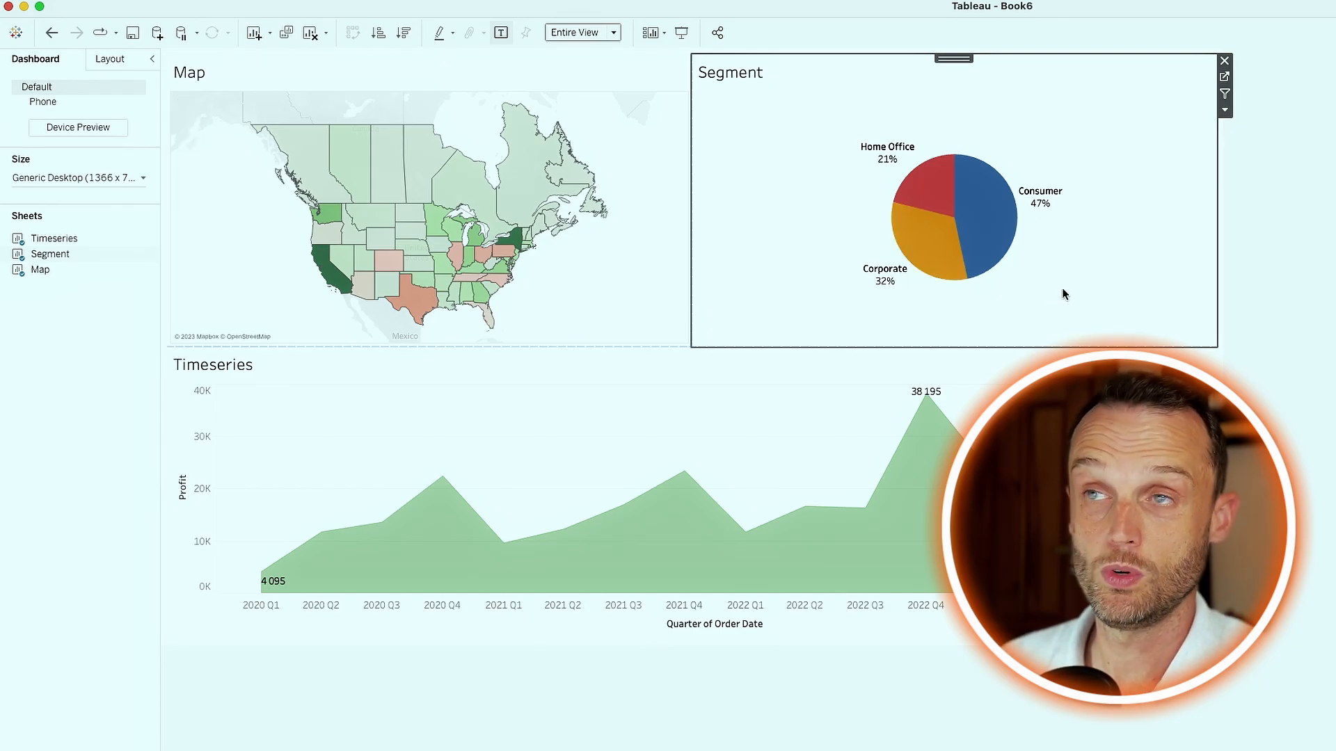
{"action": "mouse_move", "coordinate": [1225, 93]}
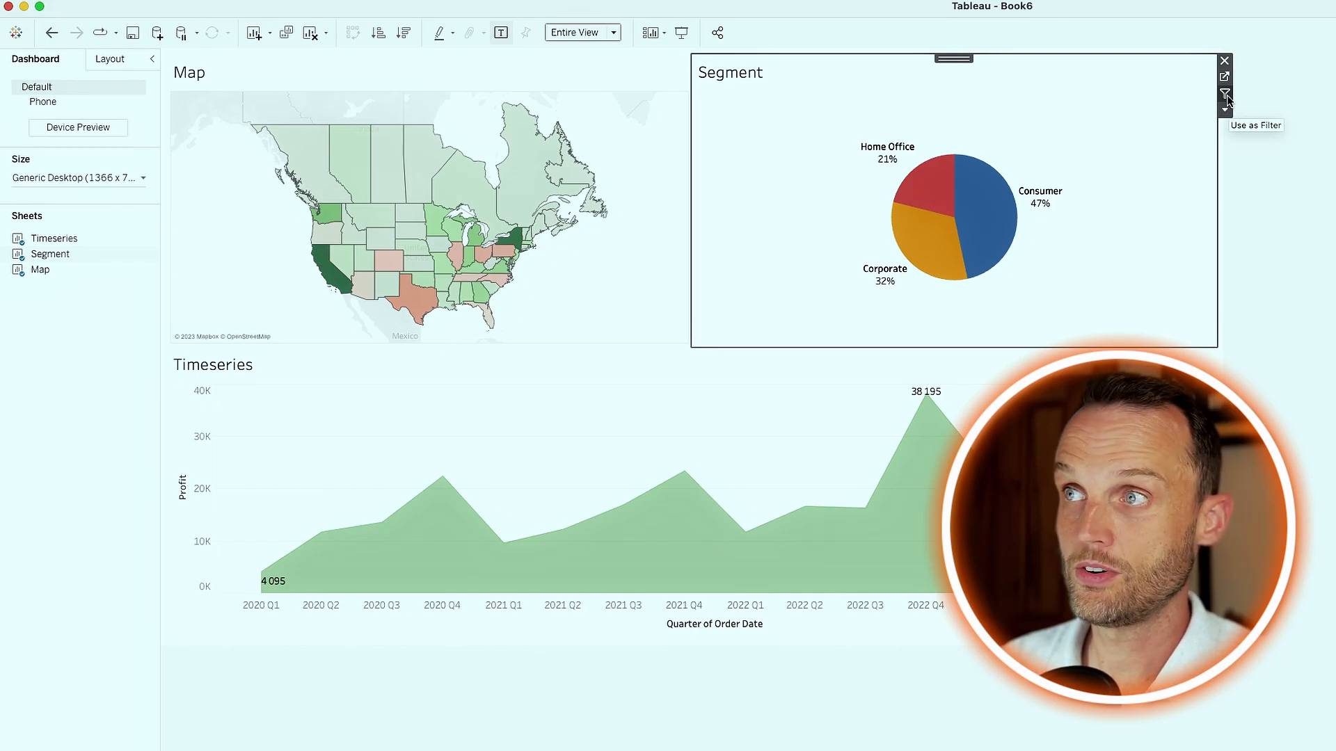
{"action": "left_click", "coordinate": [1225, 96]}
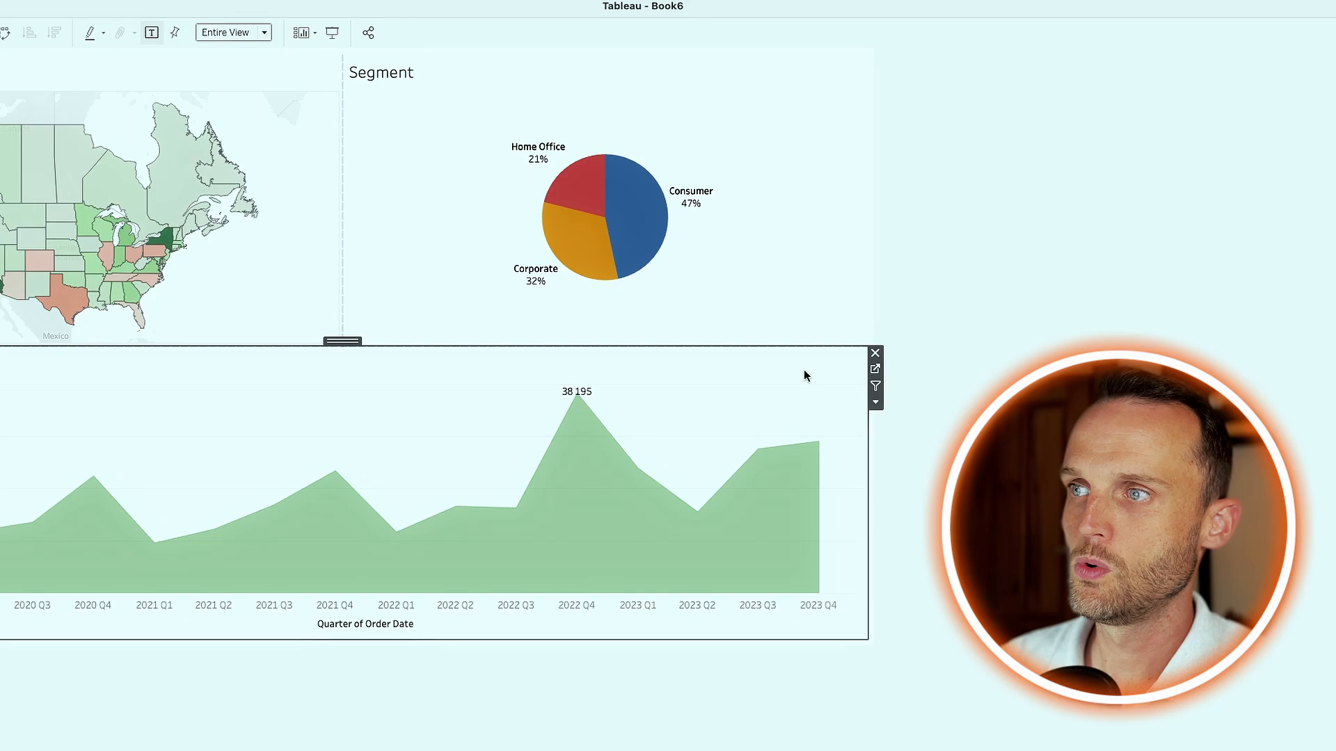
{"action": "mouse_move", "coordinate": [875, 368]}
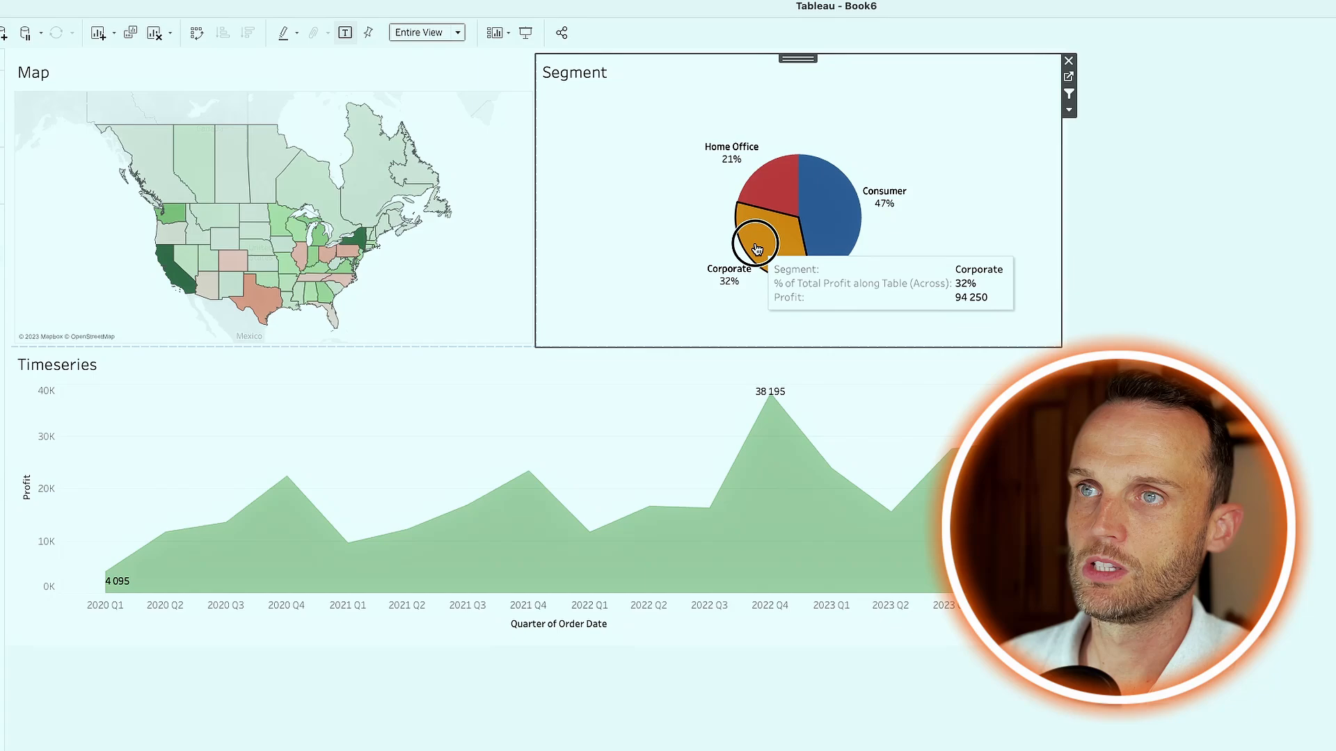
{"action": "left_click", "coordinate": [763, 248]}
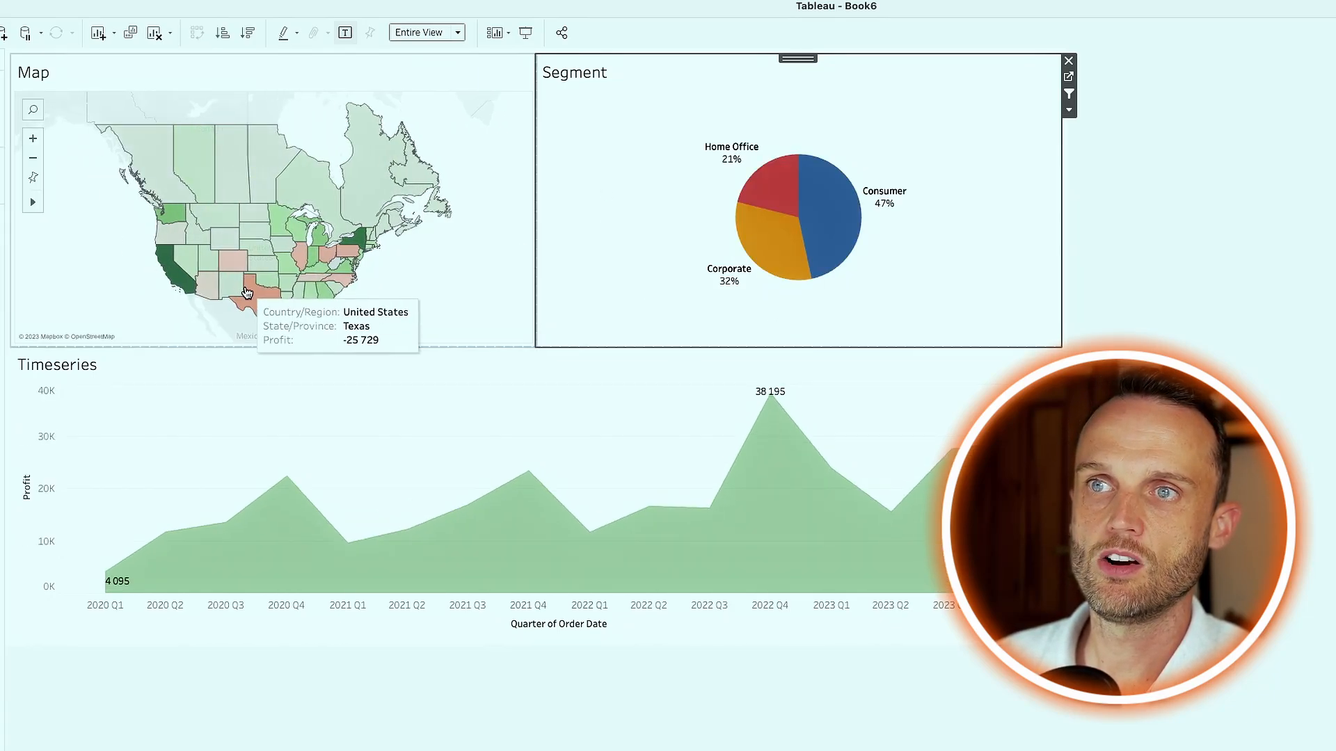
{"action": "left_click", "coordinate": [253, 298]}
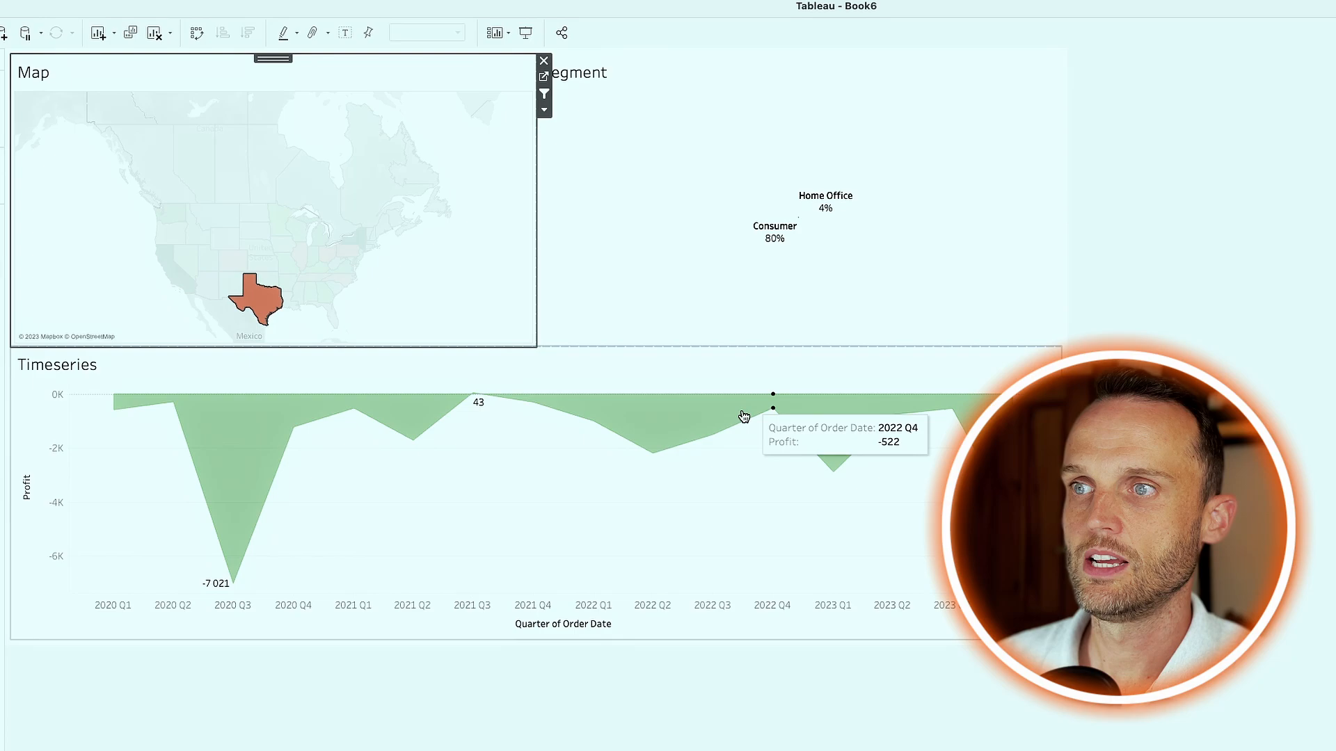
{"action": "mouse_move", "coordinate": [778, 248]}
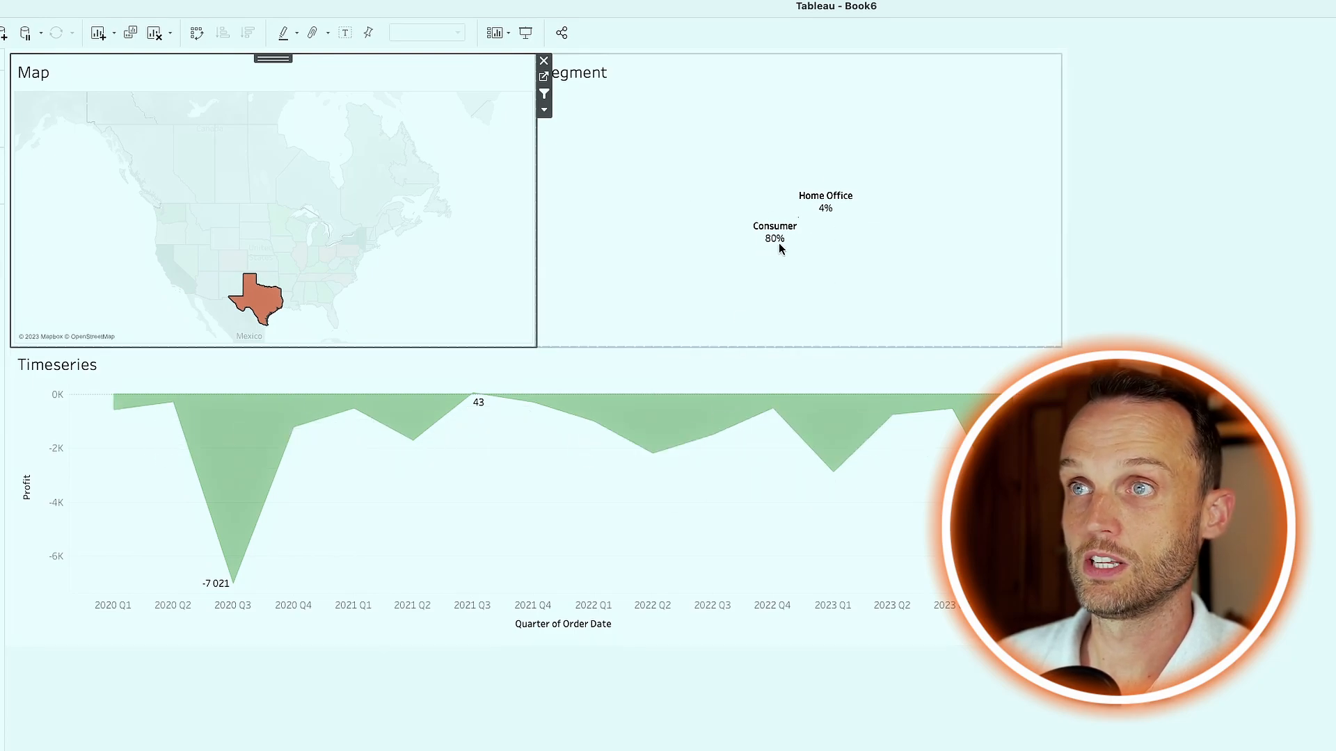
{"action": "mouse_move", "coordinate": [347, 286]}
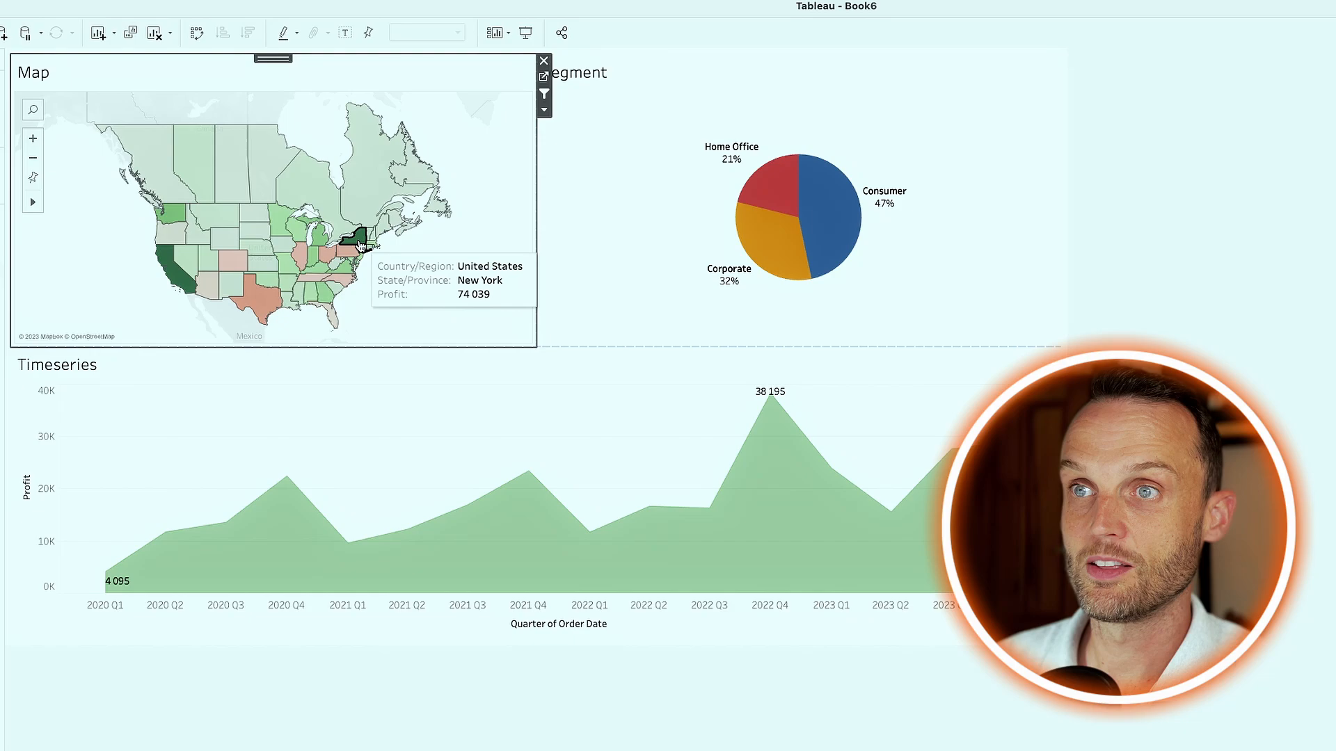
{"action": "left_click", "coordinate": [356, 238]}
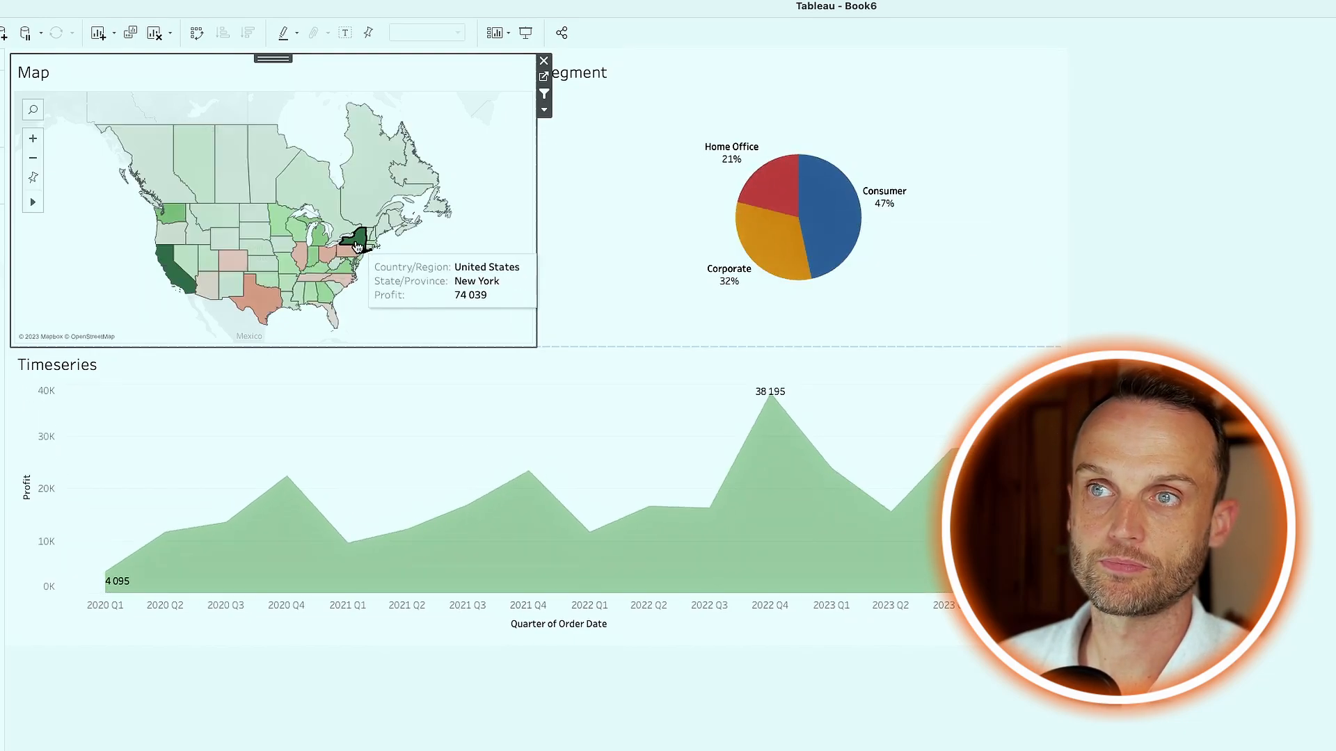
{"action": "mouse_move", "coordinate": [213, 281]}
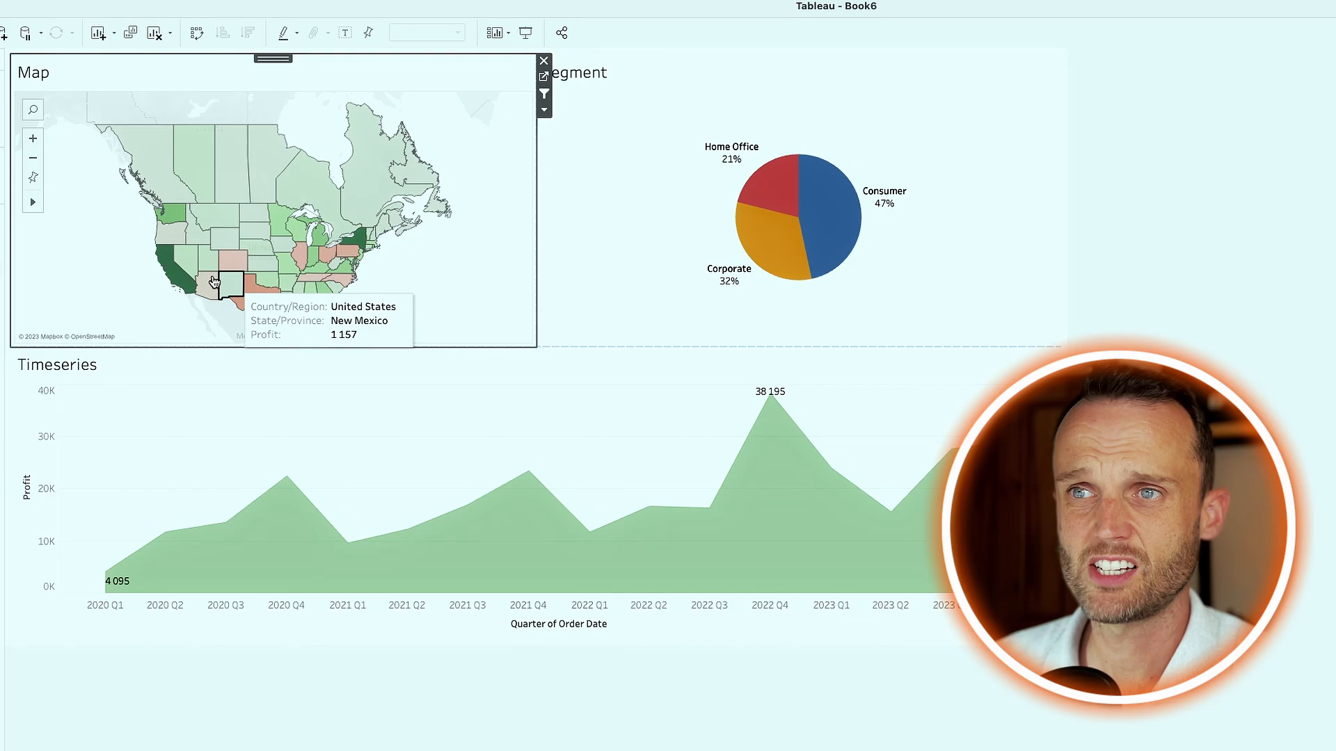
{"action": "mouse_move", "coordinate": [430, 277]}
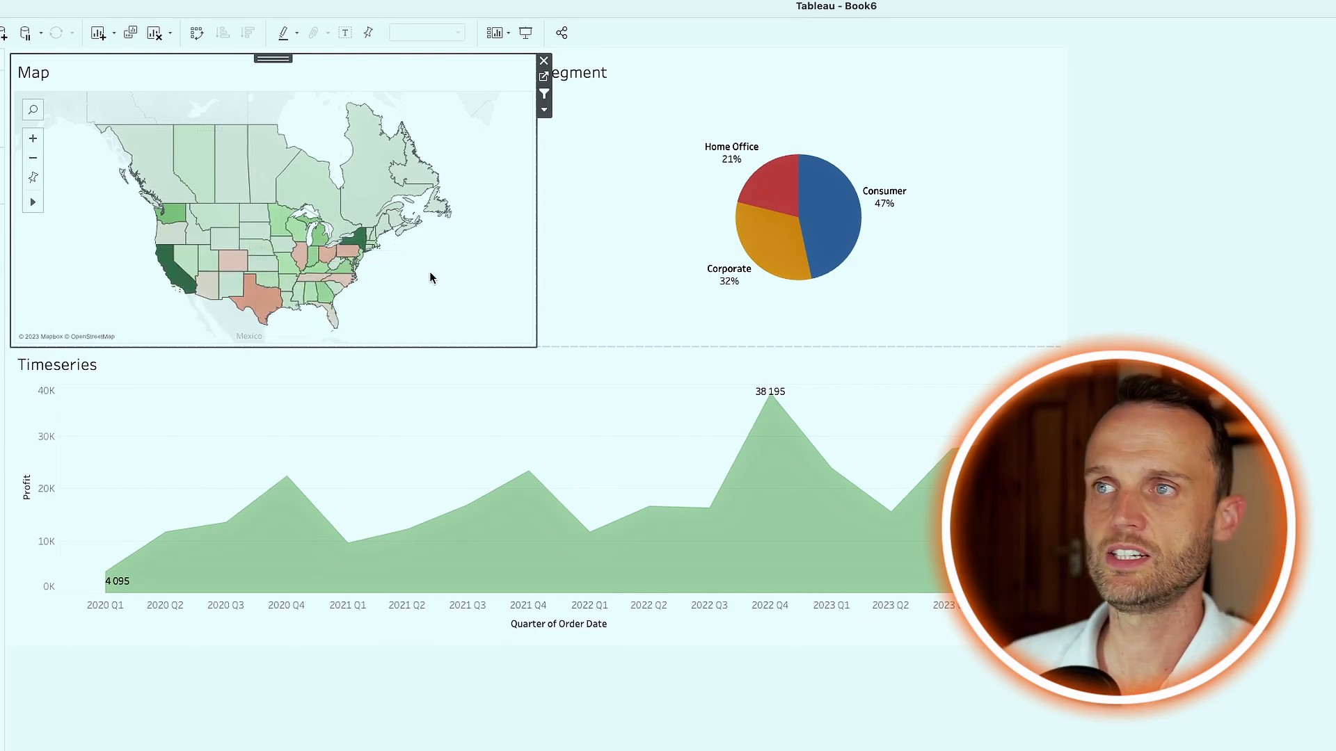
{"action": "mouse_move", "coordinate": [545, 113]}
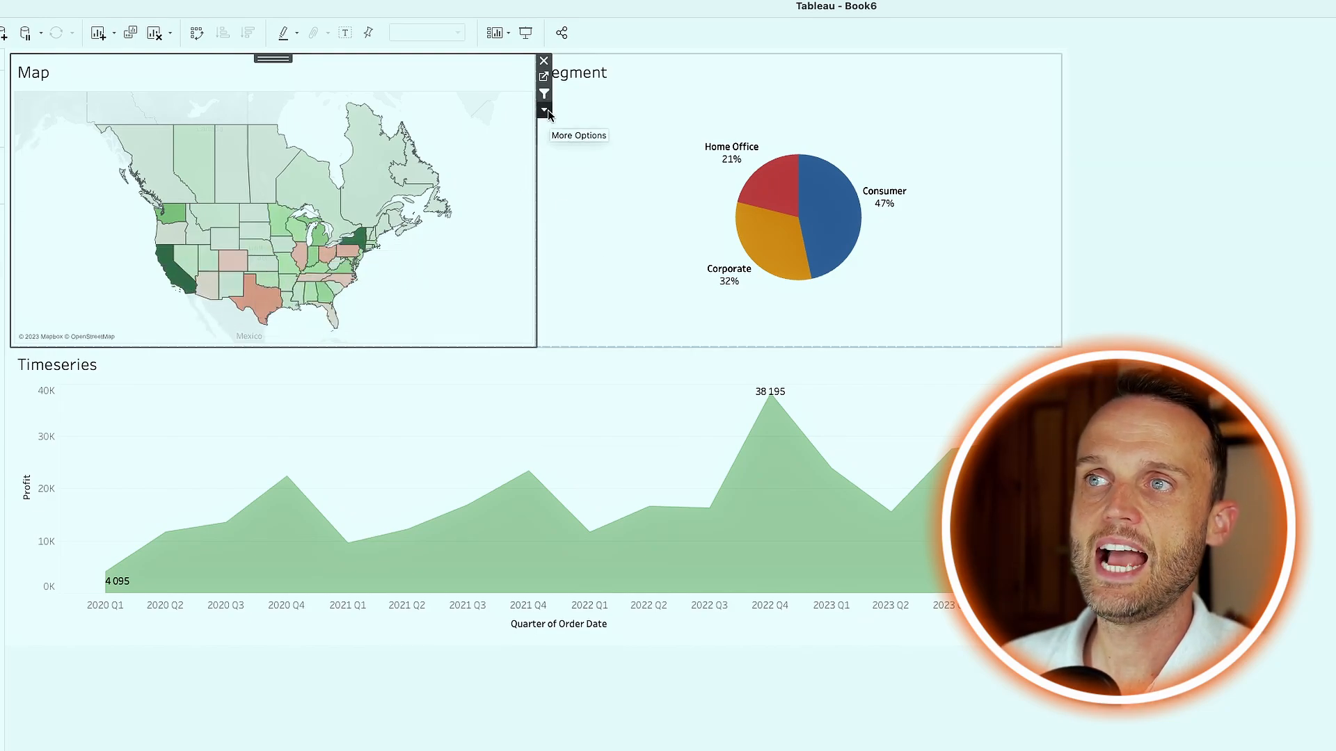
- Show State/Province and Country/Region filter lists on the dashboard from the Map sheet's options
{"action": "left_click", "coordinate": [544, 111]}
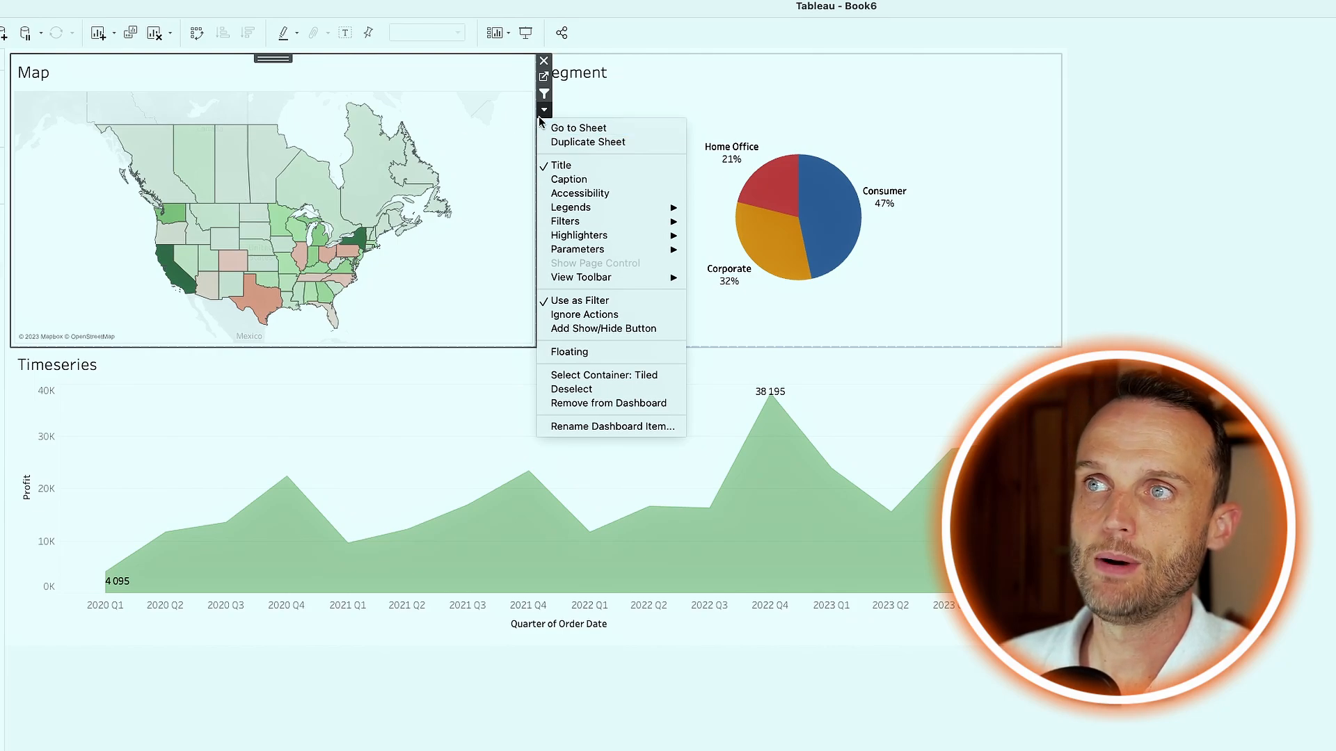
{"action": "mouse_move", "coordinate": [565, 221]}
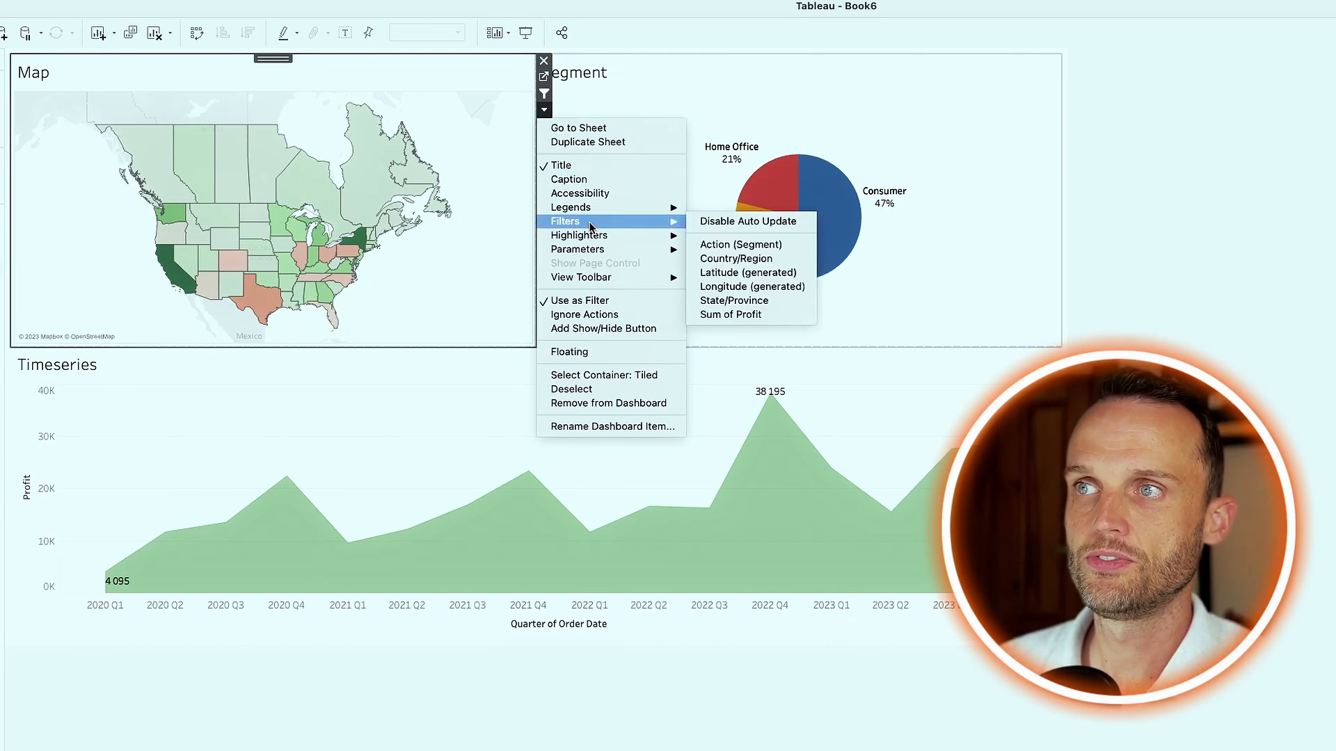
{"action": "mouse_move", "coordinate": [734, 301]}
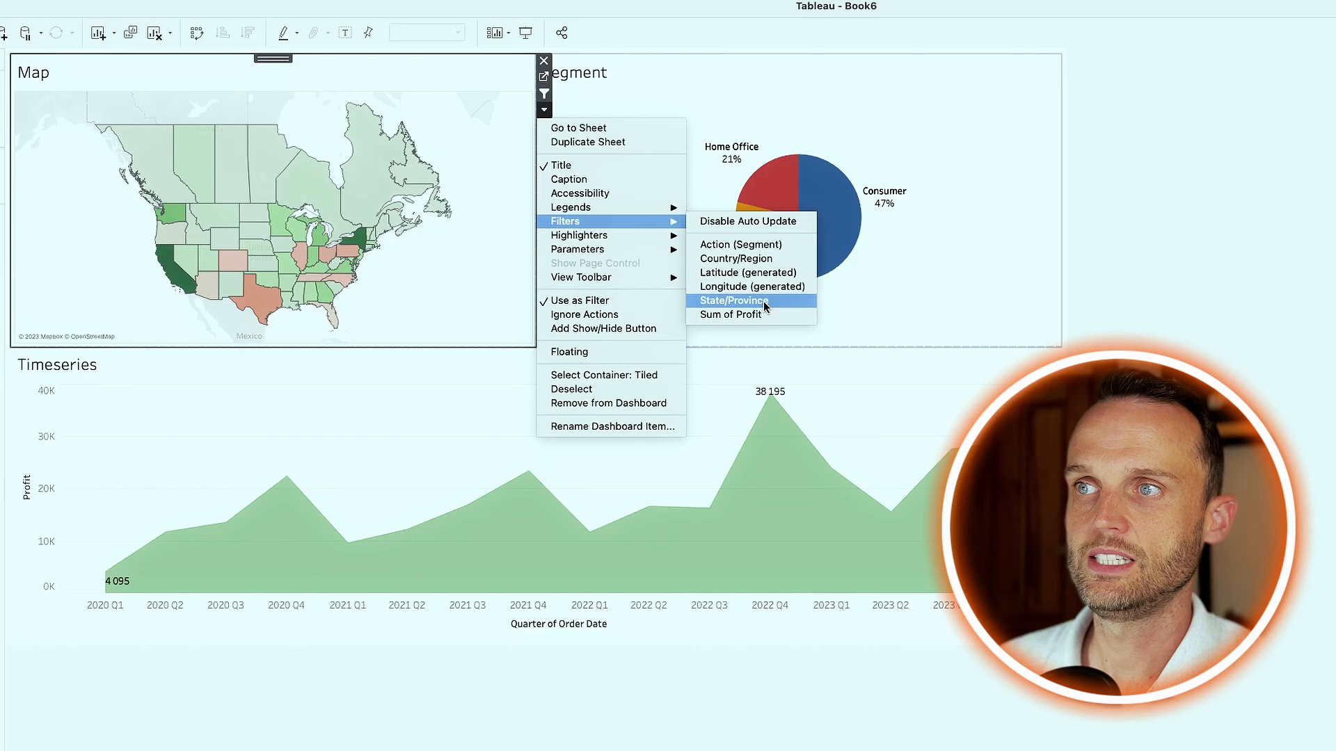
{"action": "left_click", "coordinate": [732, 300]}
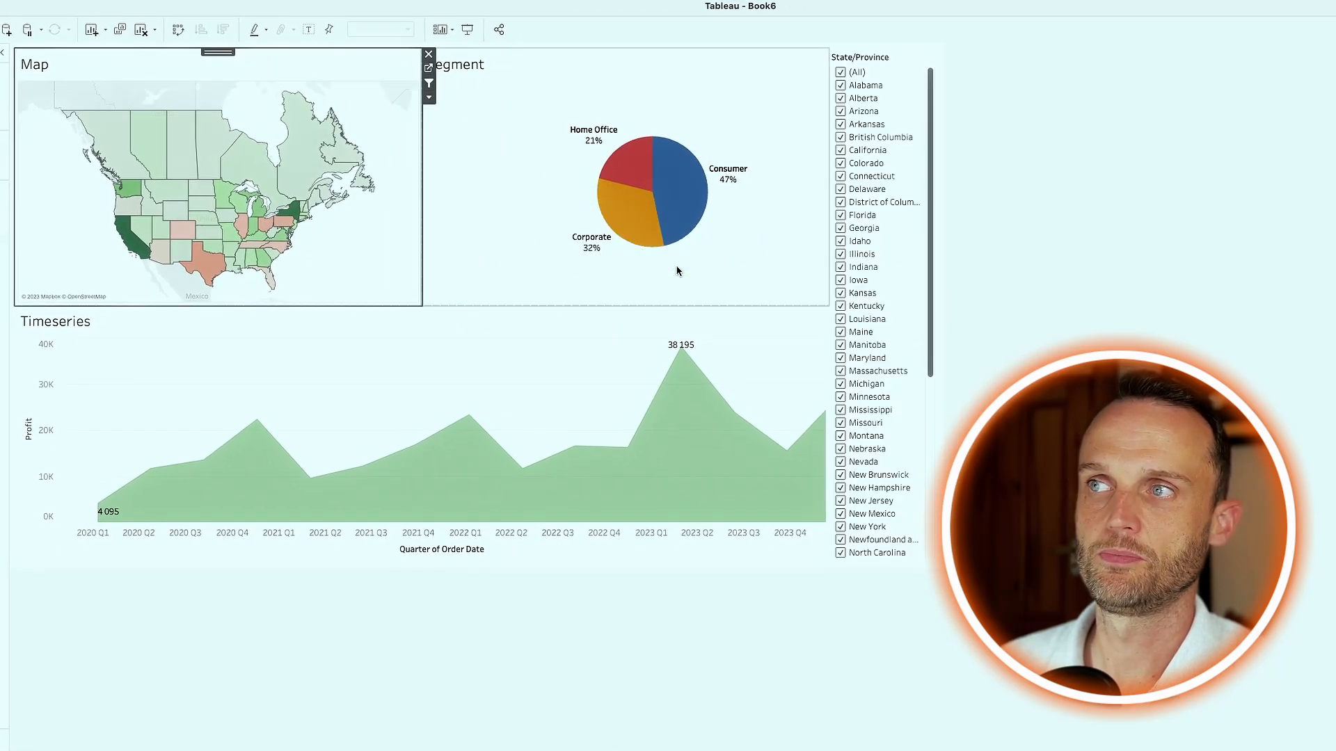
{"action": "mouse_move", "coordinate": [199, 157]}
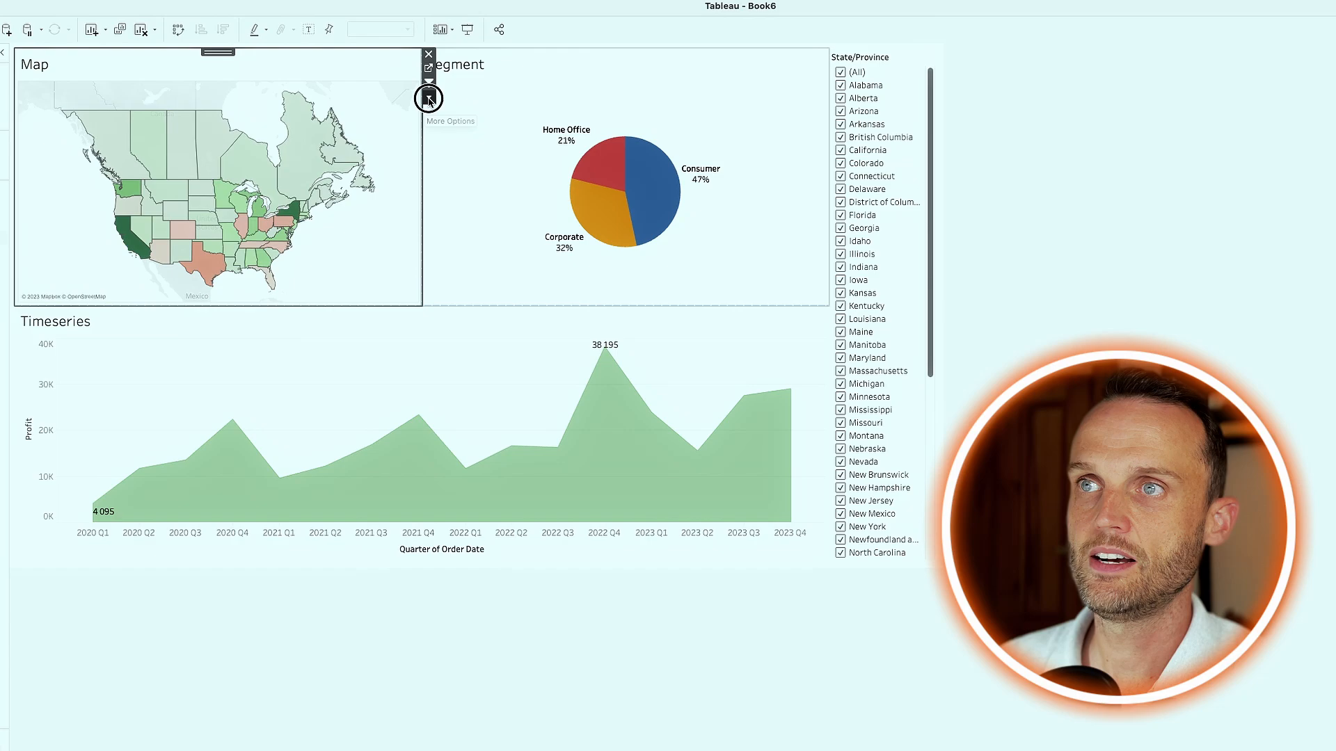
{"action": "left_click", "coordinate": [428, 98]}
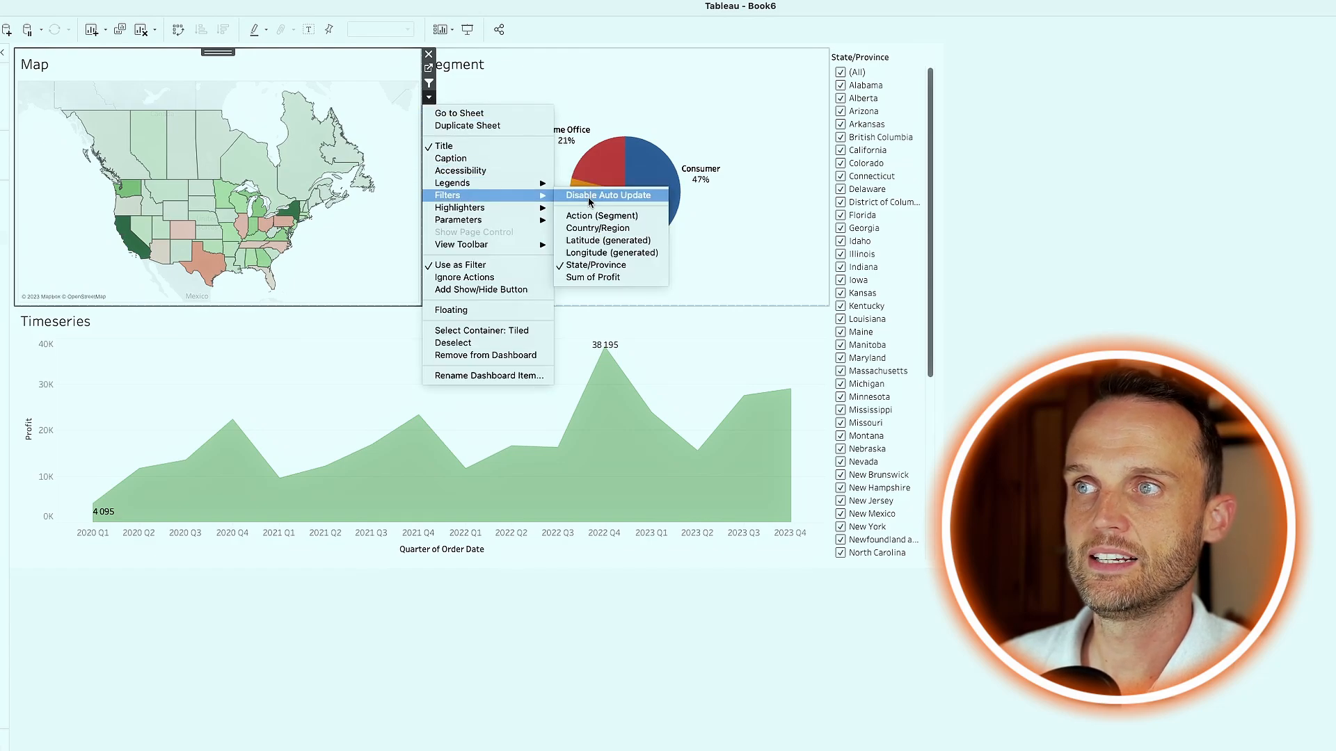
{"action": "mouse_move", "coordinate": [611, 229]}
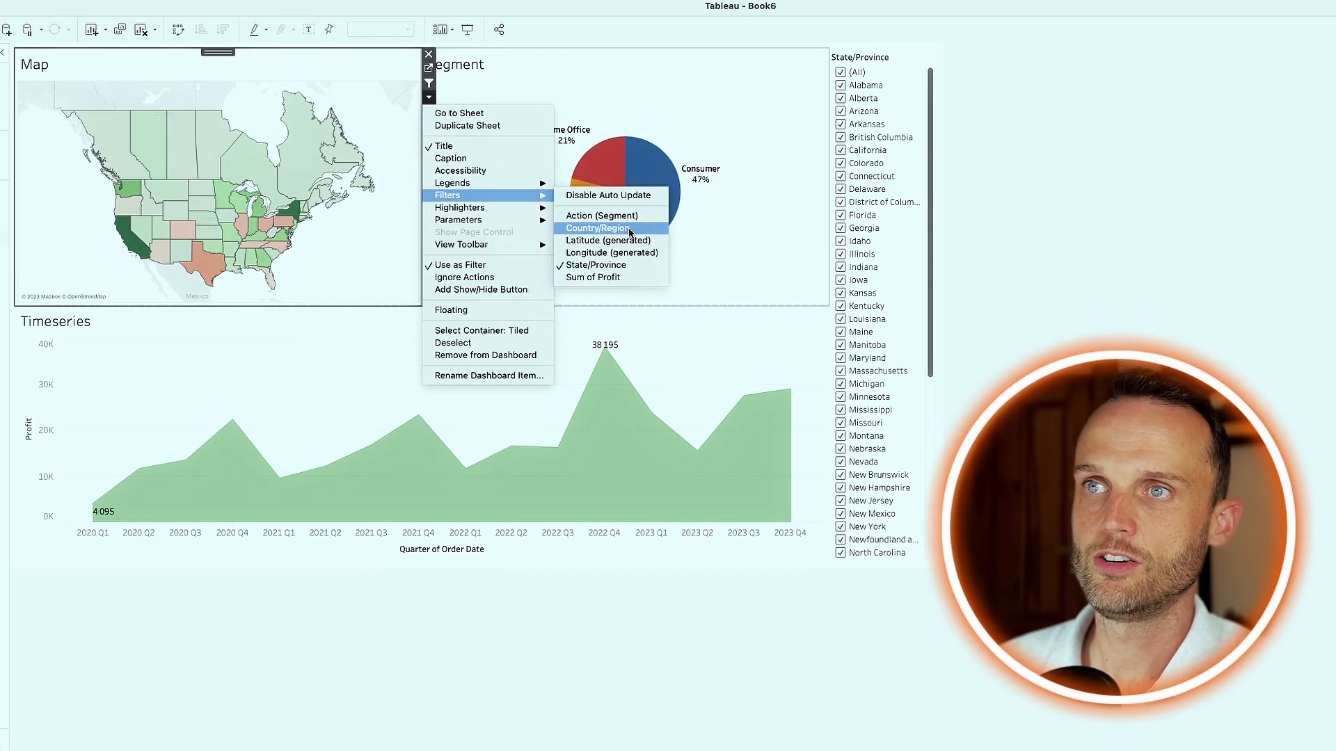
{"action": "left_click", "coordinate": [611, 227]}
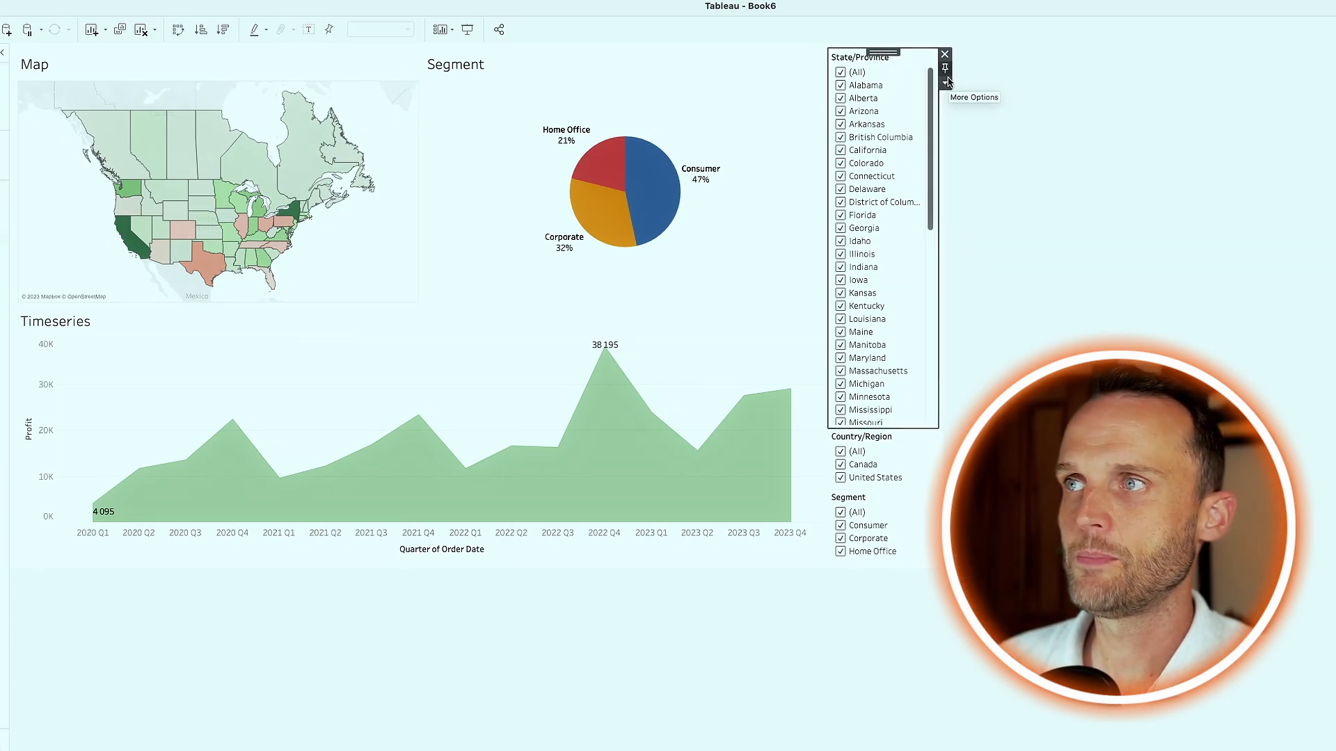
- Make the State/Province filter a Multiple Values dropdown and test its search with 'ne'
{"action": "left_click", "coordinate": [944, 82]}
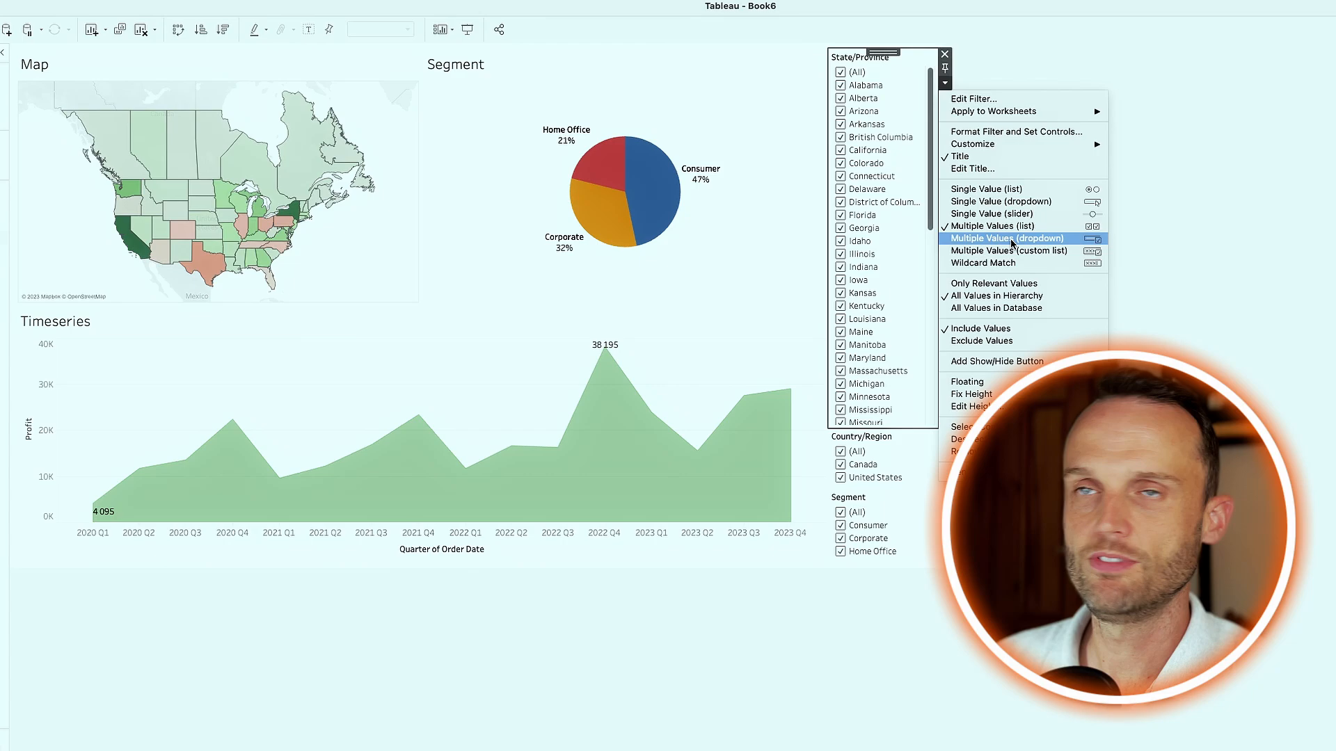
{"action": "left_click", "coordinate": [1012, 238]}
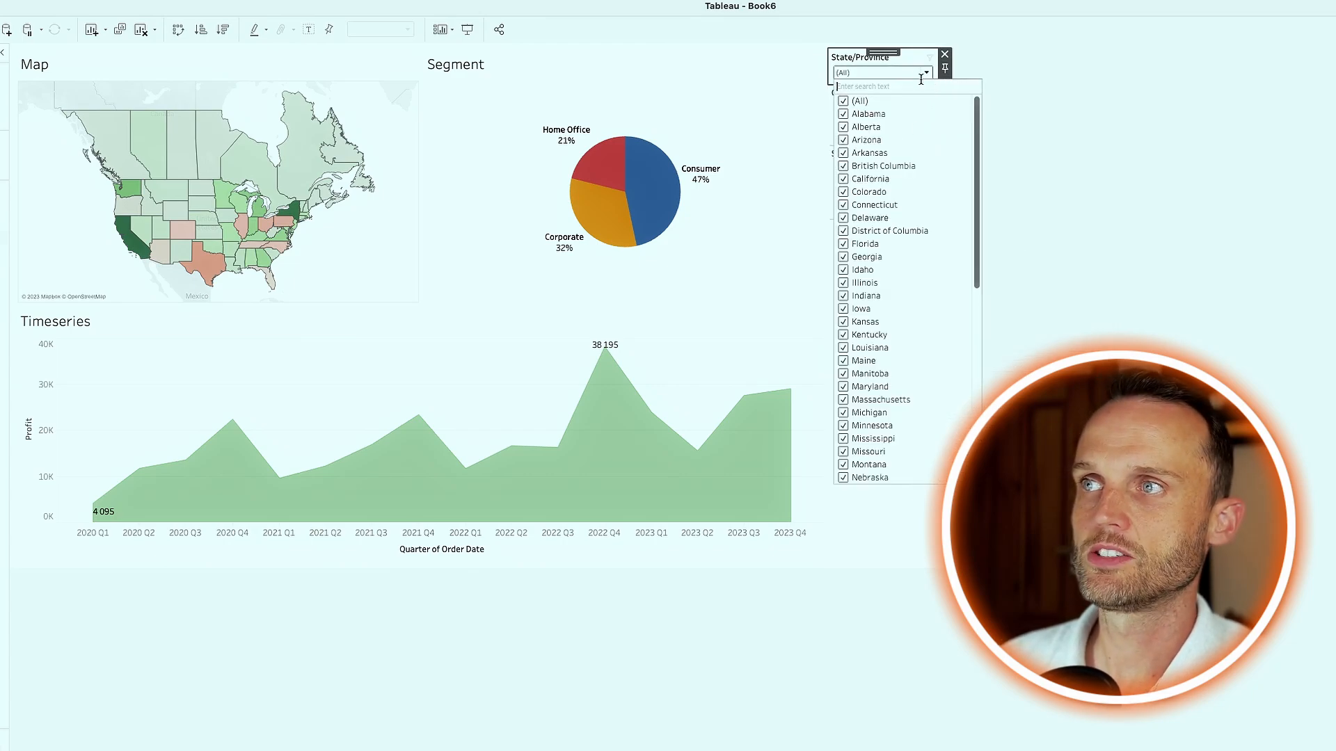
{"action": "type", "text": "ne"}
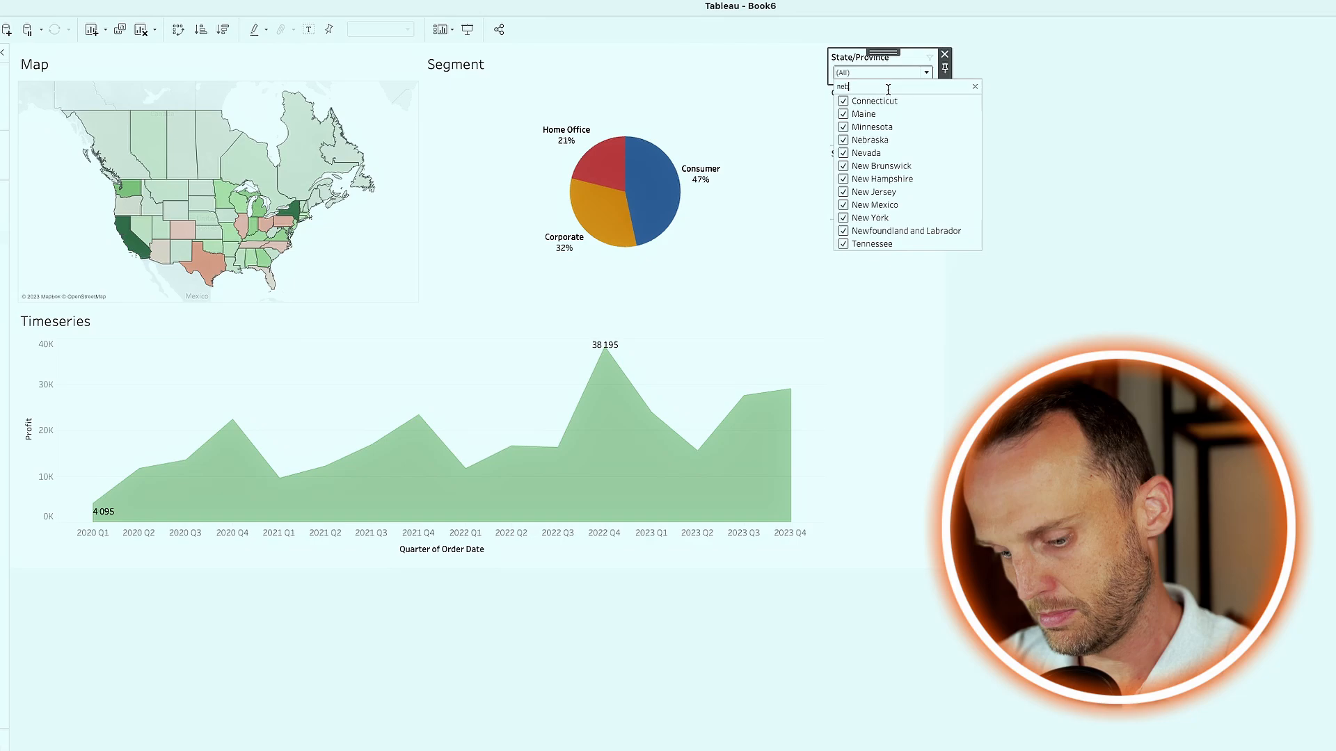
{"action": "left_click", "coordinate": [974, 86]}
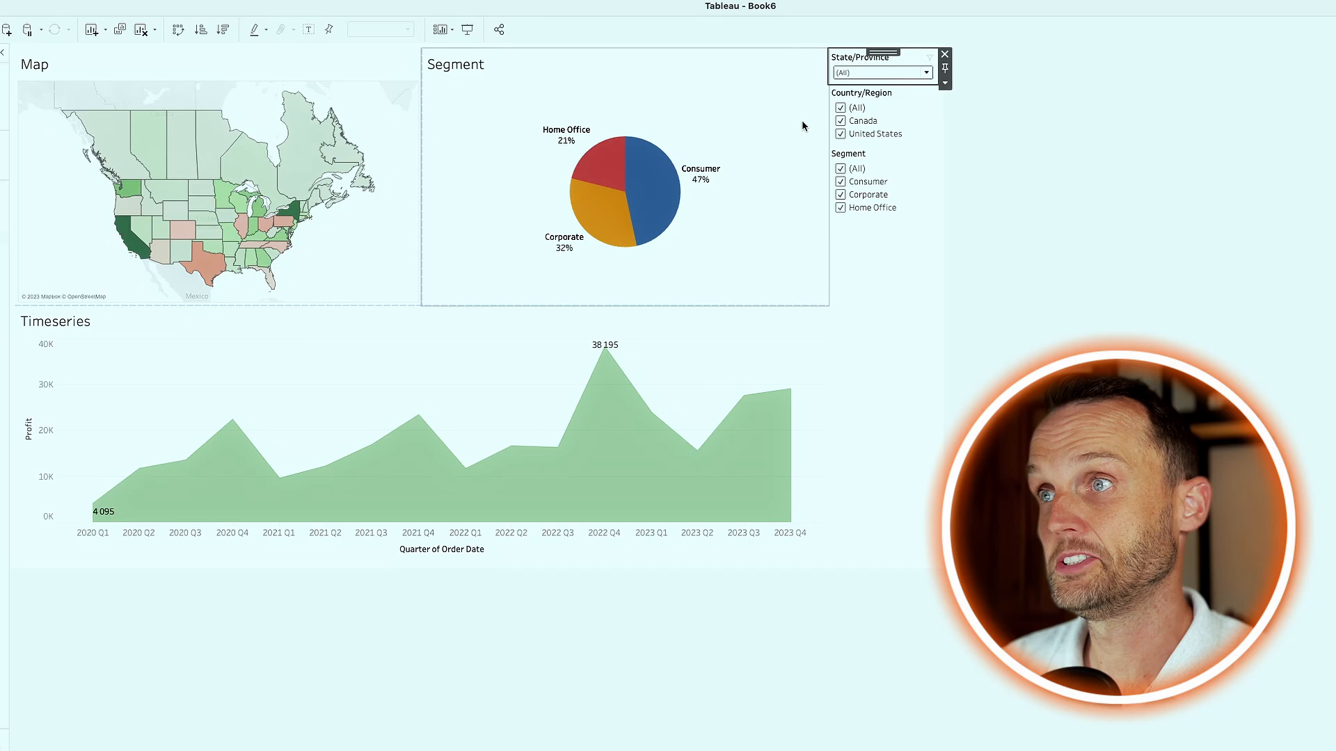
{"action": "mouse_move", "coordinate": [945, 120]}
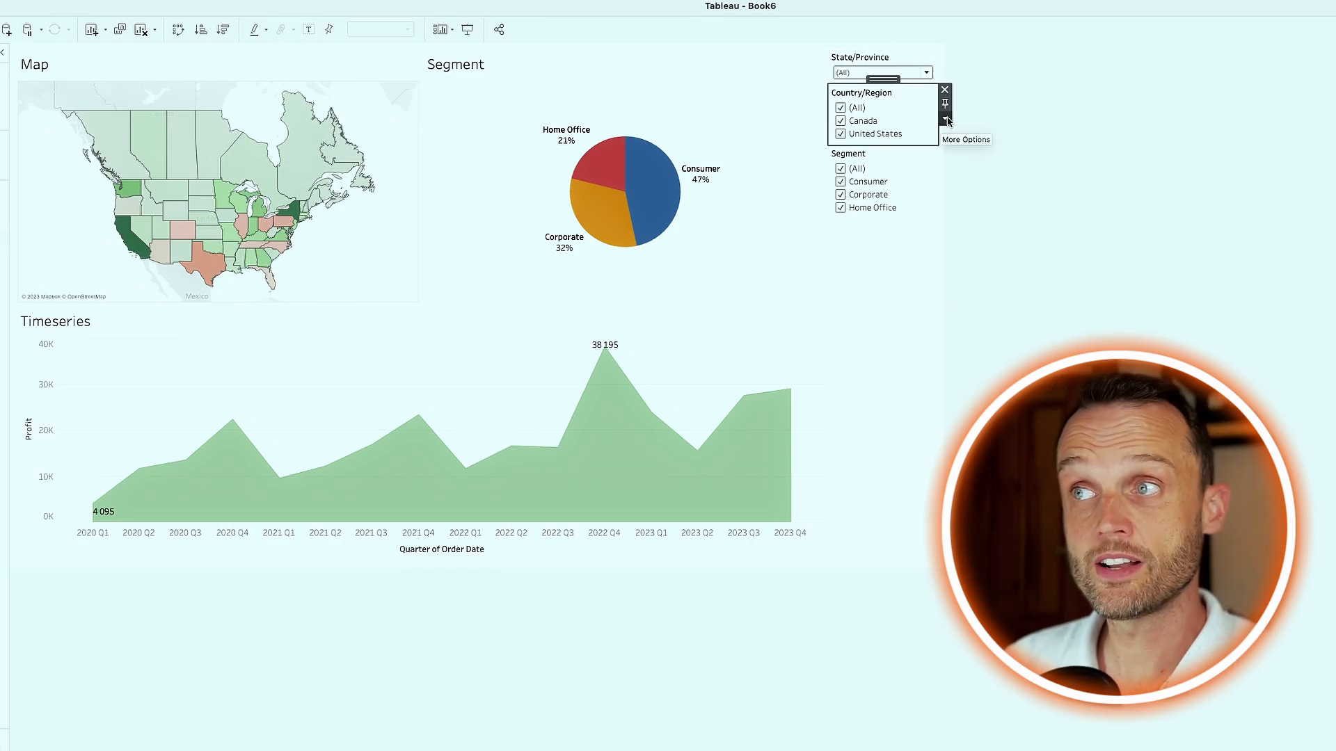
{"action": "left_click", "coordinate": [945, 120]}
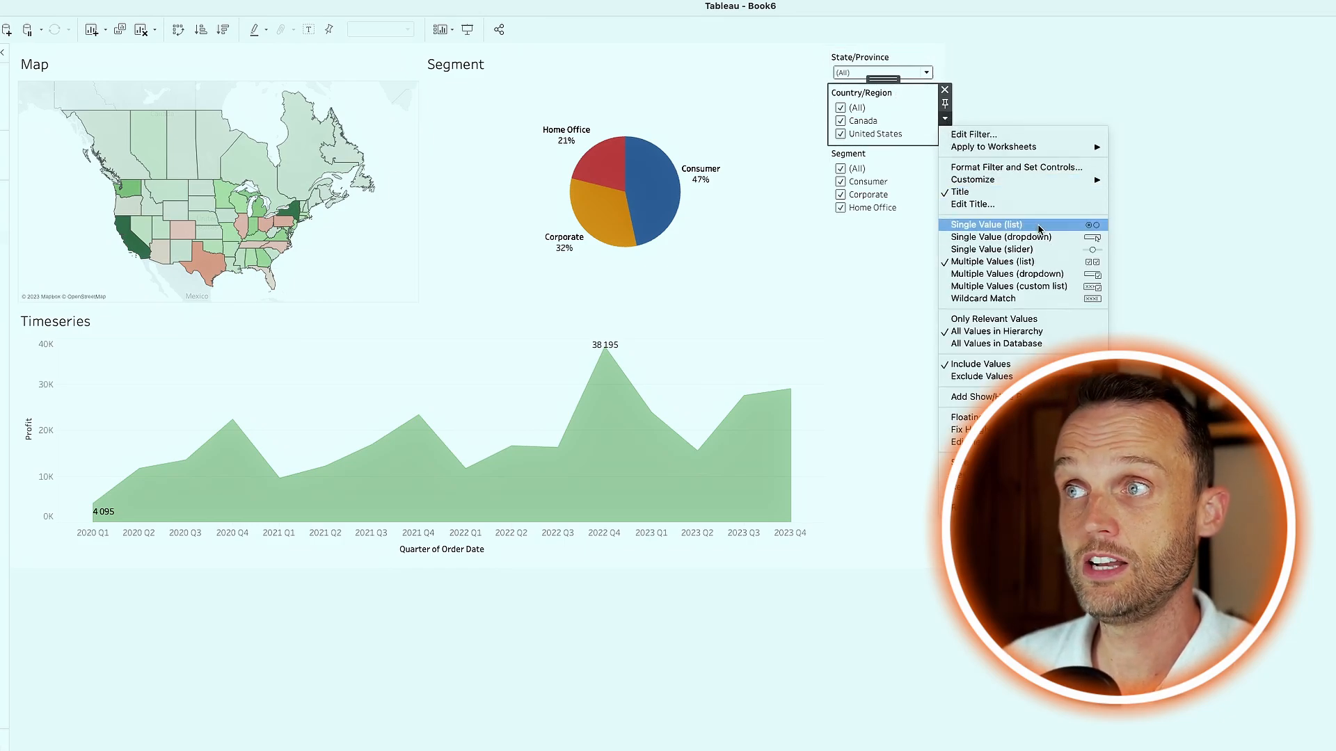
{"action": "left_click", "coordinate": [985, 224]}
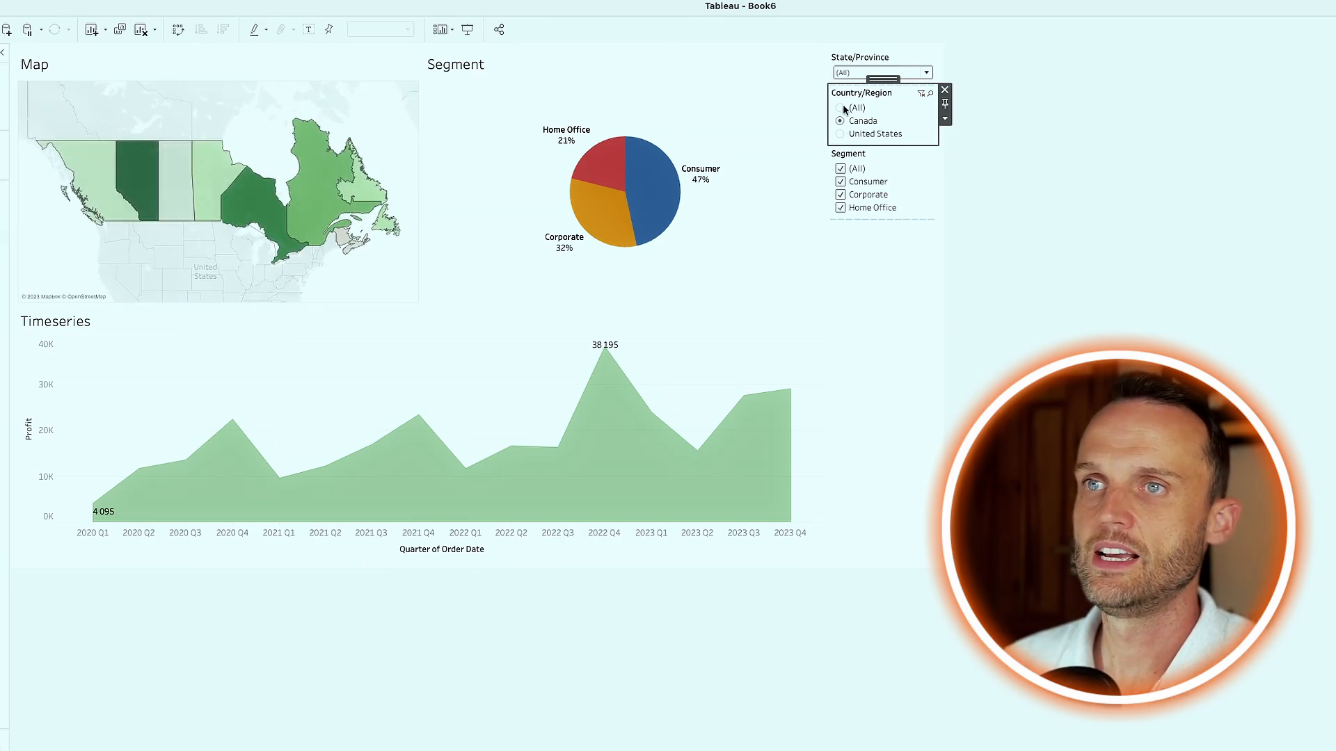
{"action": "left_click", "coordinate": [841, 107]}
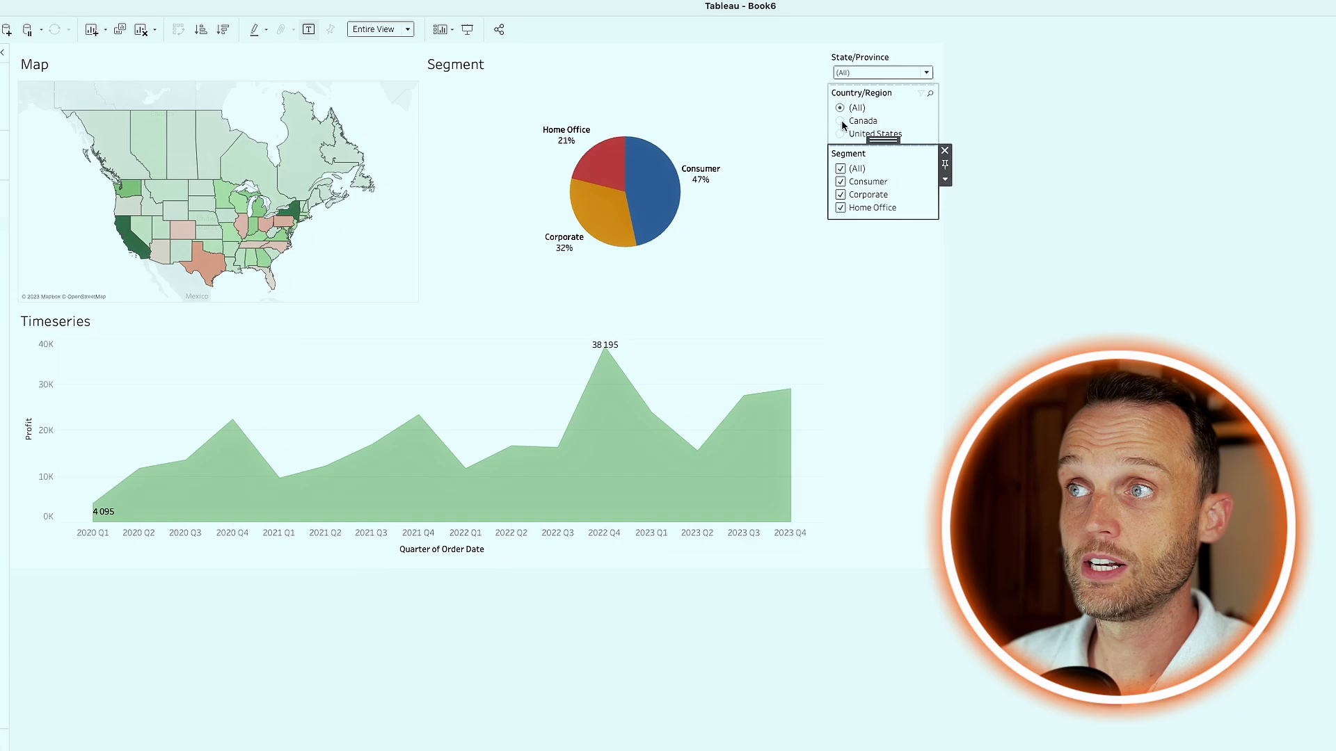
{"action": "left_click", "coordinate": [841, 120]}
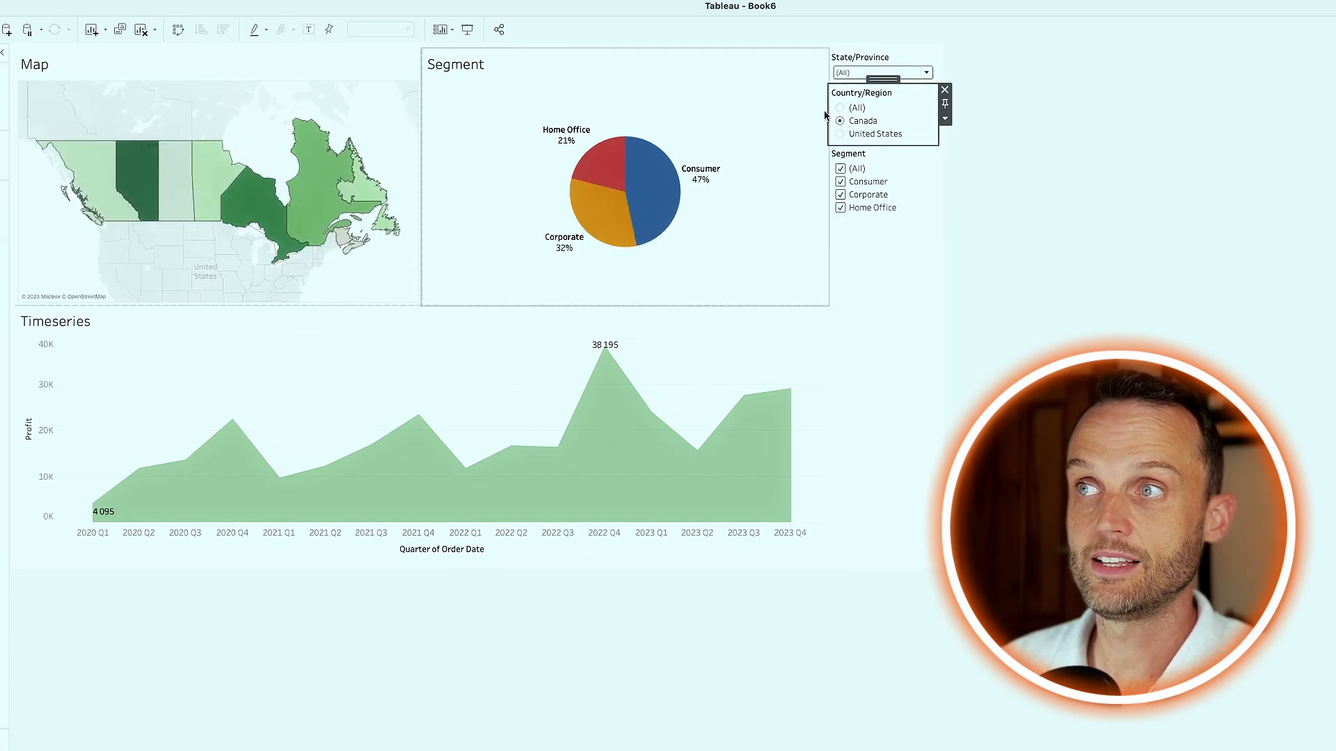
{"action": "left_click", "coordinate": [841, 108]}
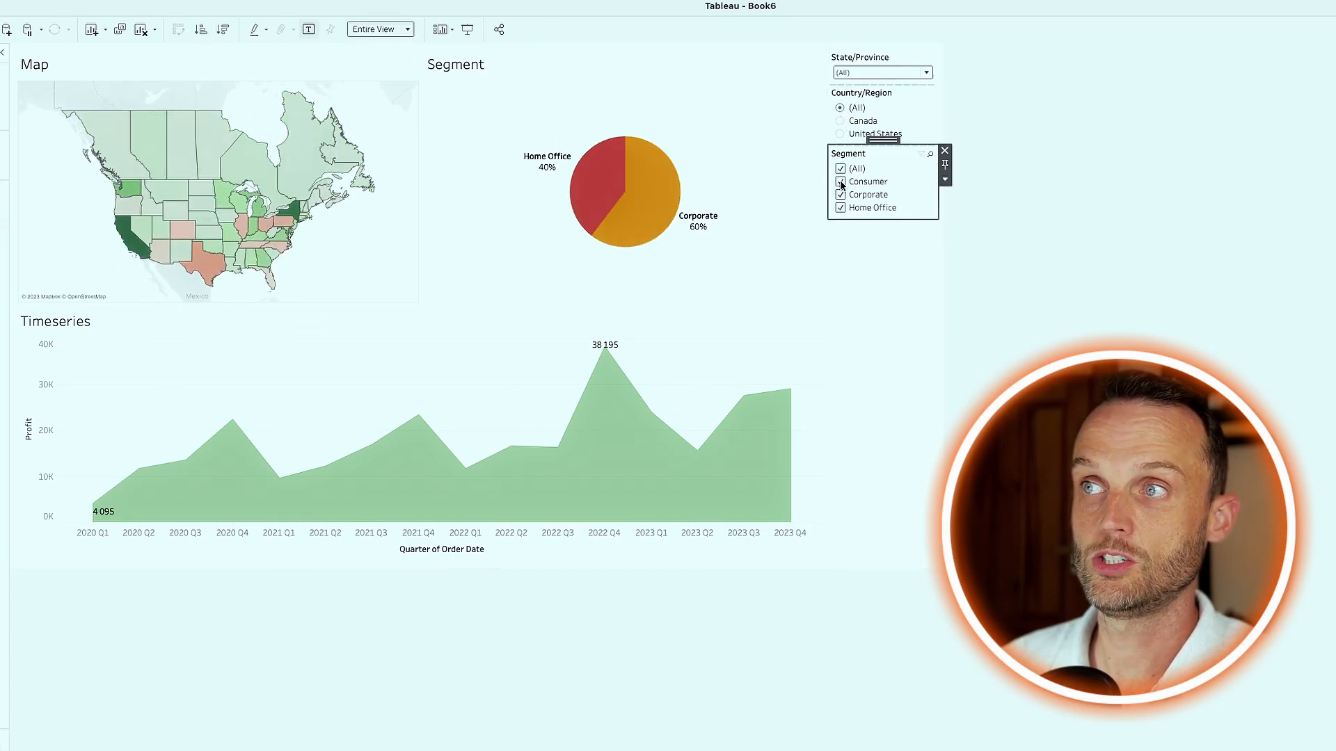
{"action": "left_click", "coordinate": [841, 119]}
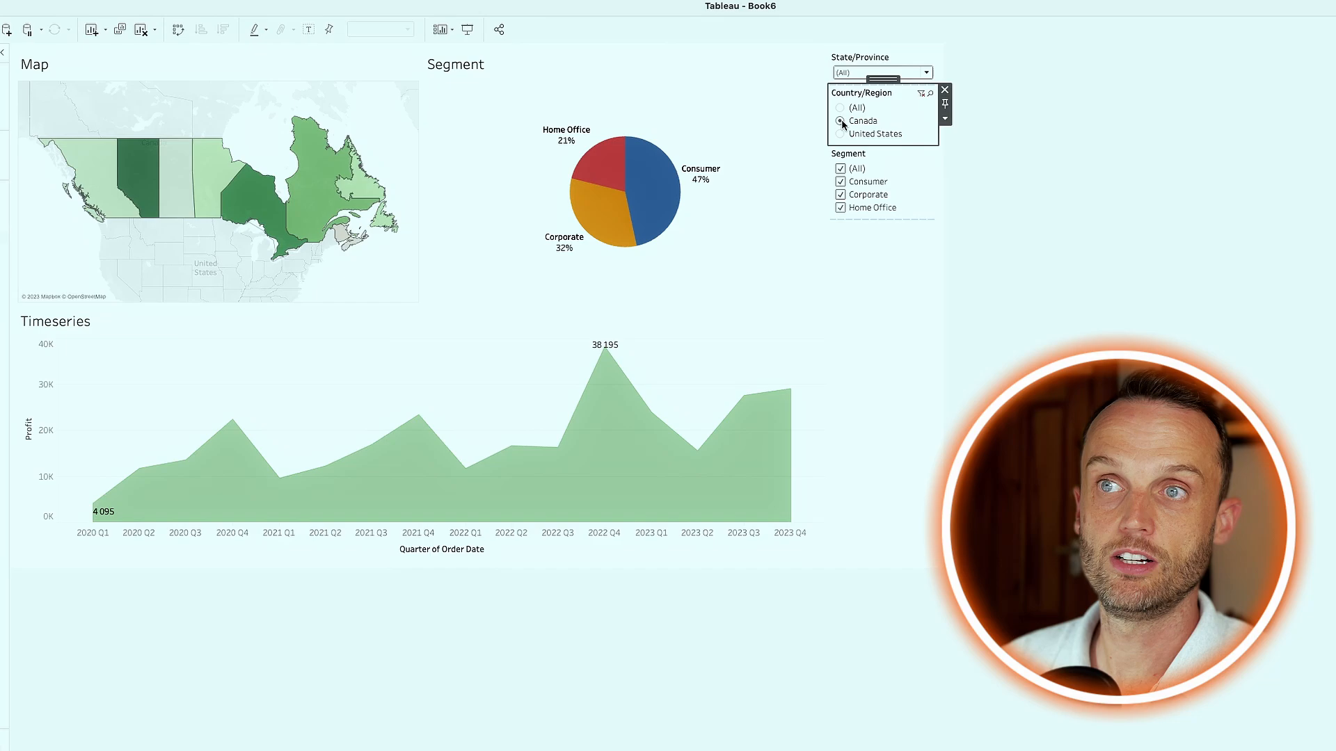
{"action": "left_click", "coordinate": [841, 108]}
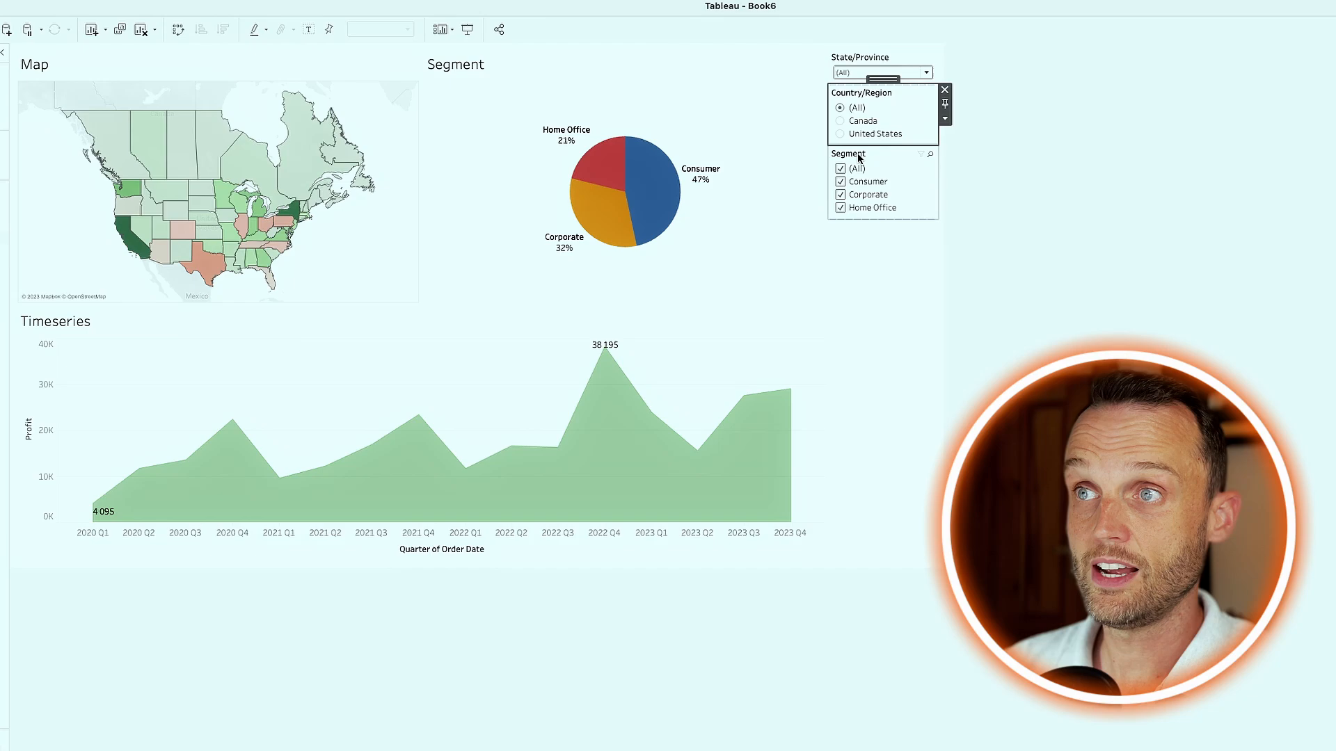
{"action": "mouse_move", "coordinate": [945, 120]}
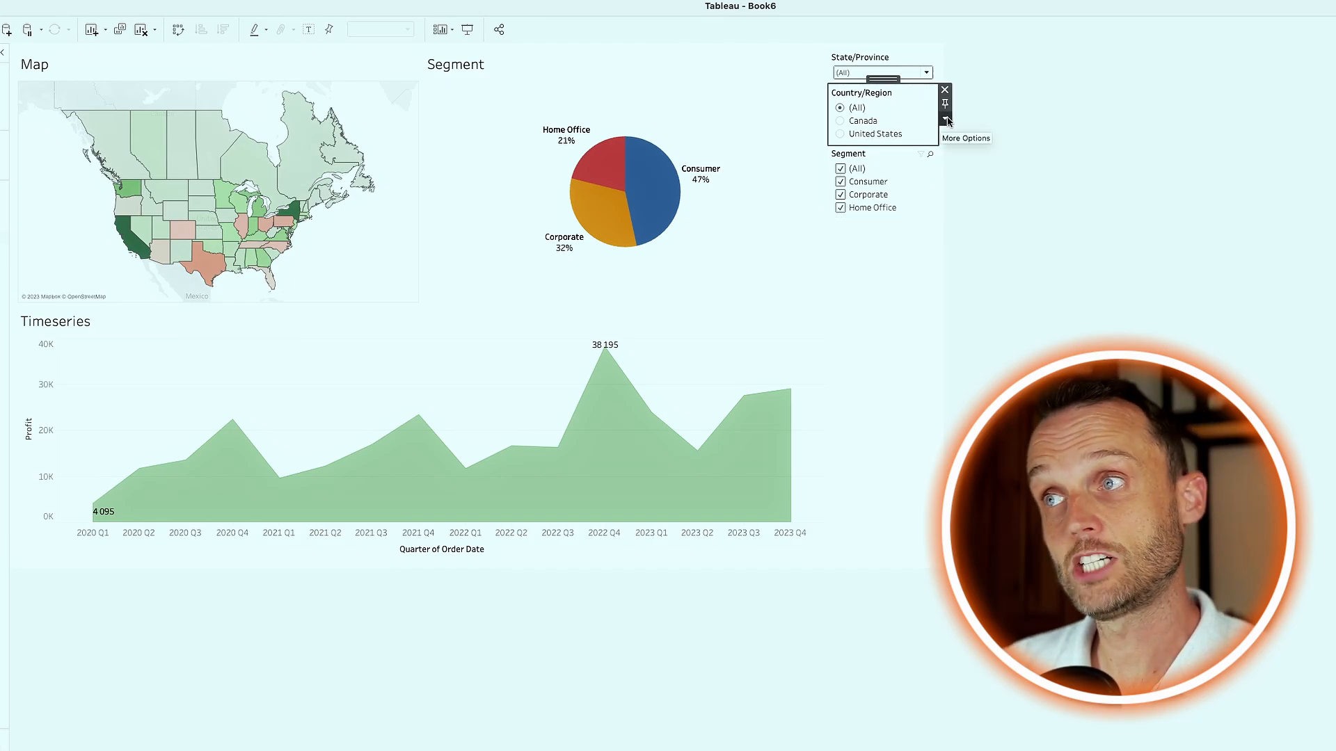
- Apply the Country/Region filter to all worksheets using this data source, test with Canada, and reset to (All)
{"action": "left_click", "coordinate": [944, 119]}
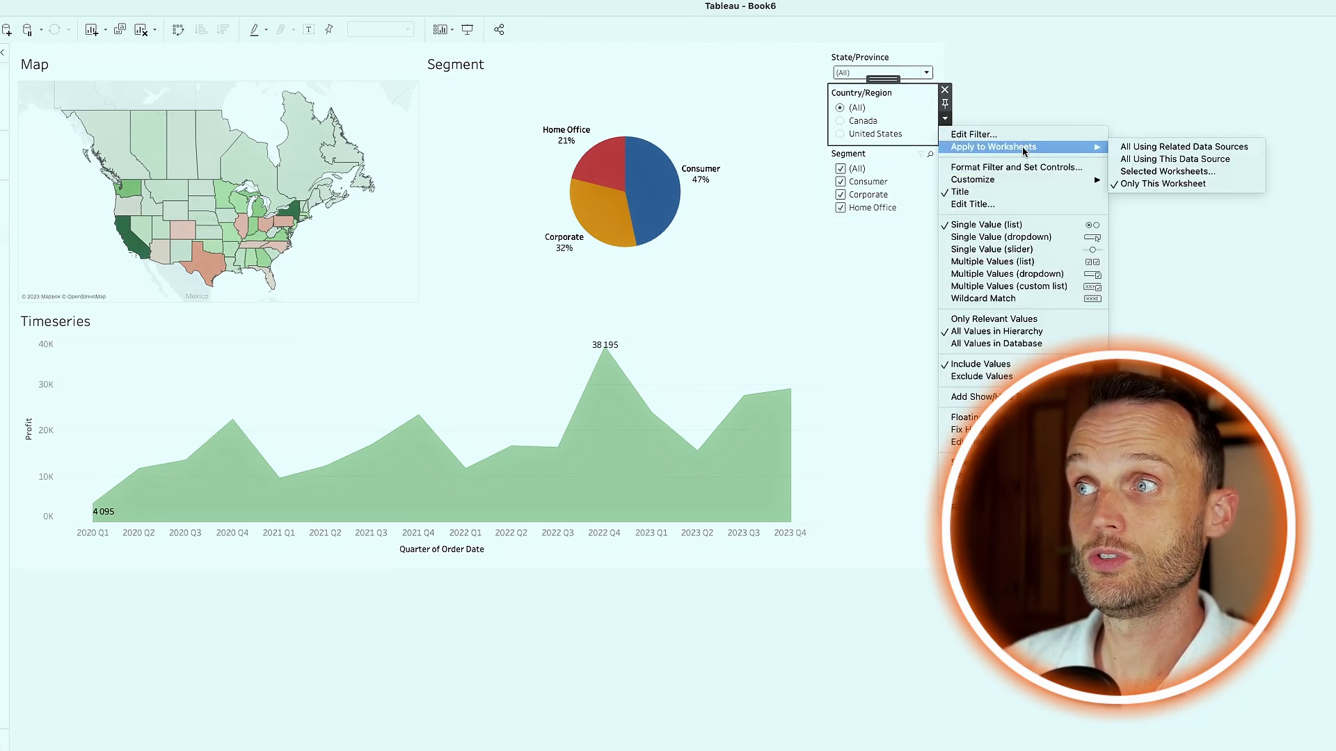
{"action": "mouse_move", "coordinate": [1176, 159]}
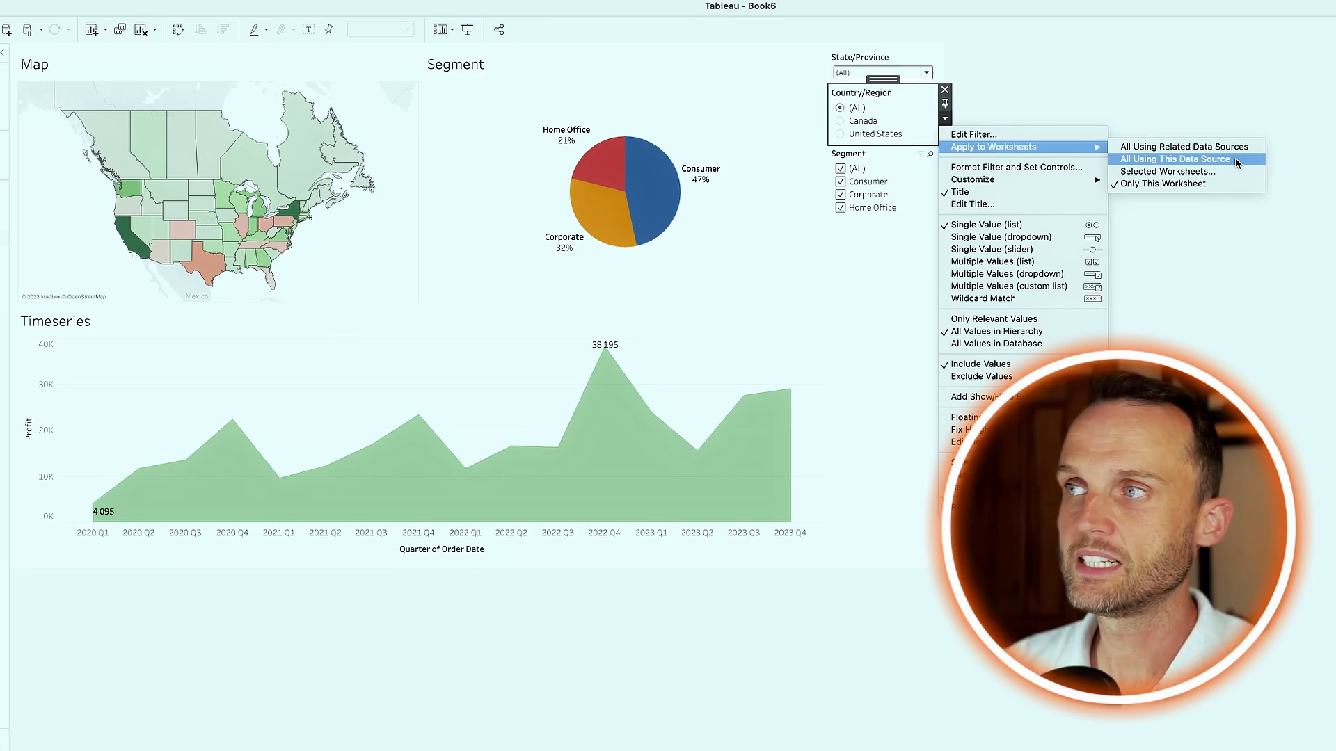
{"action": "left_click", "coordinate": [1174, 158]}
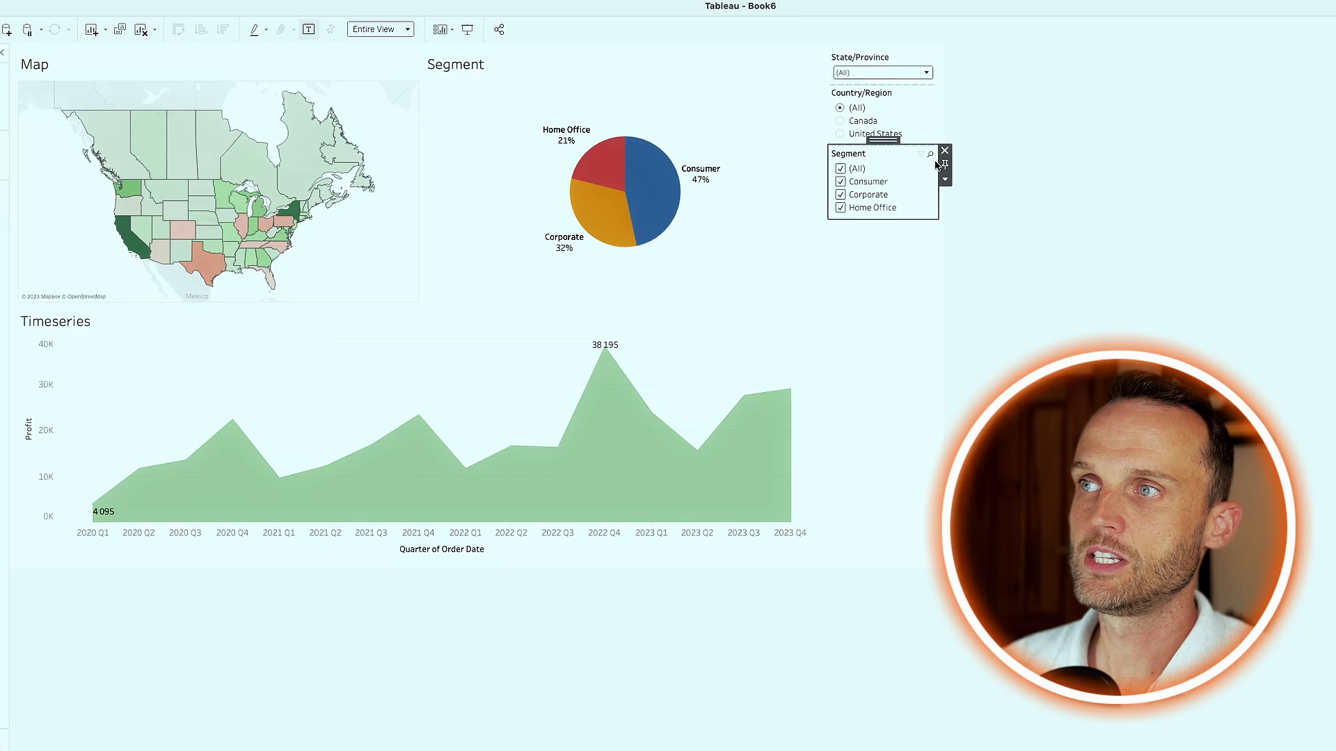
{"action": "left_click", "coordinate": [945, 168]}
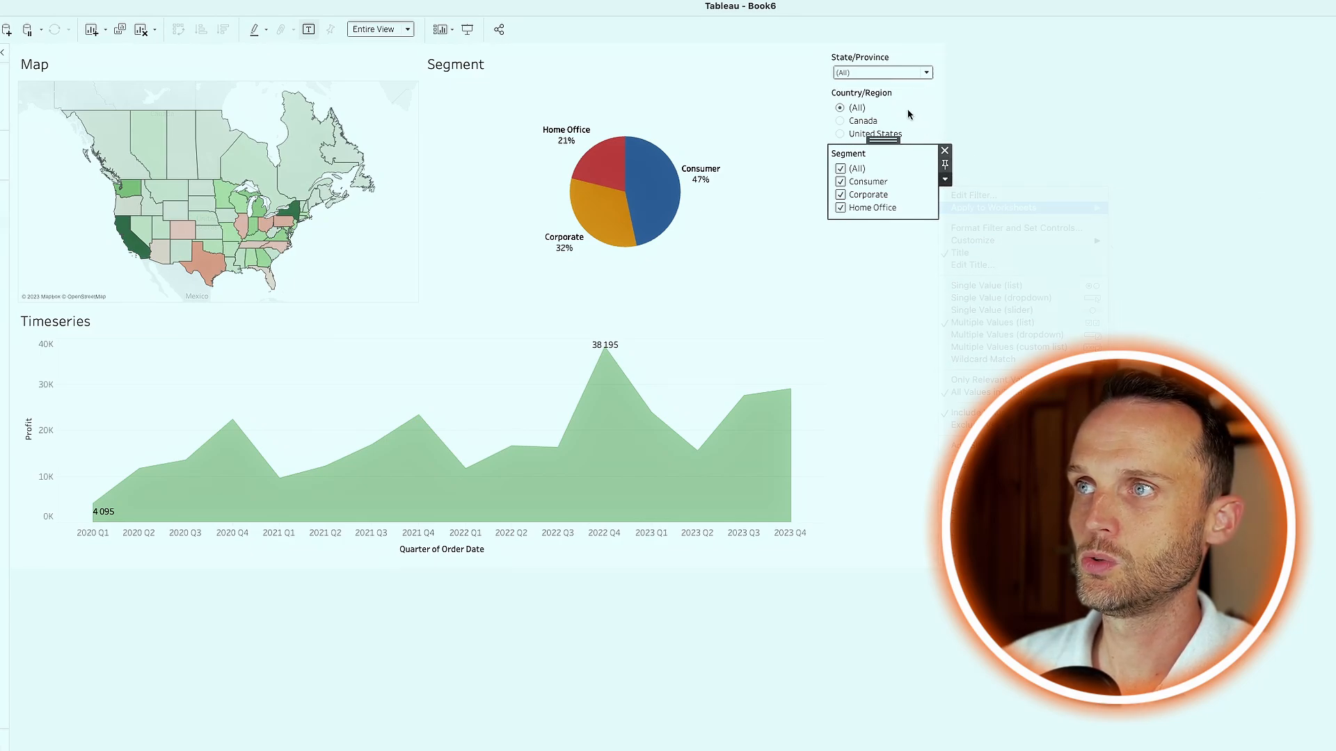
{"action": "left_click", "coordinate": [991, 112]}
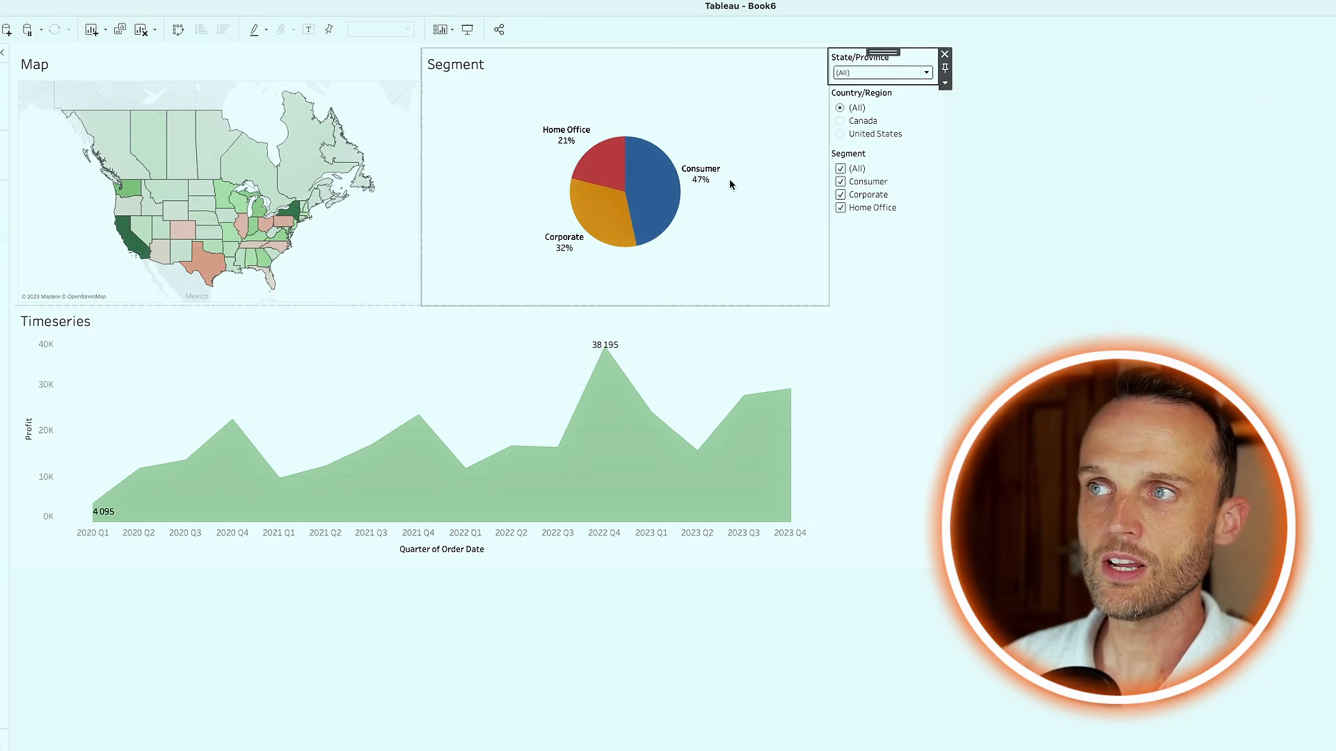
{"action": "left_click", "coordinate": [841, 121]}
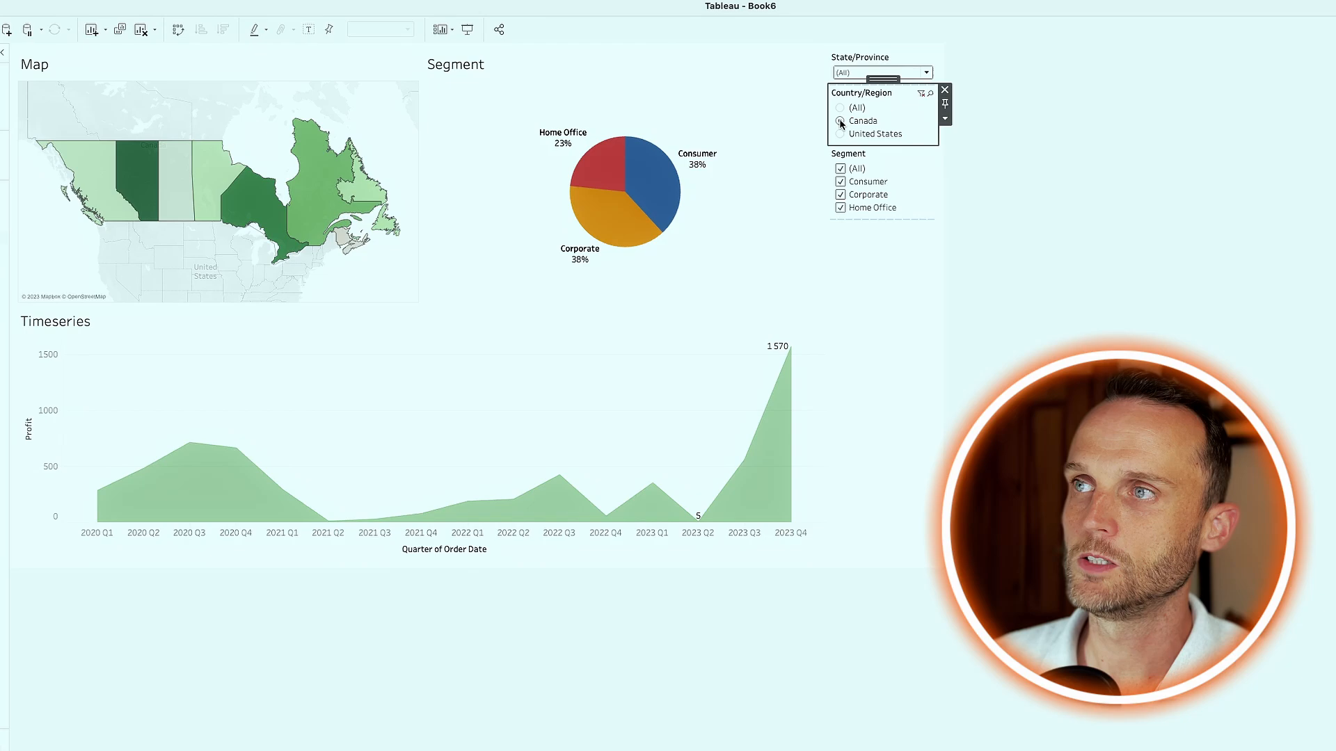
{"action": "left_click", "coordinate": [841, 107]}
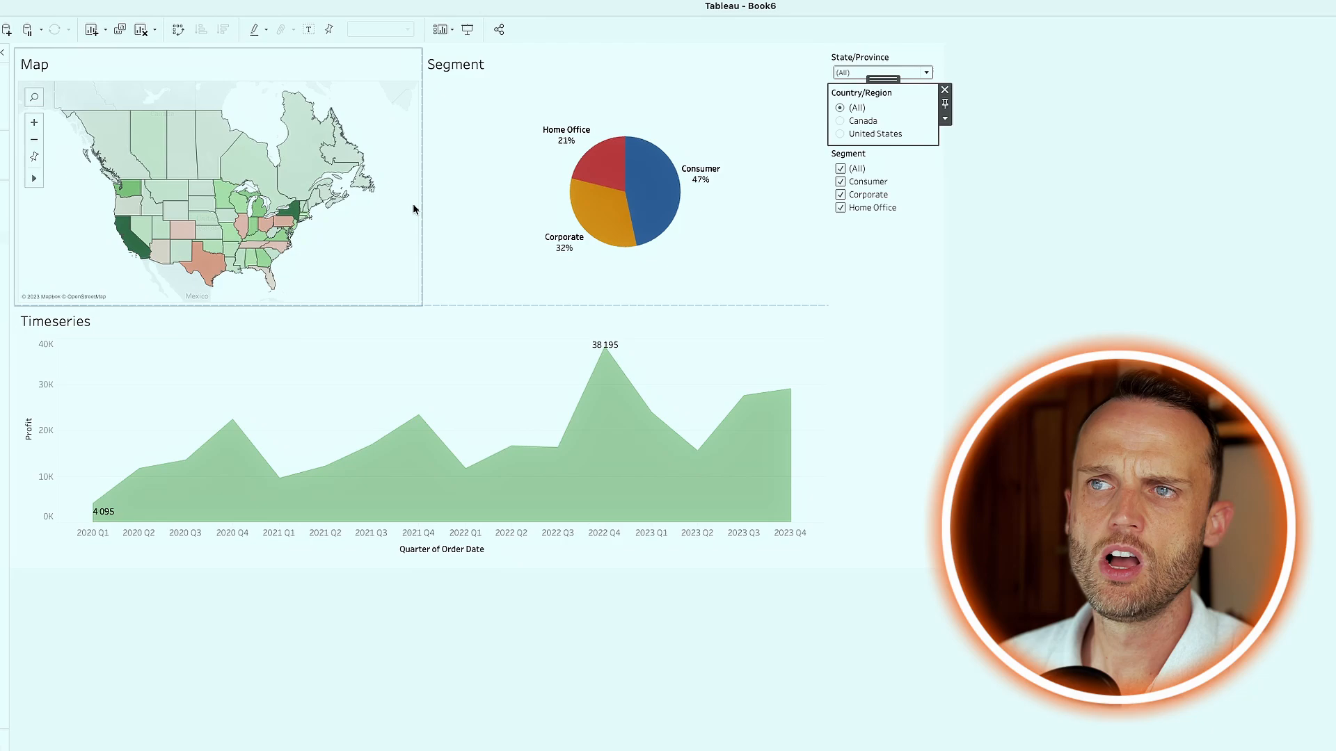
{"action": "mouse_move", "coordinate": [369, 274]}
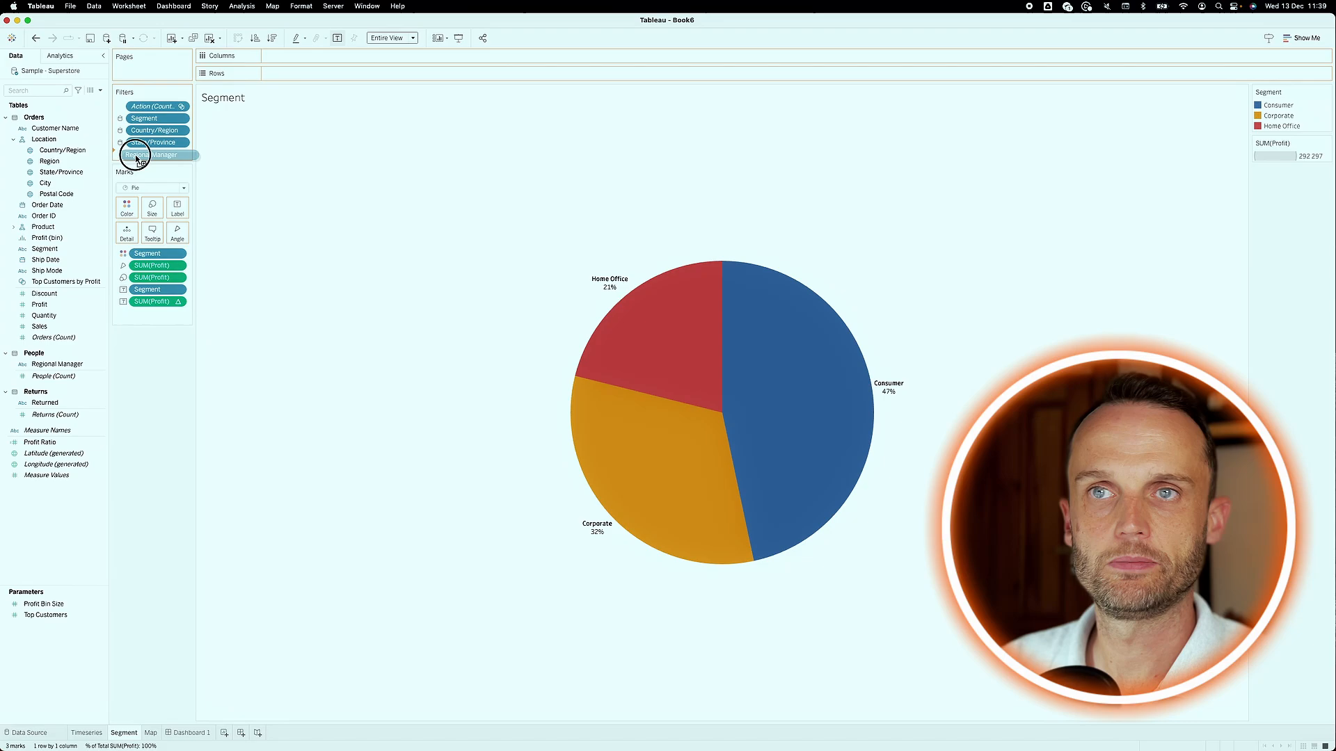
- Filter the Segment sheet by Regional Manager using all values, then return to Dashboard 1
{"action": "double_click", "coordinate": [151, 154]}
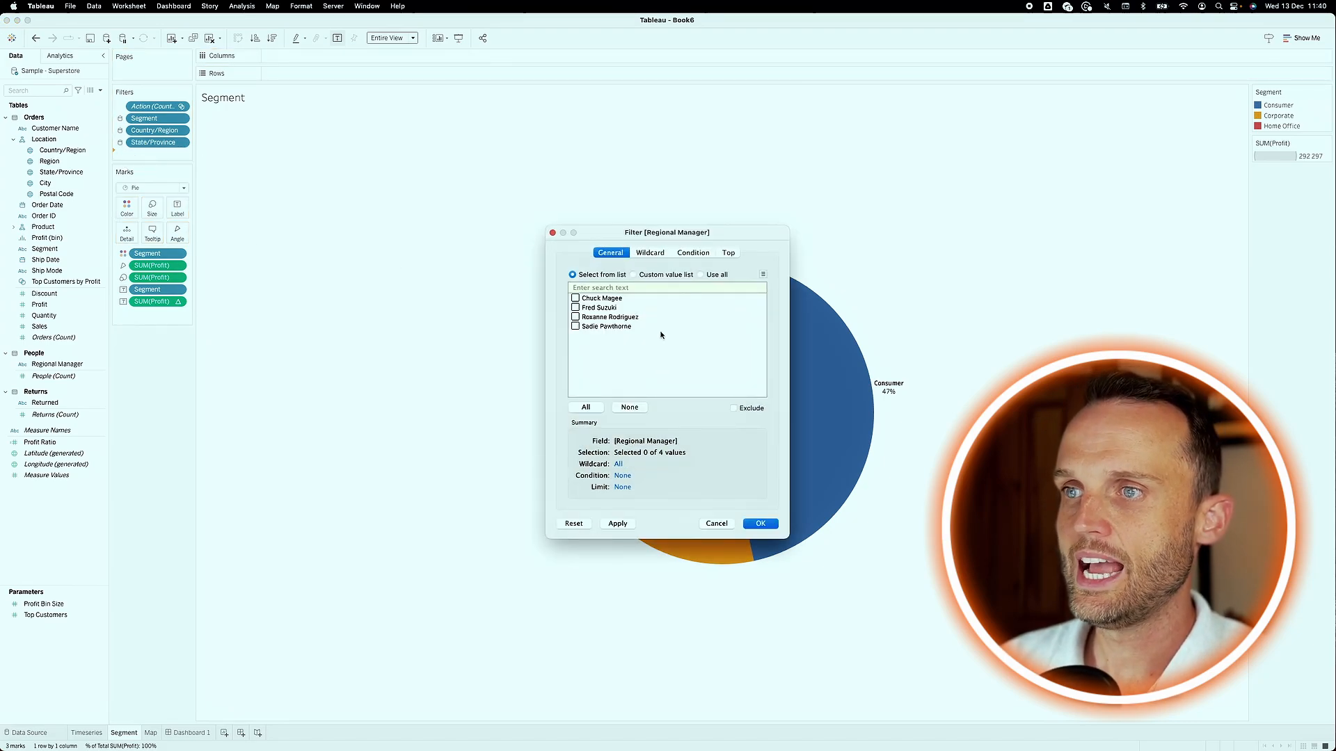
{"action": "left_click", "coordinate": [700, 274]}
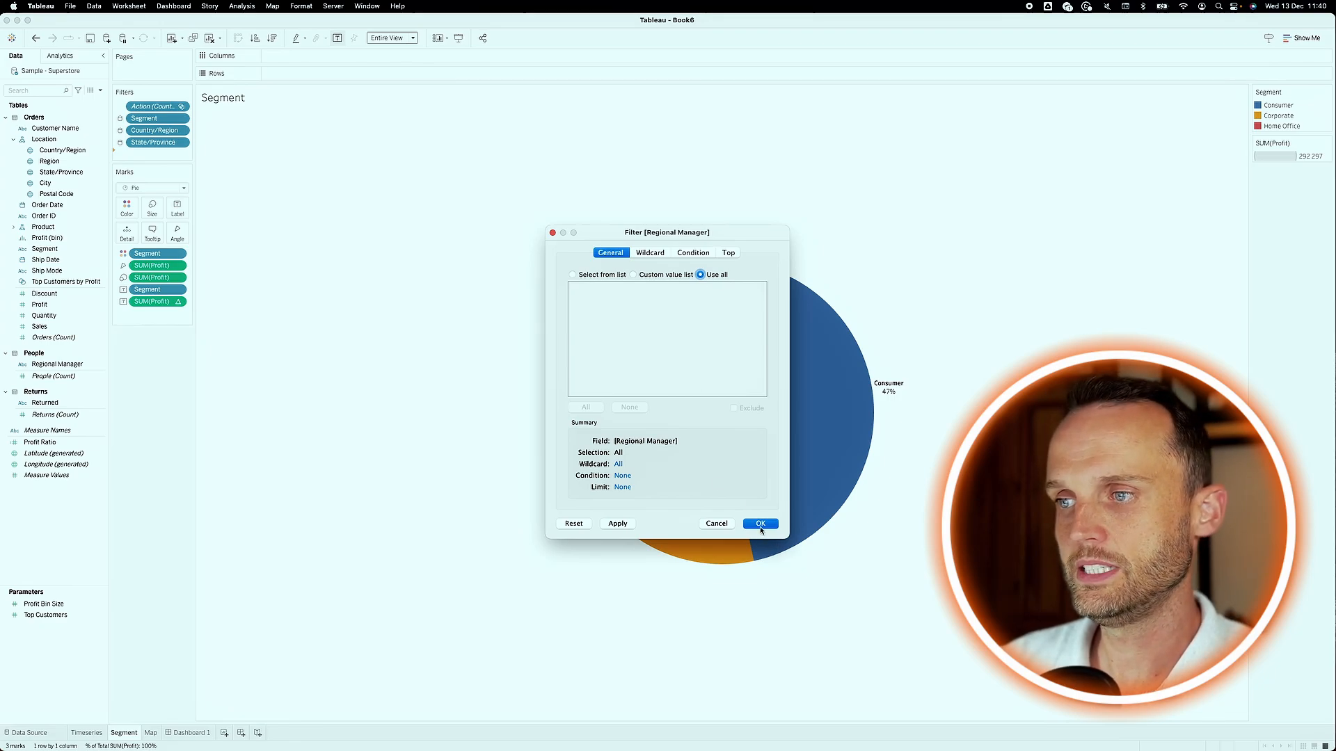
{"action": "left_click", "coordinate": [759, 524]}
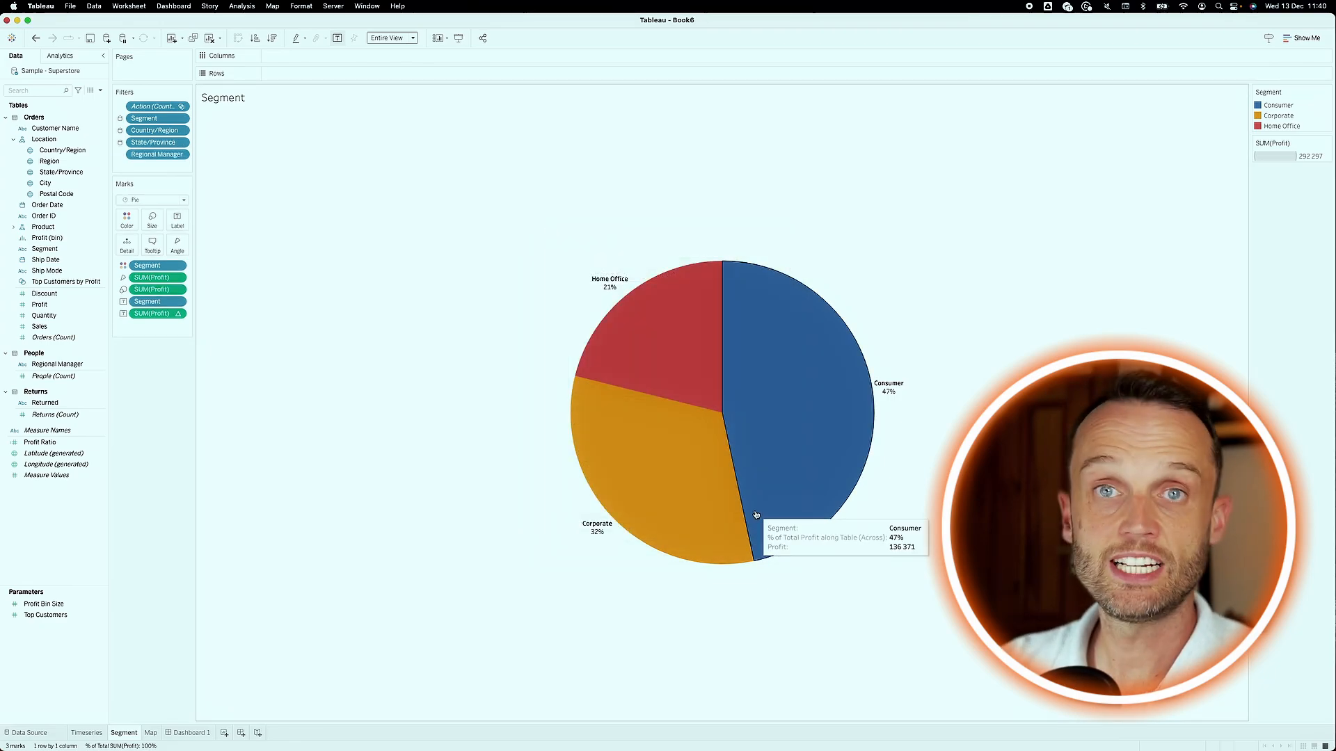
{"action": "left_click", "coordinate": [191, 734]}
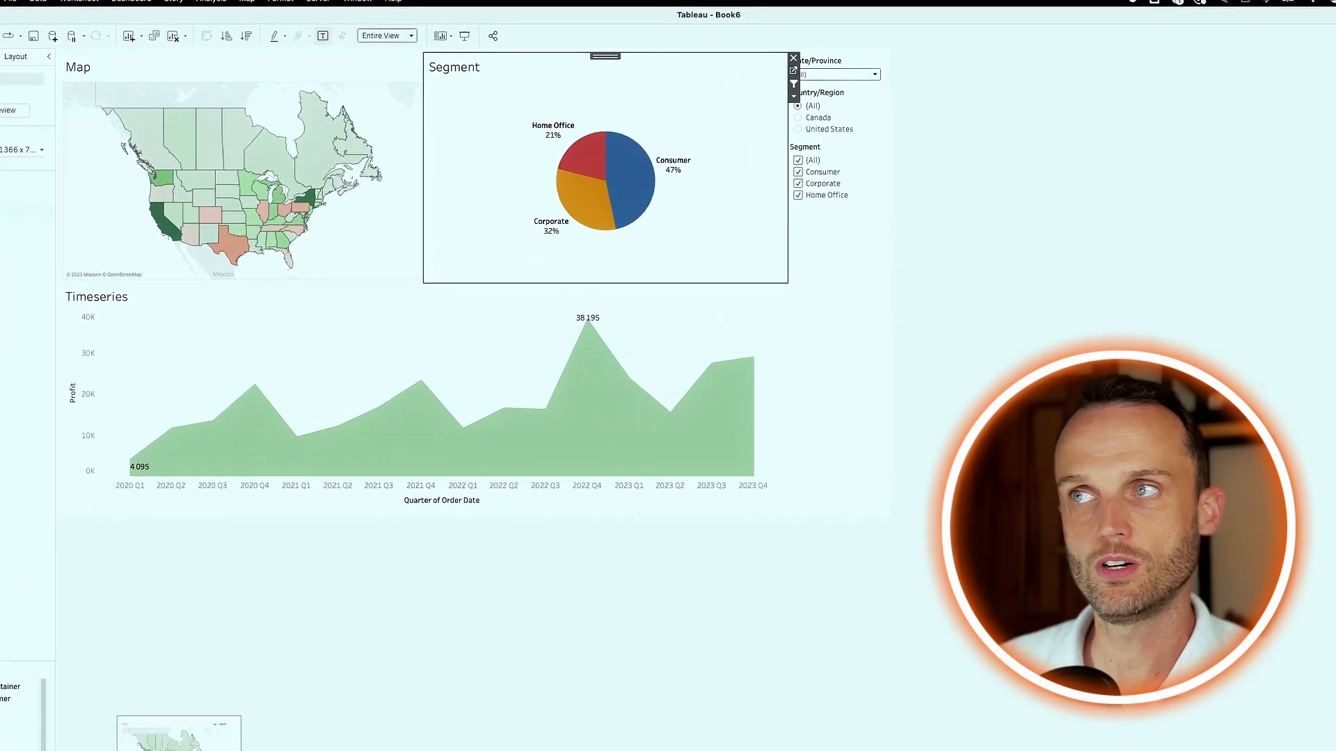
- Show the Regional Manager filter on the dashboard and apply it to all worksheets using this data source
{"action": "left_click", "coordinate": [853, 105]}
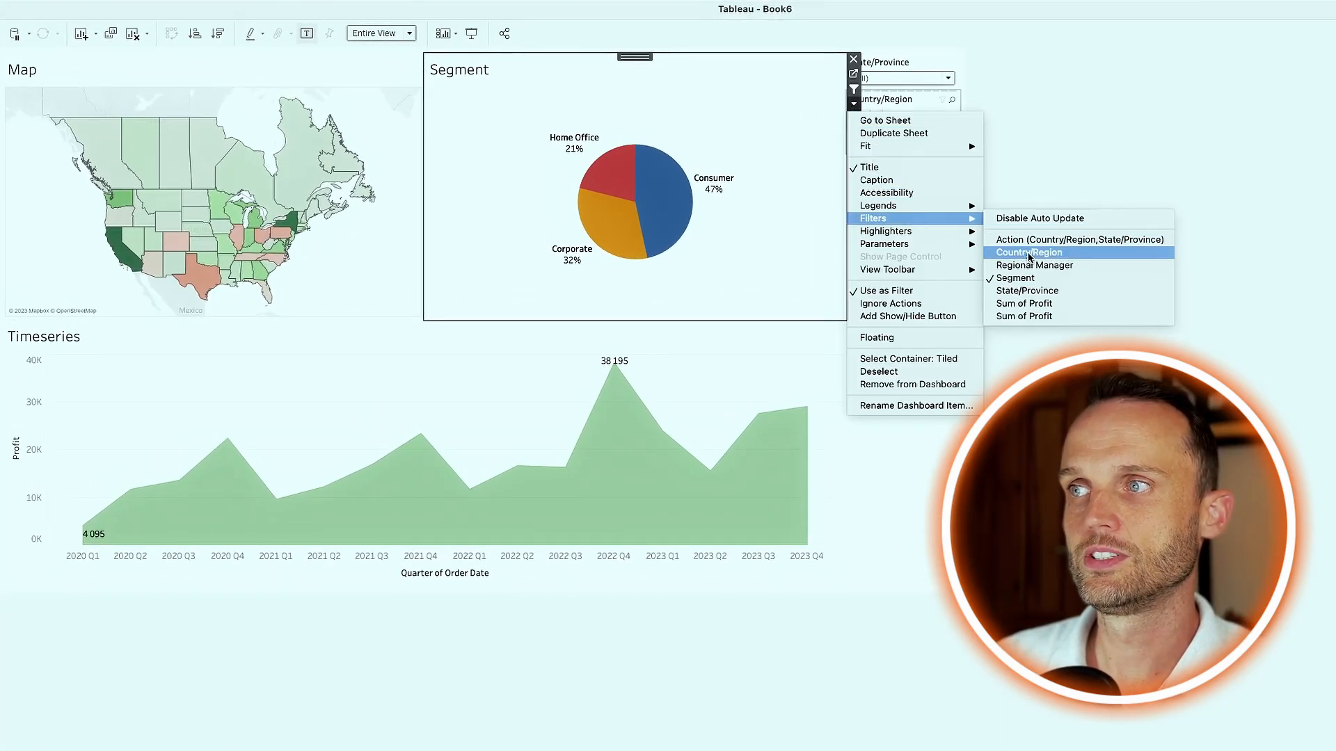
{"action": "left_click", "coordinate": [1030, 252]}
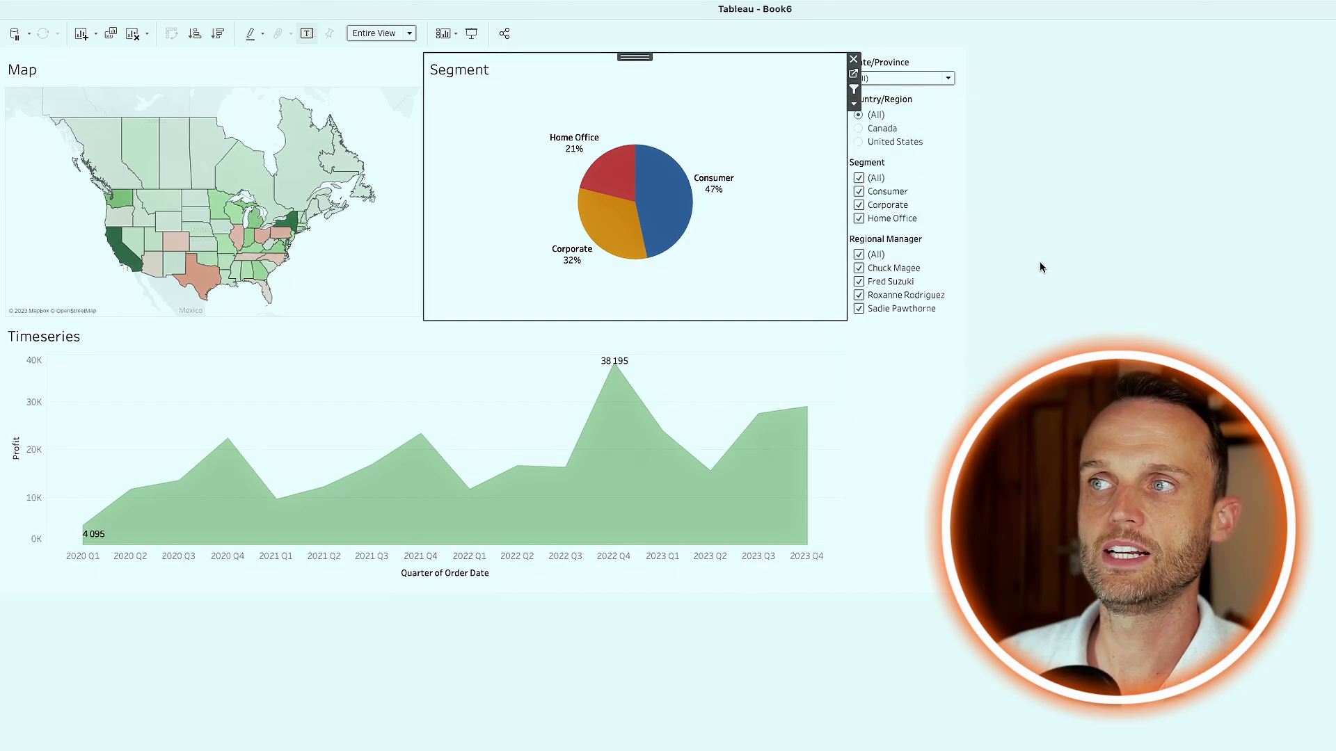
{"action": "left_click", "coordinate": [853, 59]}
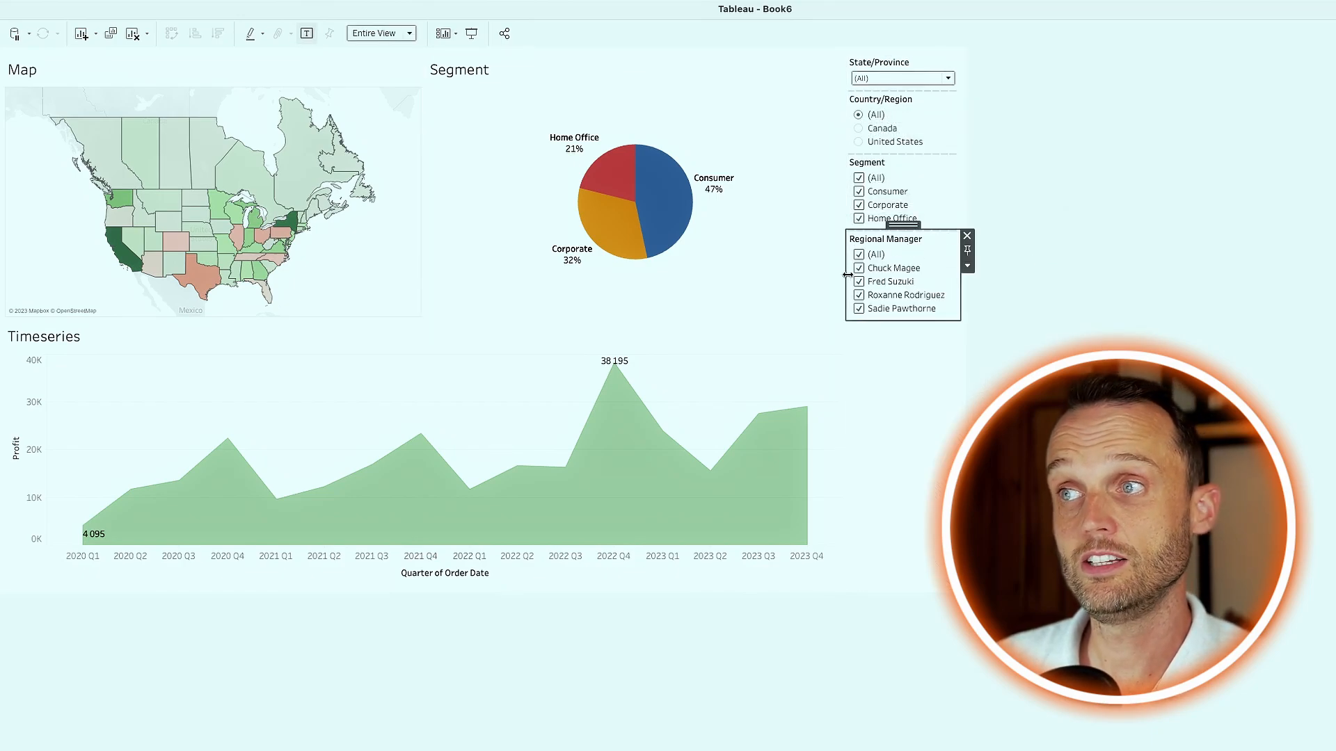
{"action": "left_click", "coordinate": [714, 267]}
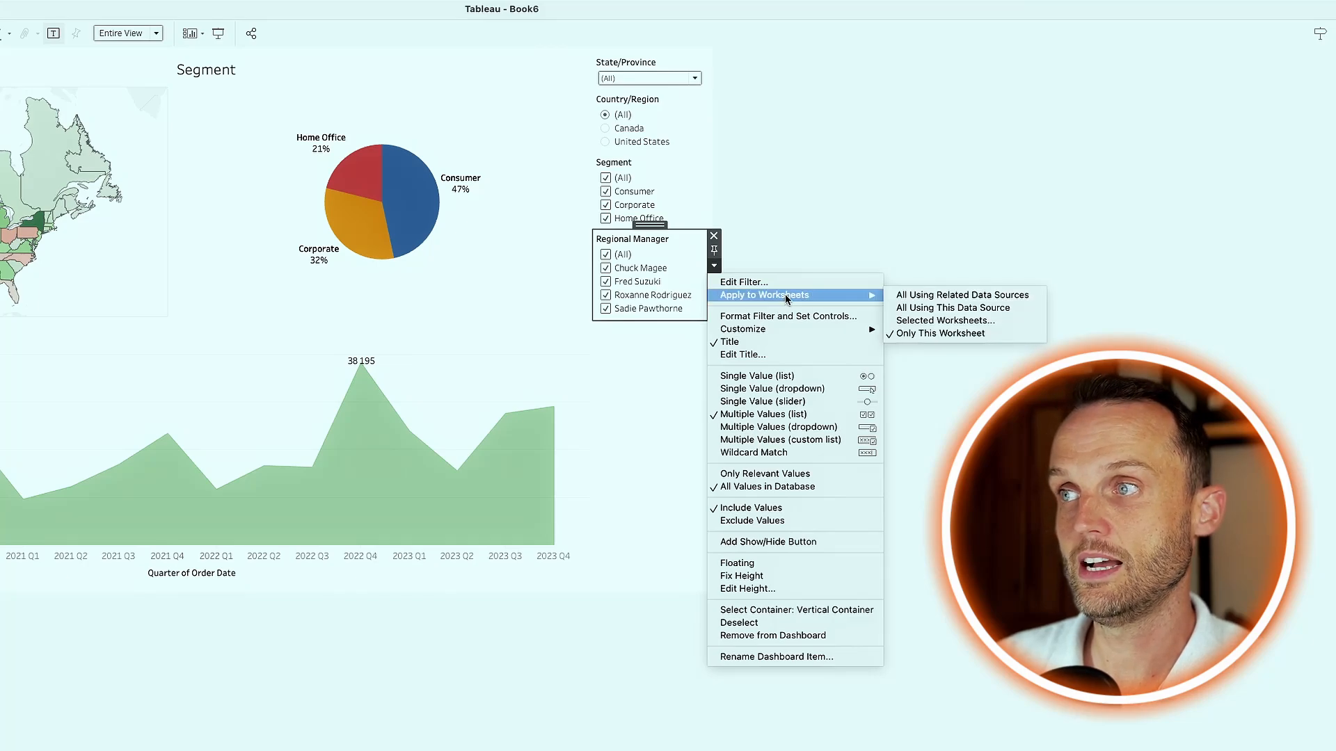
{"action": "mouse_move", "coordinate": [962, 308]}
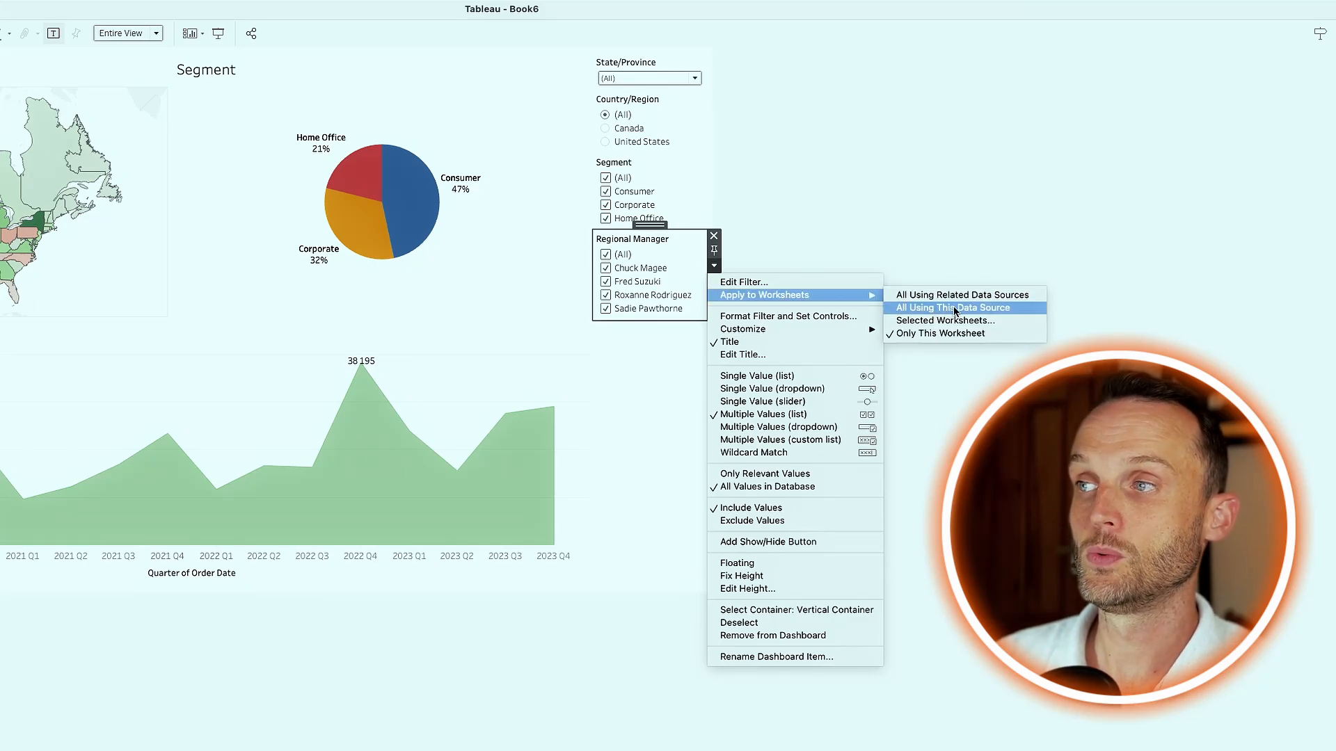
{"action": "left_click", "coordinate": [957, 307]}
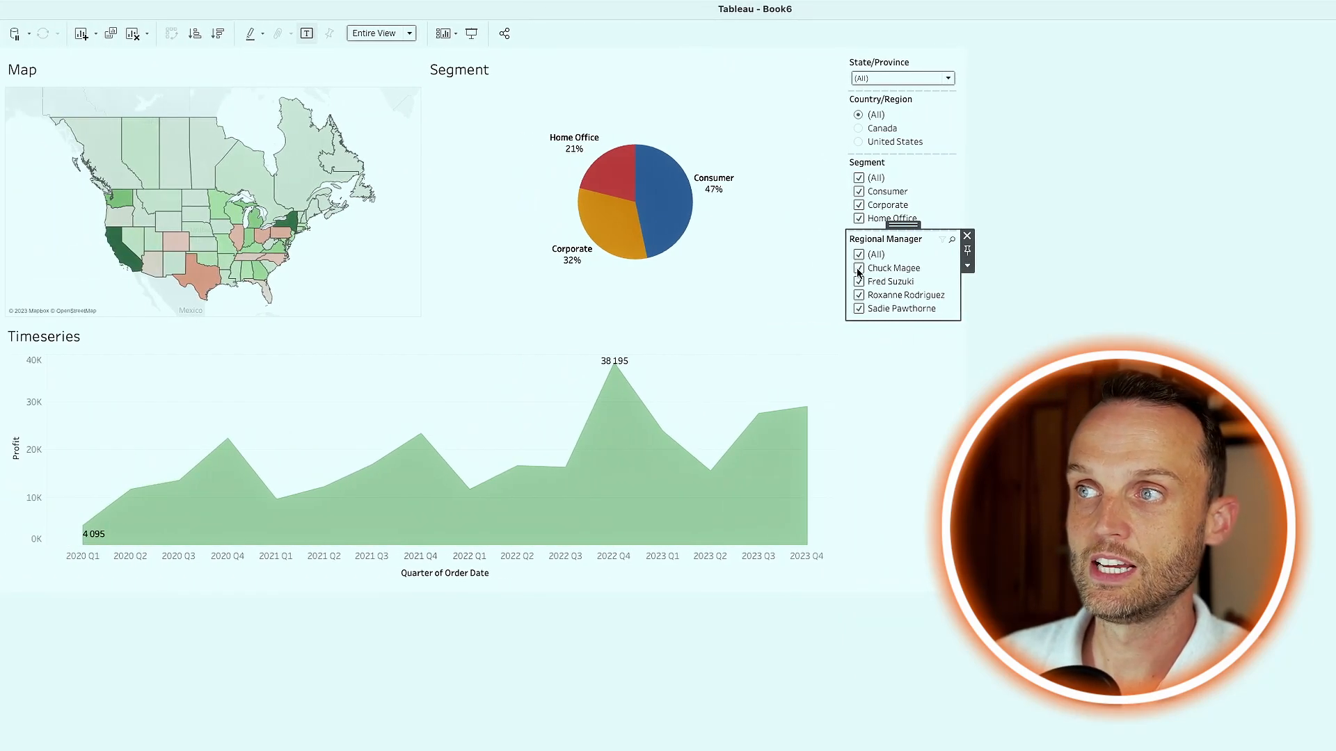
{"action": "left_click", "coordinate": [859, 253]}
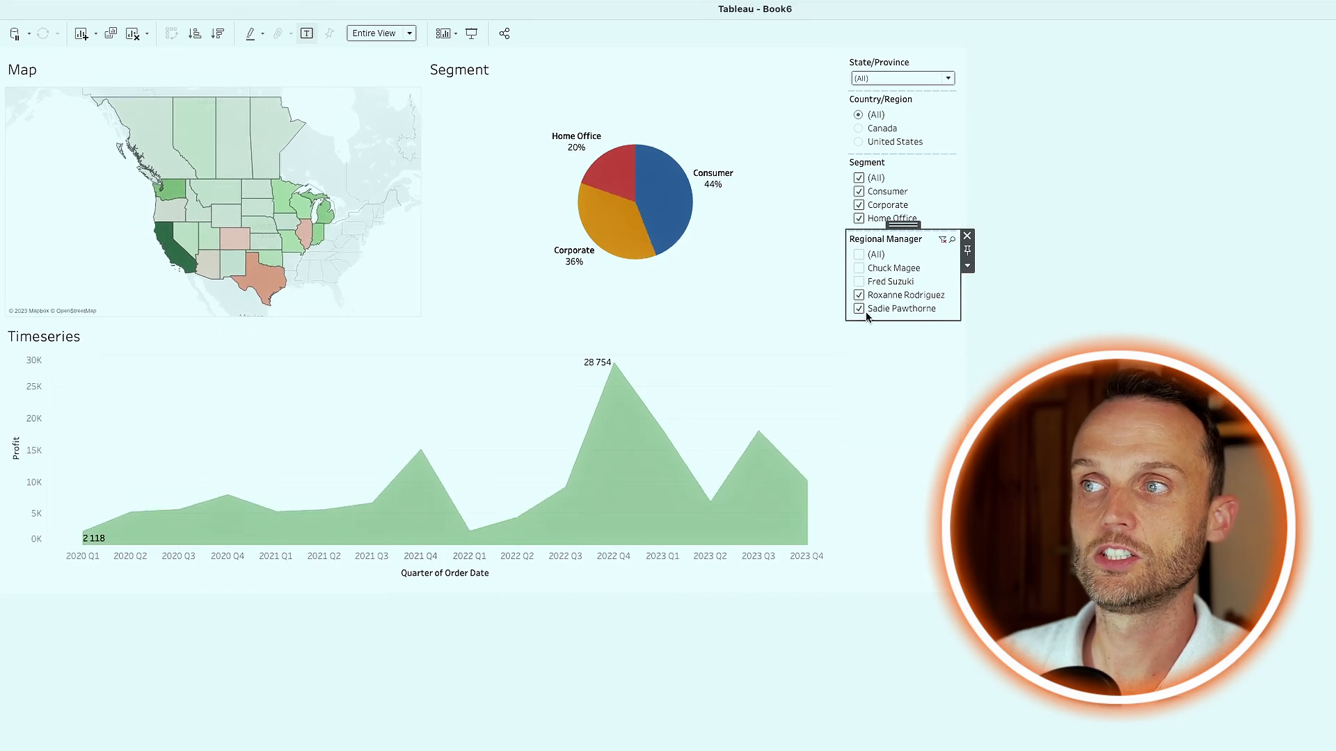
{"action": "left_click", "coordinate": [859, 294]}
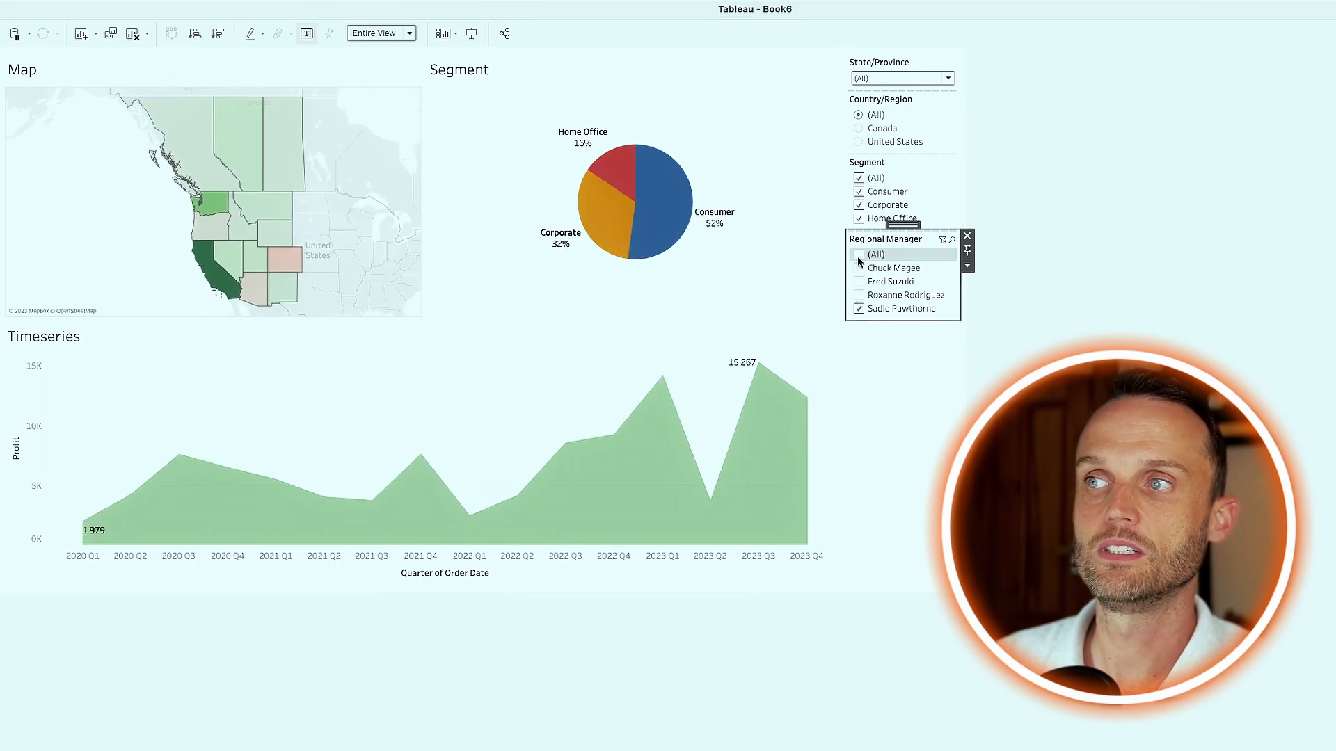
{"action": "left_click", "coordinate": [876, 253]}
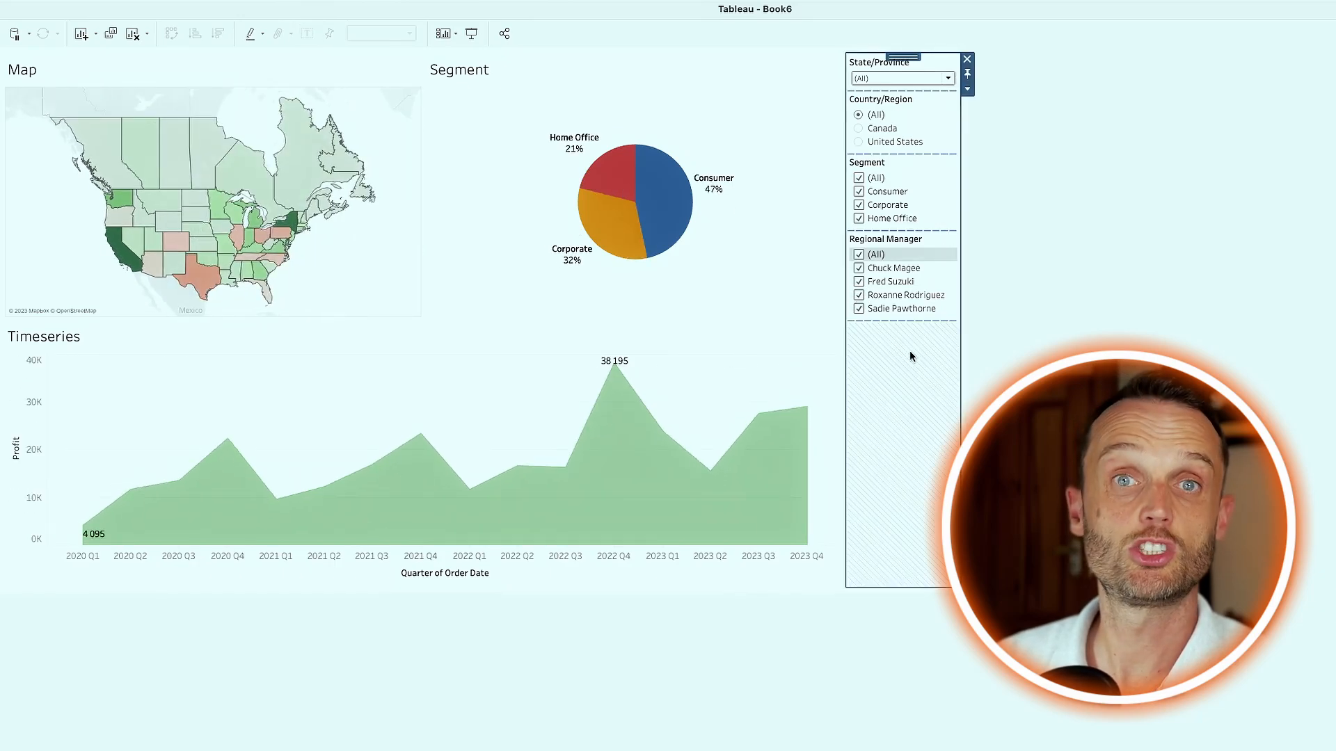
{"action": "left_click", "coordinate": [966, 58]}
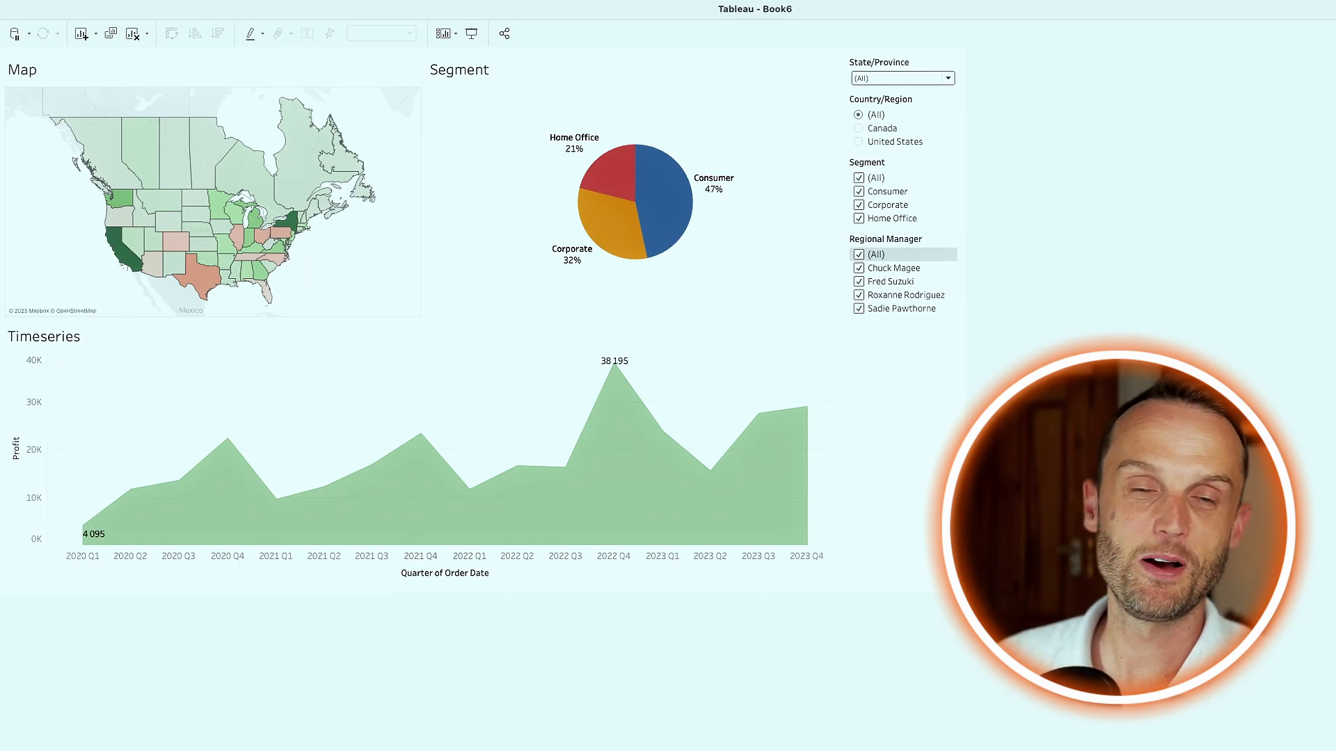